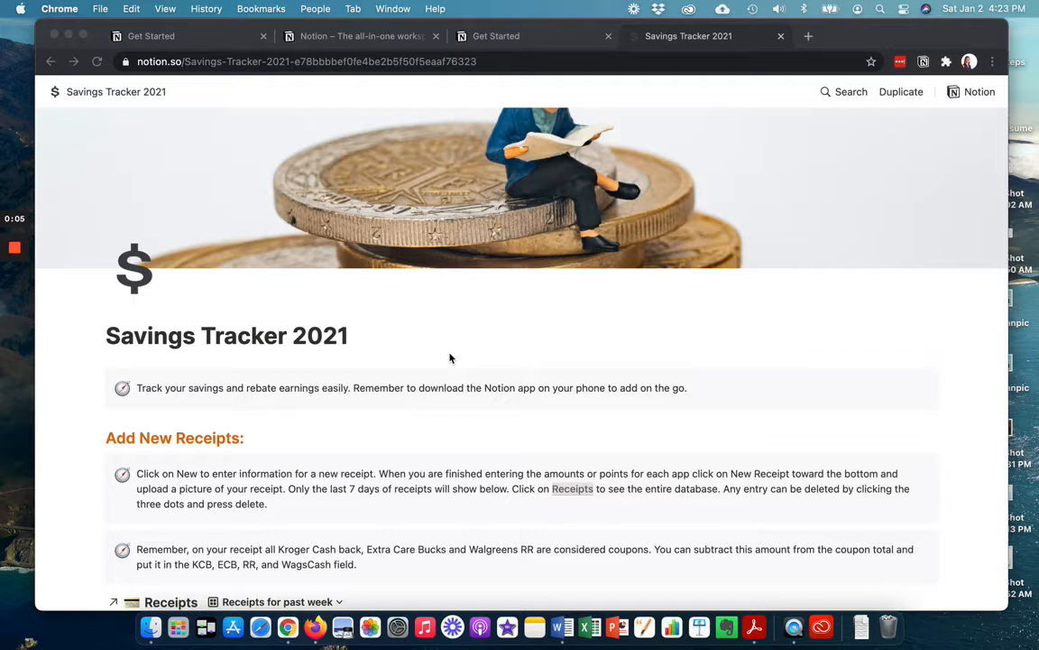
mouse_move(567, 339)
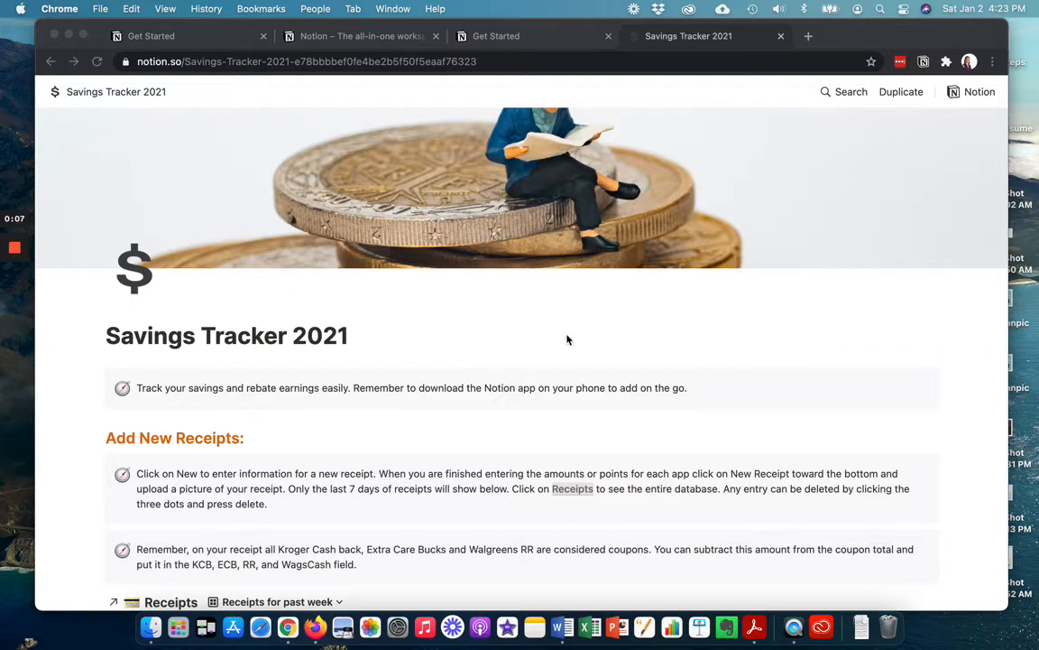
mouse_move(708, 336)
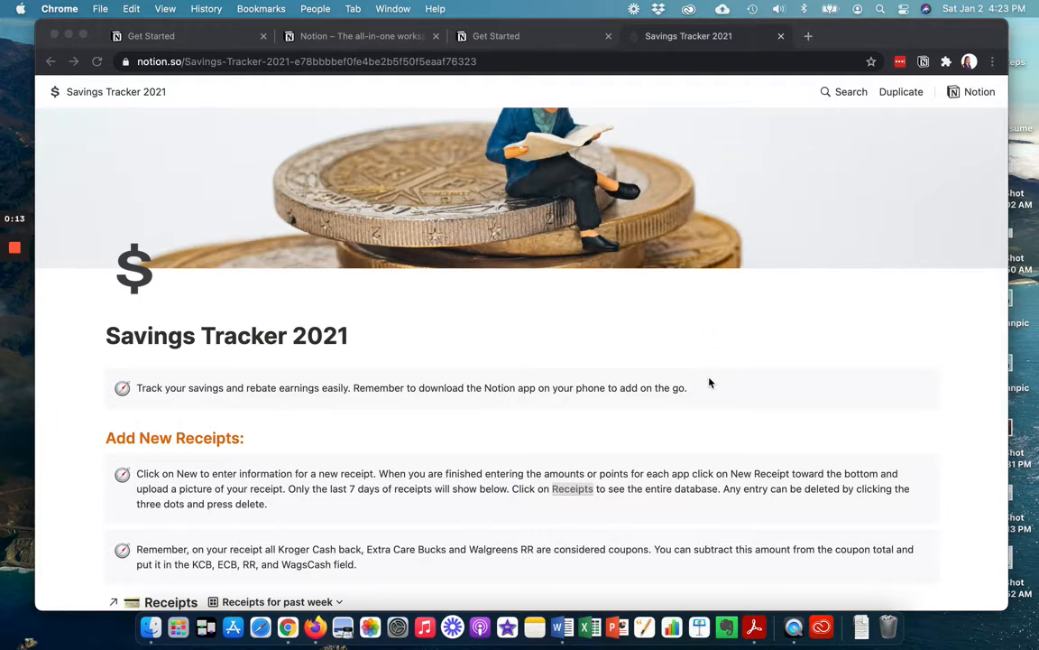
Scroll through the current Notion page to review its contents.
scroll(down, 3)
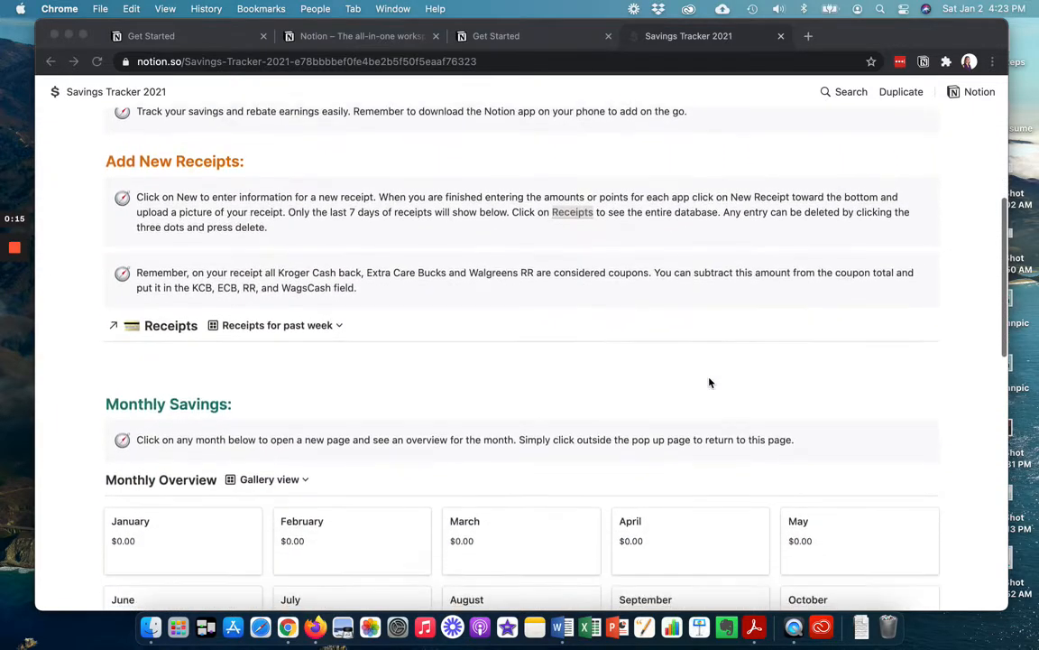
scroll(down, 3)
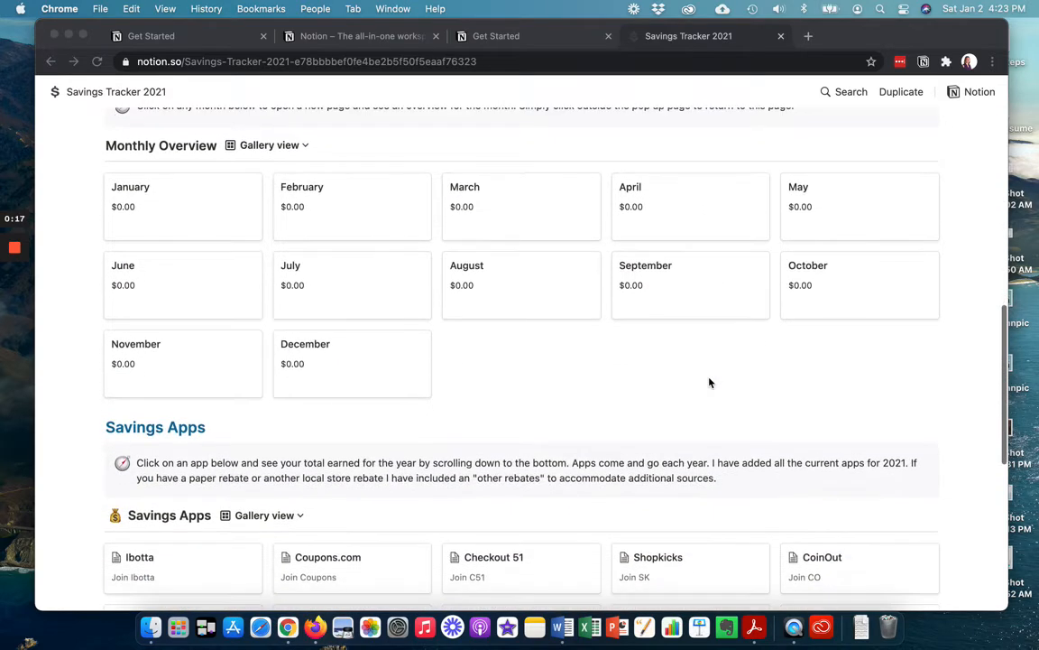
scroll(up, 3)
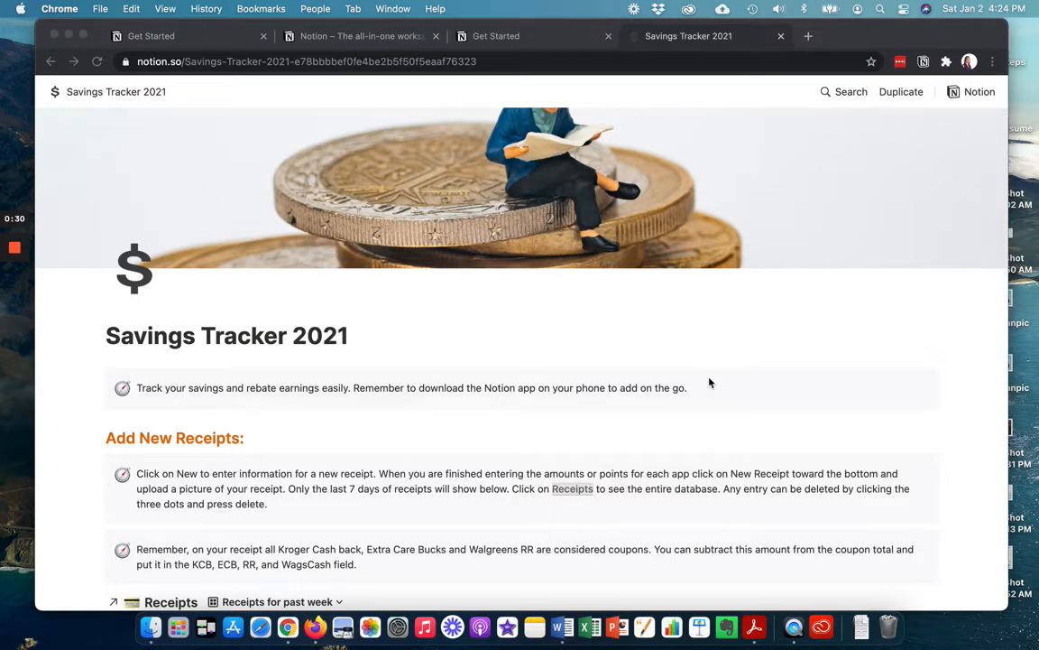
scroll(down, 3)
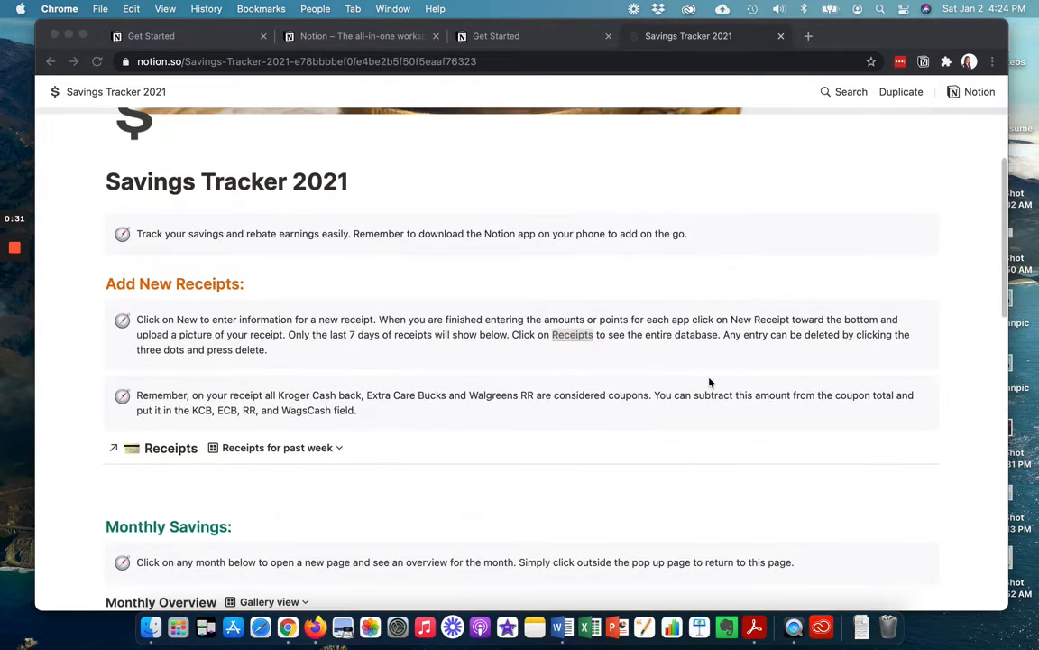
scroll(up, 3)
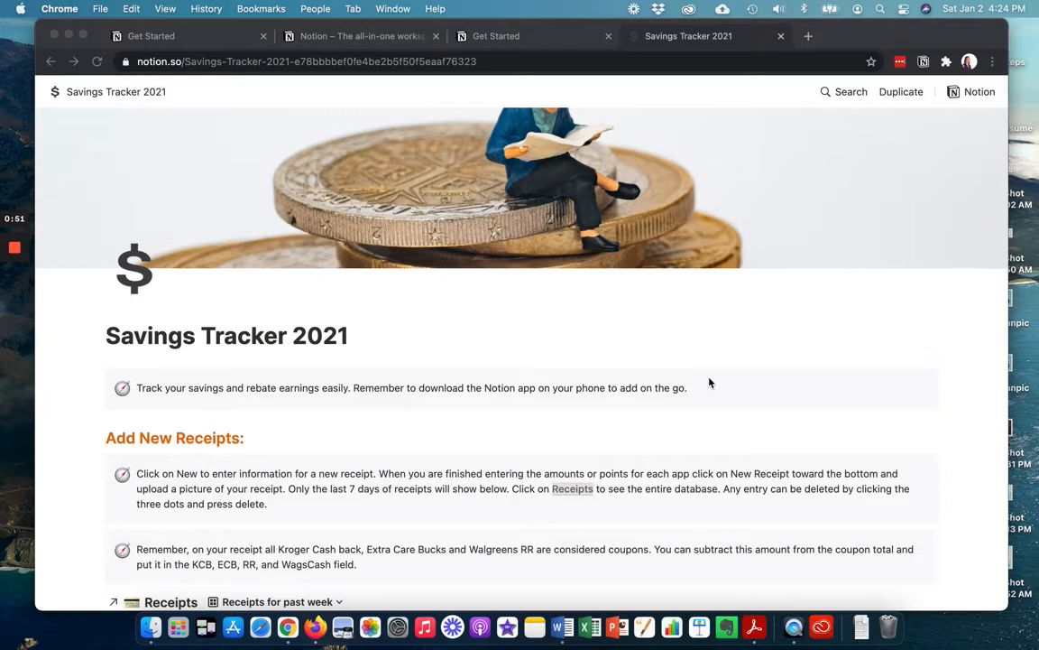
mouse_move(563, 368)
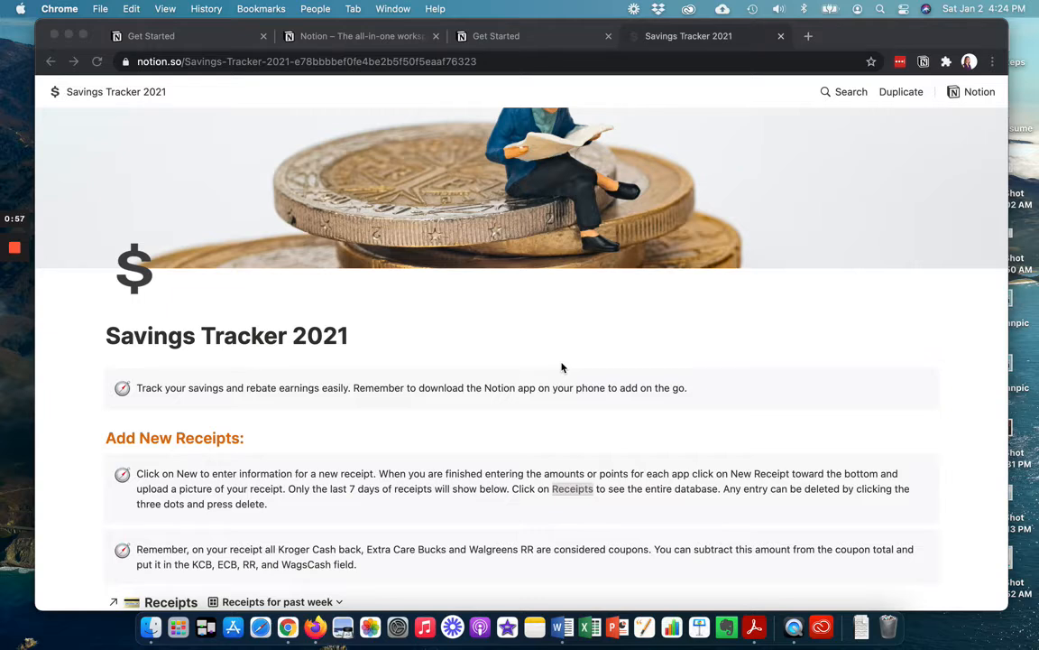
mouse_move(538, 47)
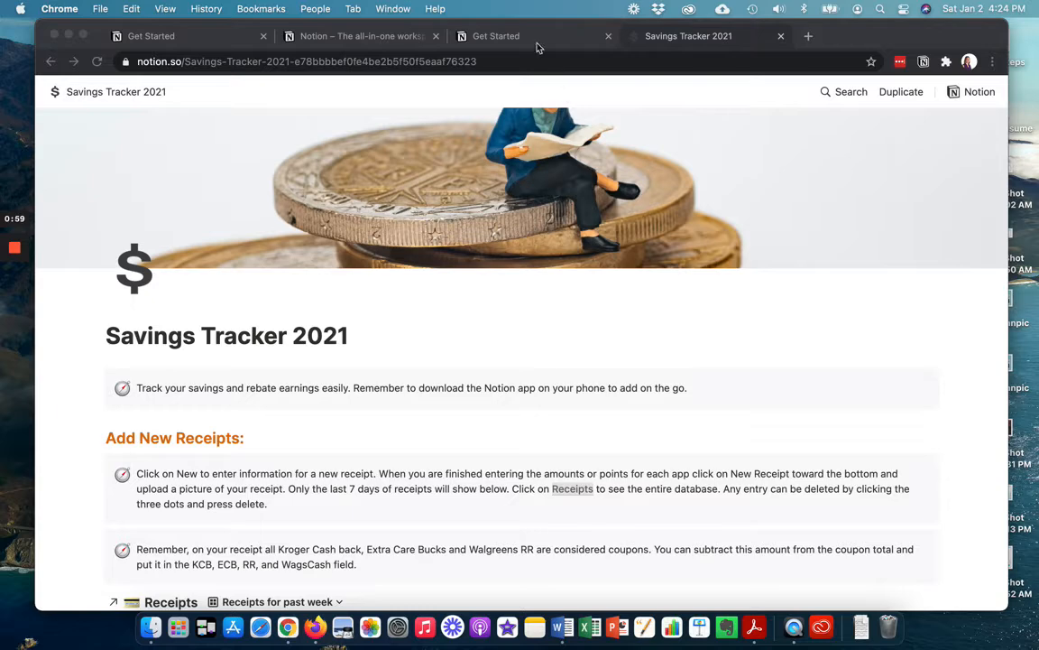
mouse_move(566, 364)
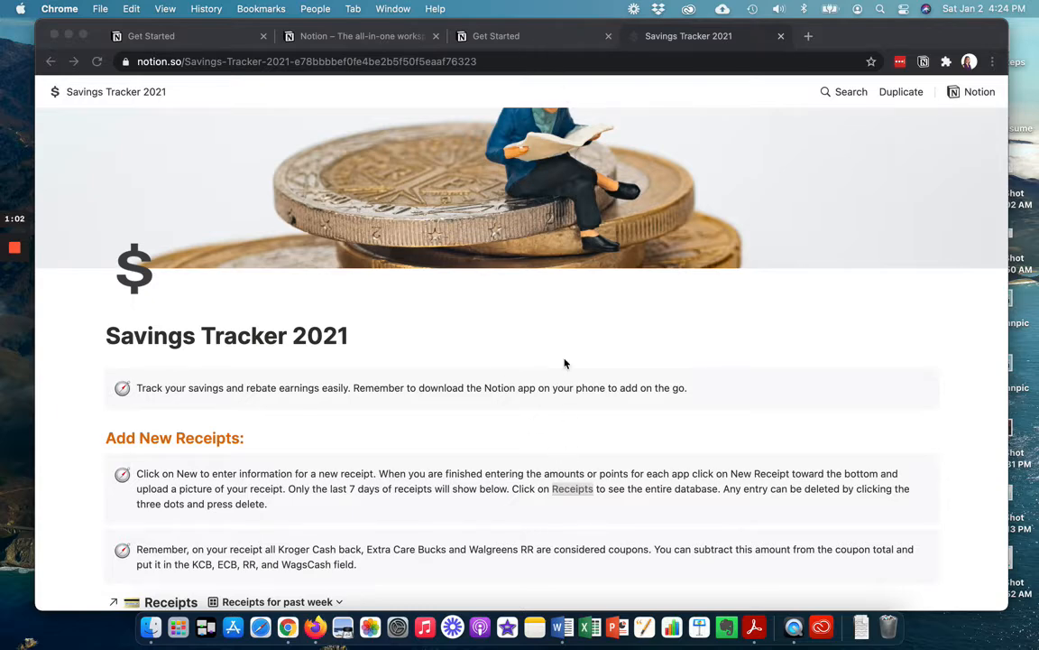
mouse_move(328, 514)
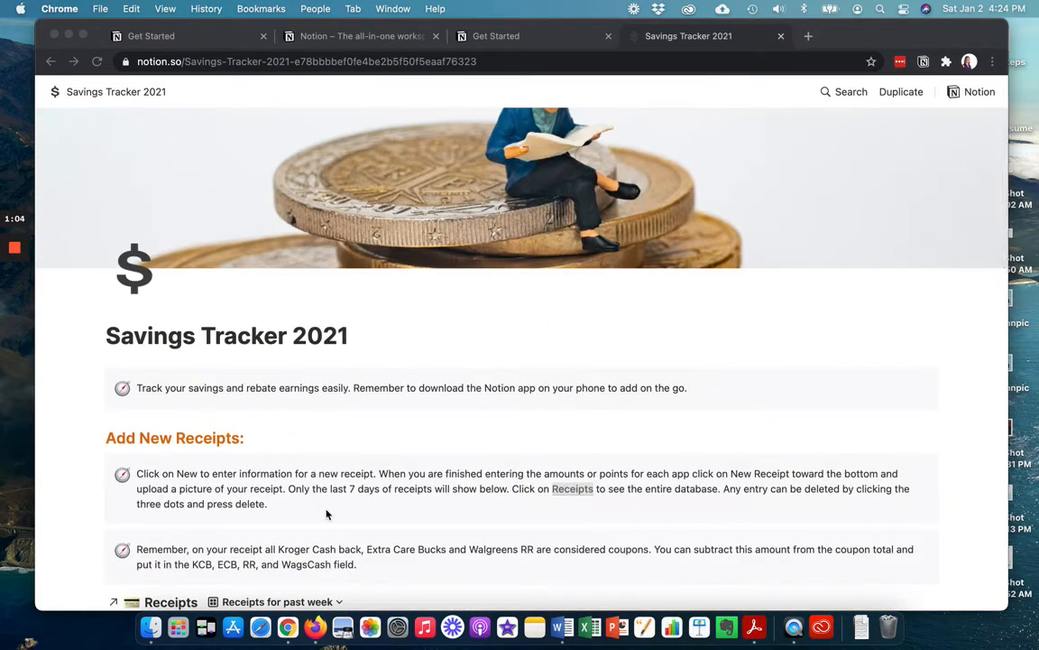
scroll(down, 3)
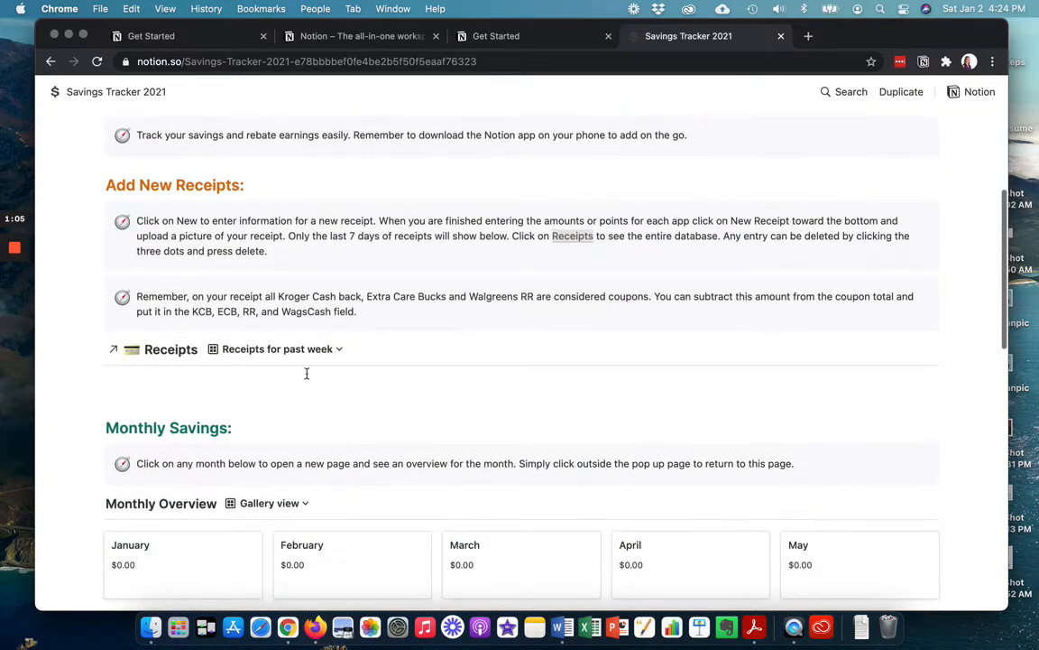
scroll(up, 3)
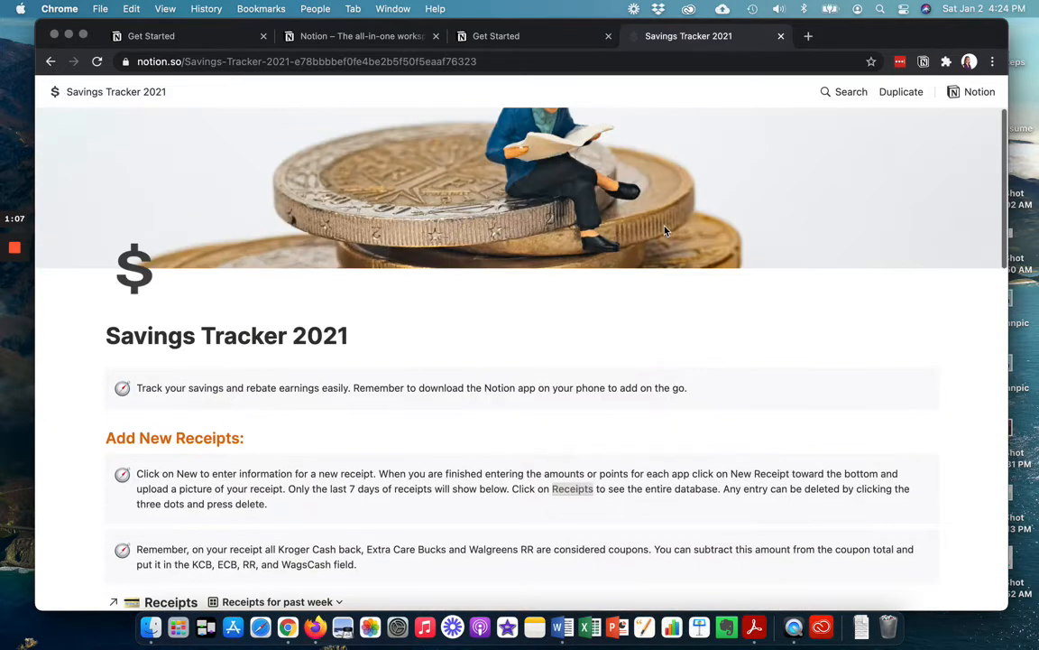
mouse_move(643, 311)
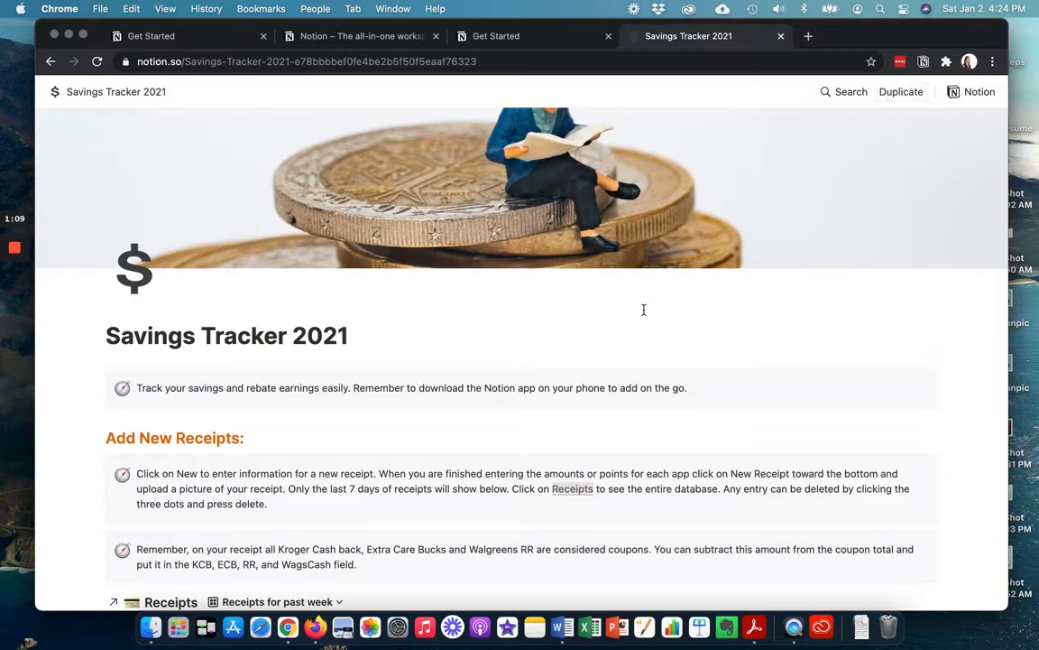
Browse the Notion homepage feature previews, then land on the private Get Started page.
click(361, 36)
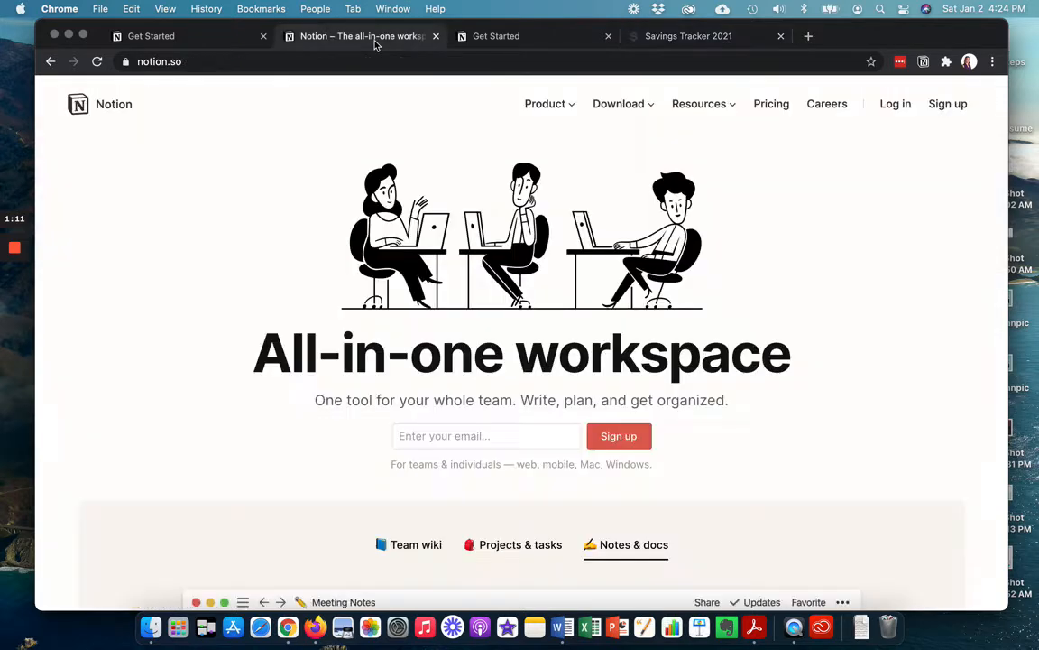
click(520, 545)
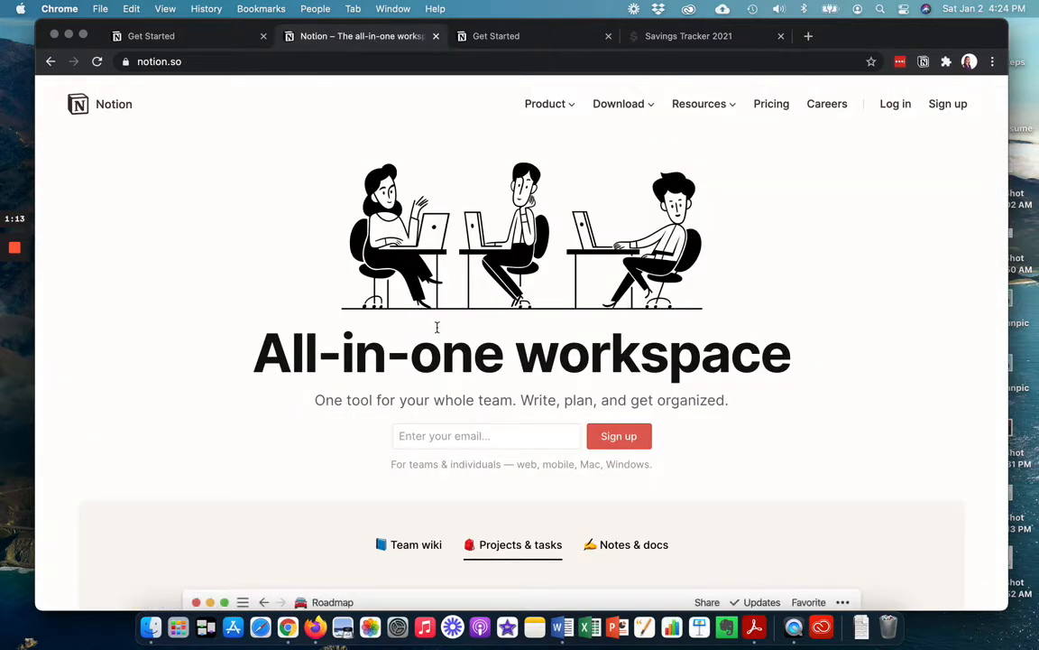
click(634, 545)
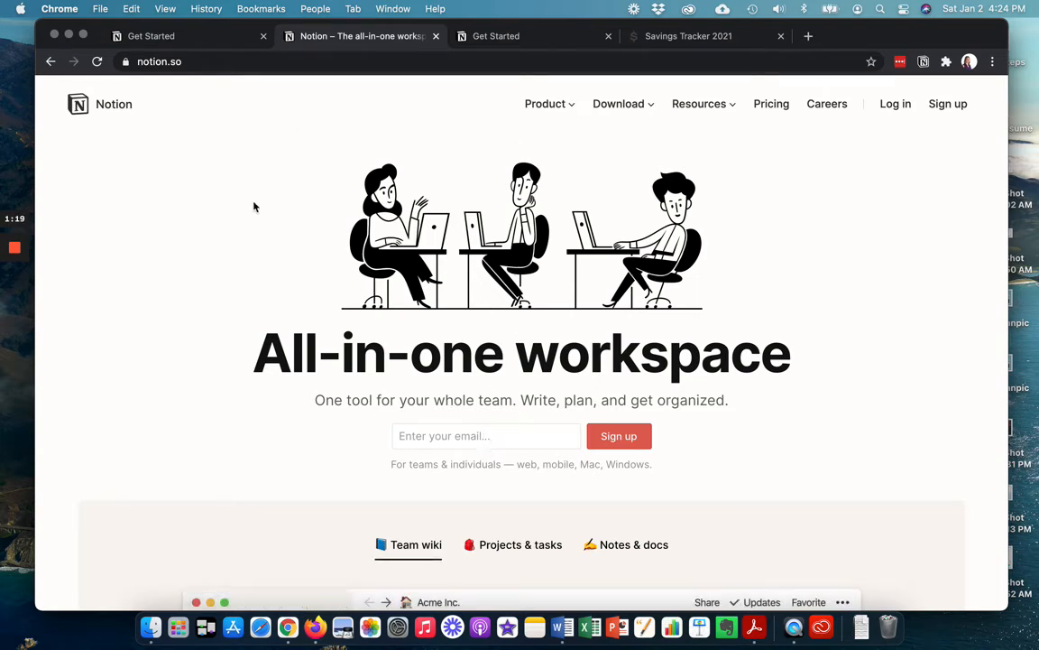
click(519, 545)
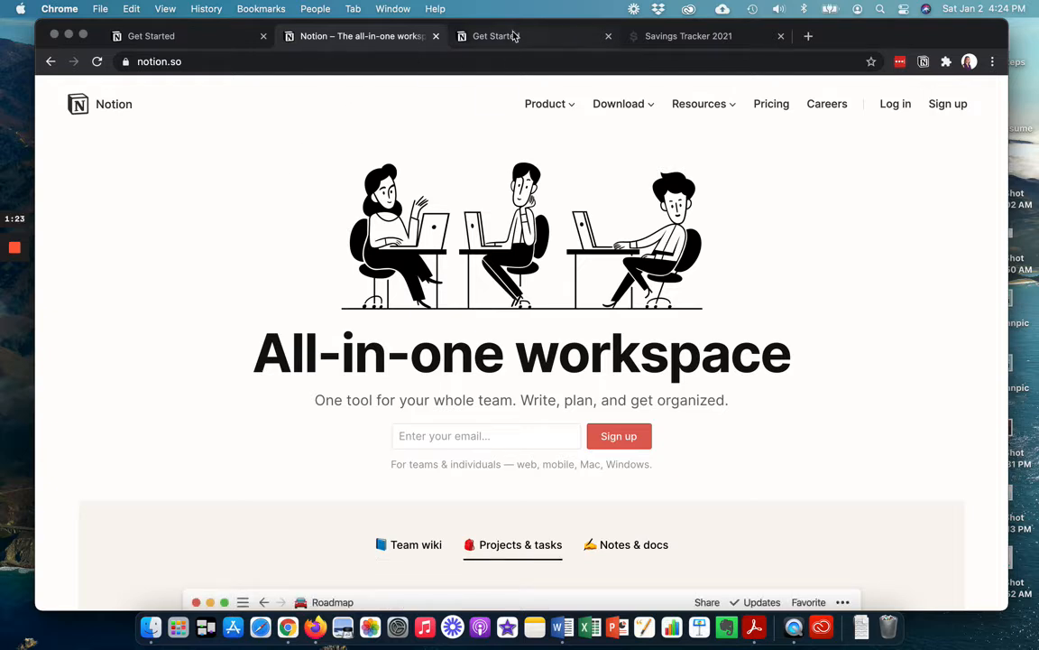
click(497, 36)
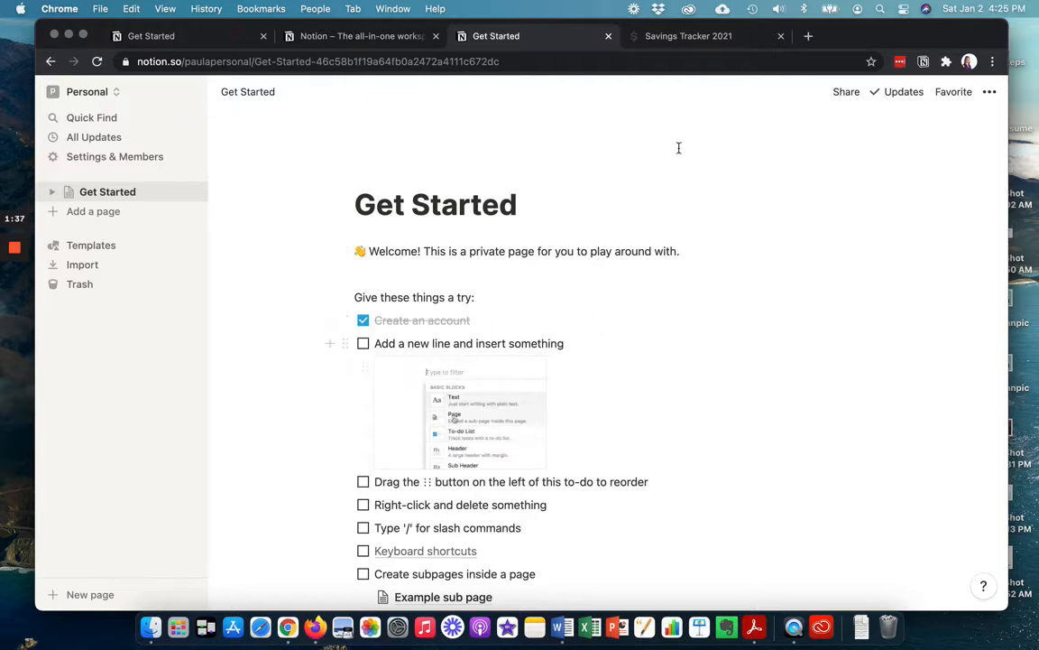
mouse_move(700, 40)
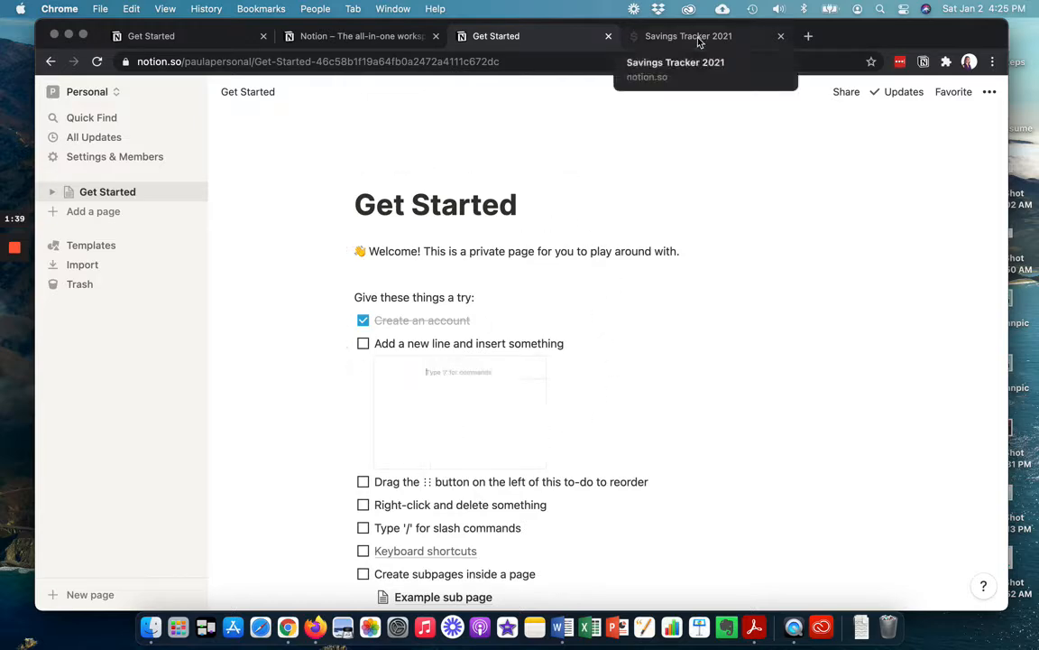
Duplicate the Savings Tracker 2021 template into the Personal workspace.
click(689, 36)
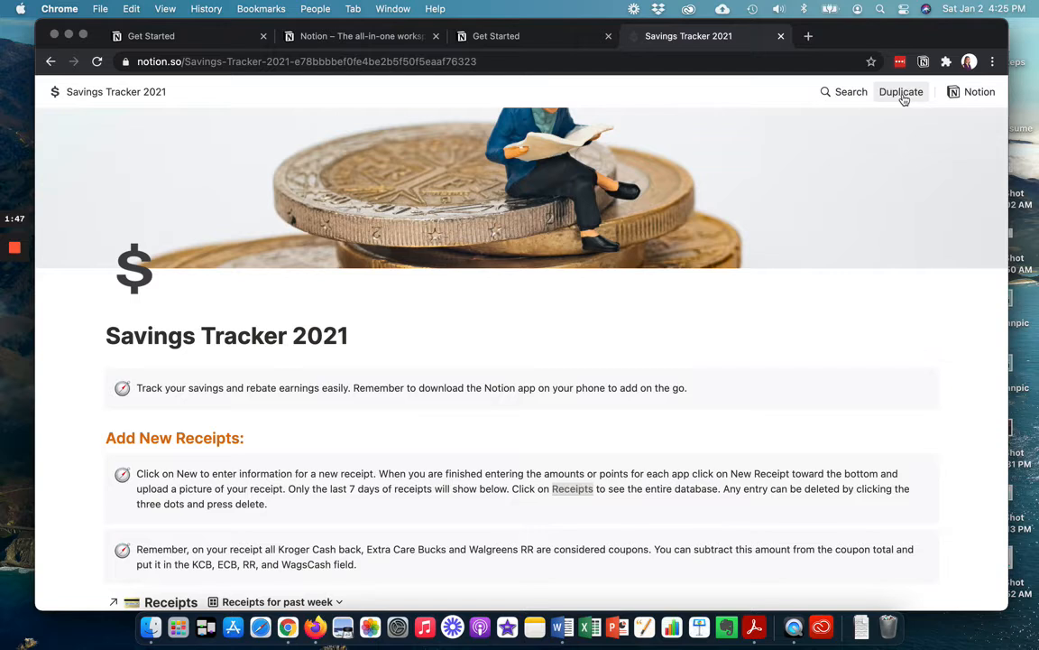
click(901, 91)
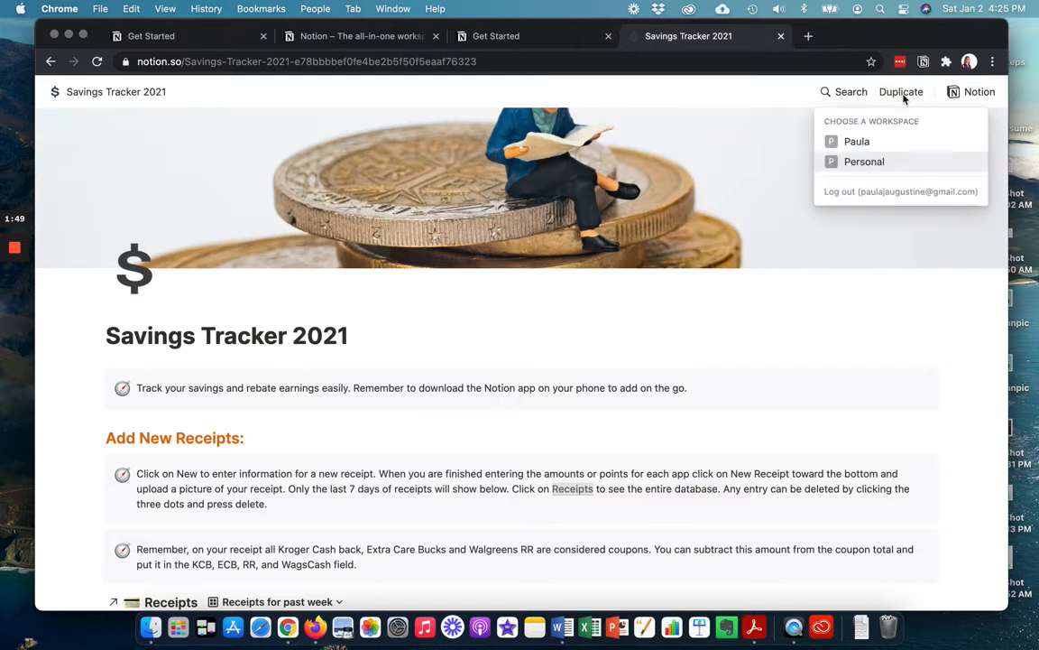
mouse_move(865, 162)
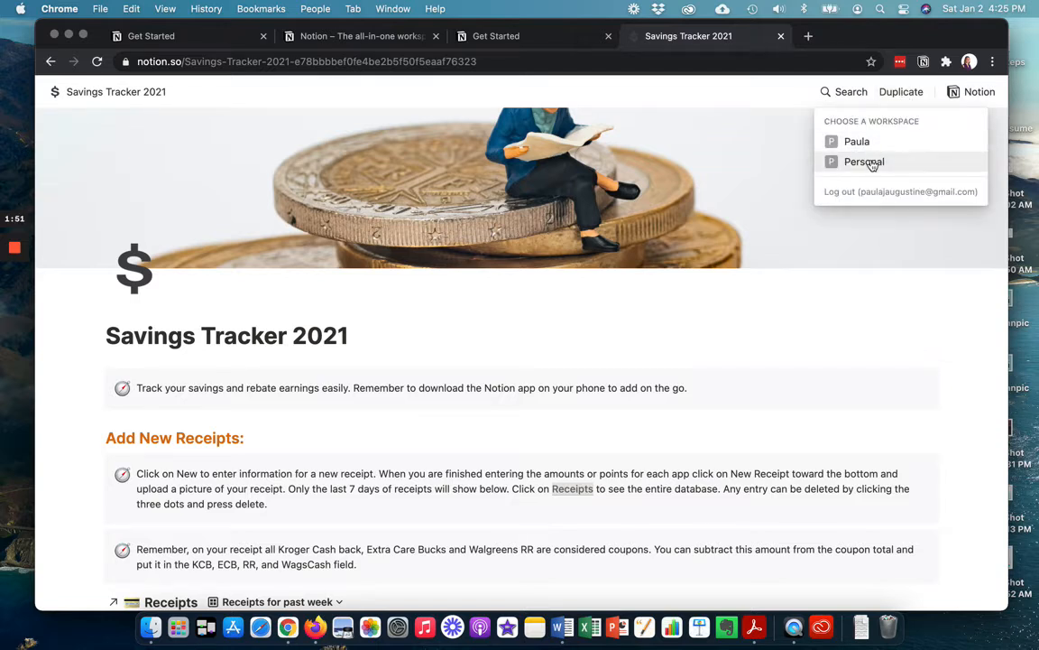
click(862, 162)
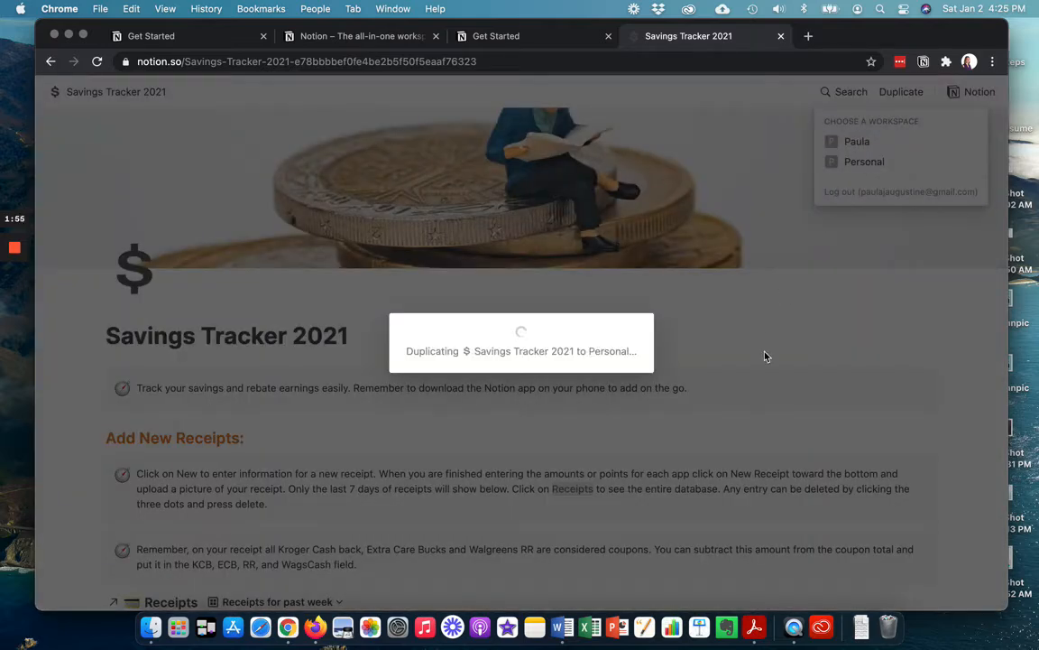
click(863, 162)
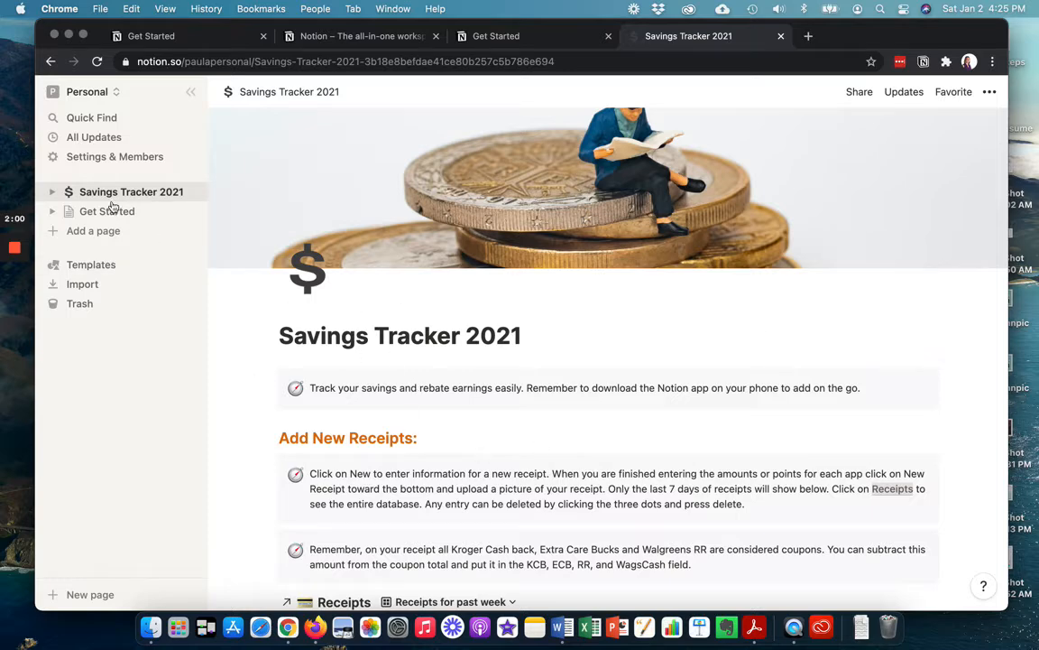
click(108, 211)
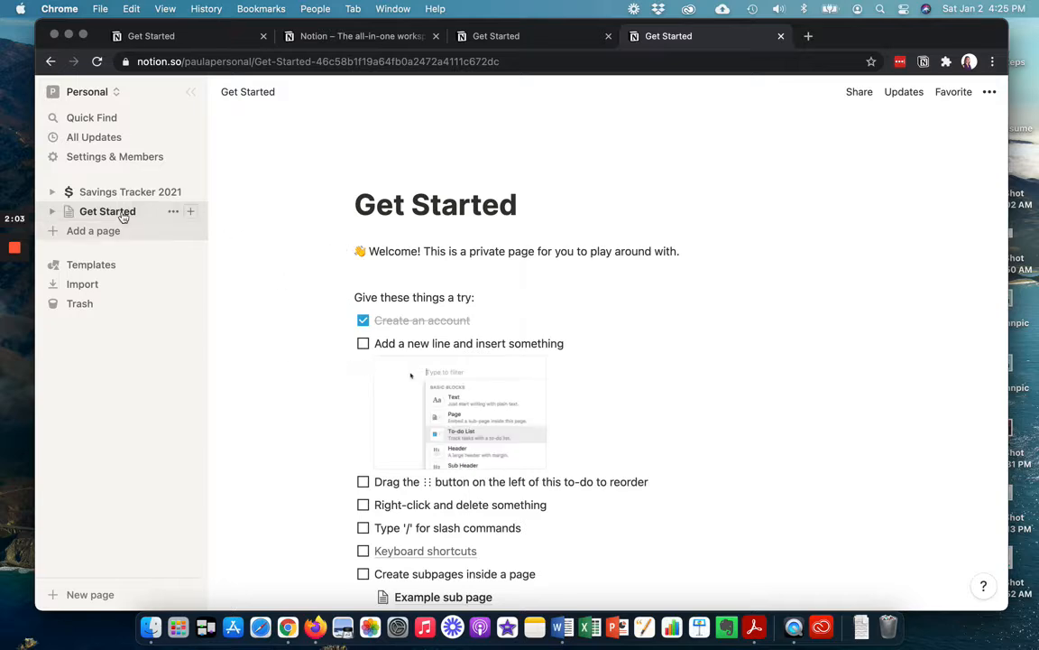
click(130, 191)
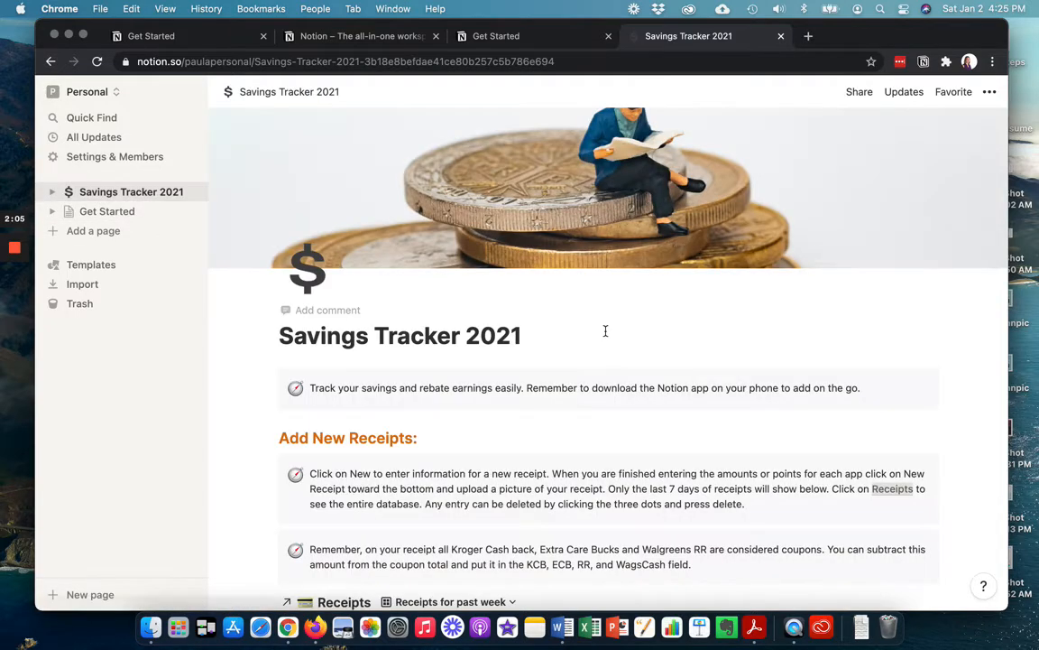
scroll(down, 3)
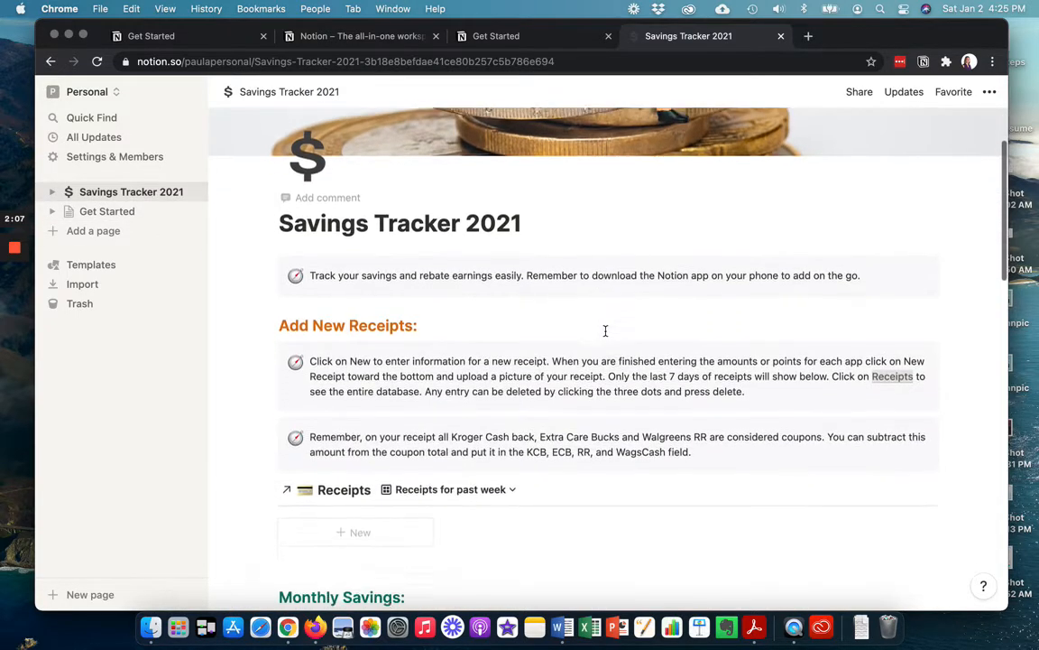
scroll(down, 3)
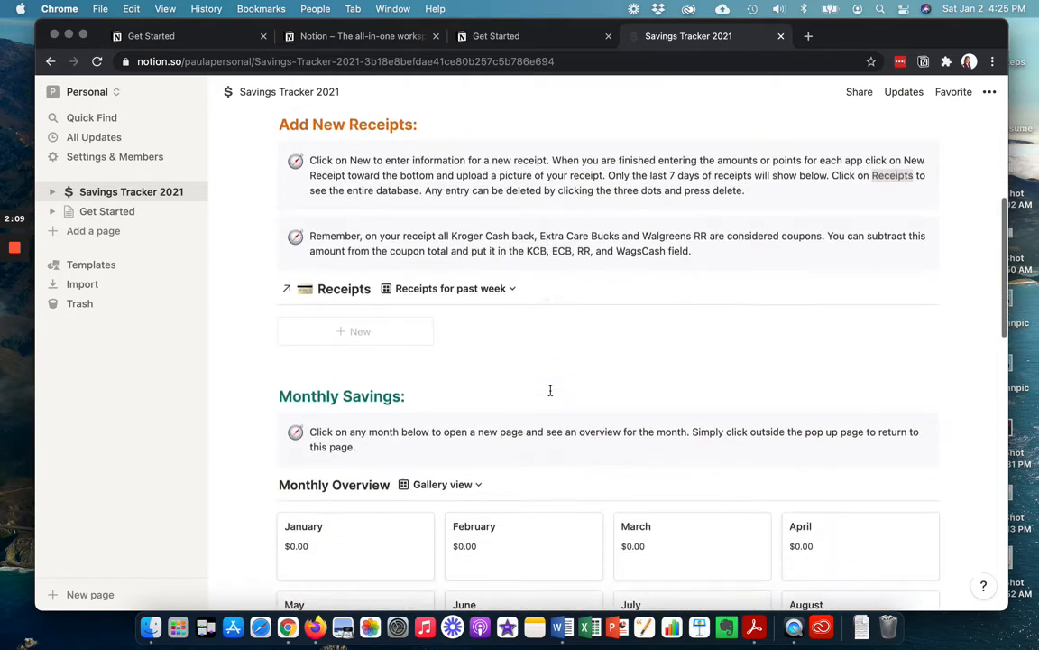
scroll(up, 3)
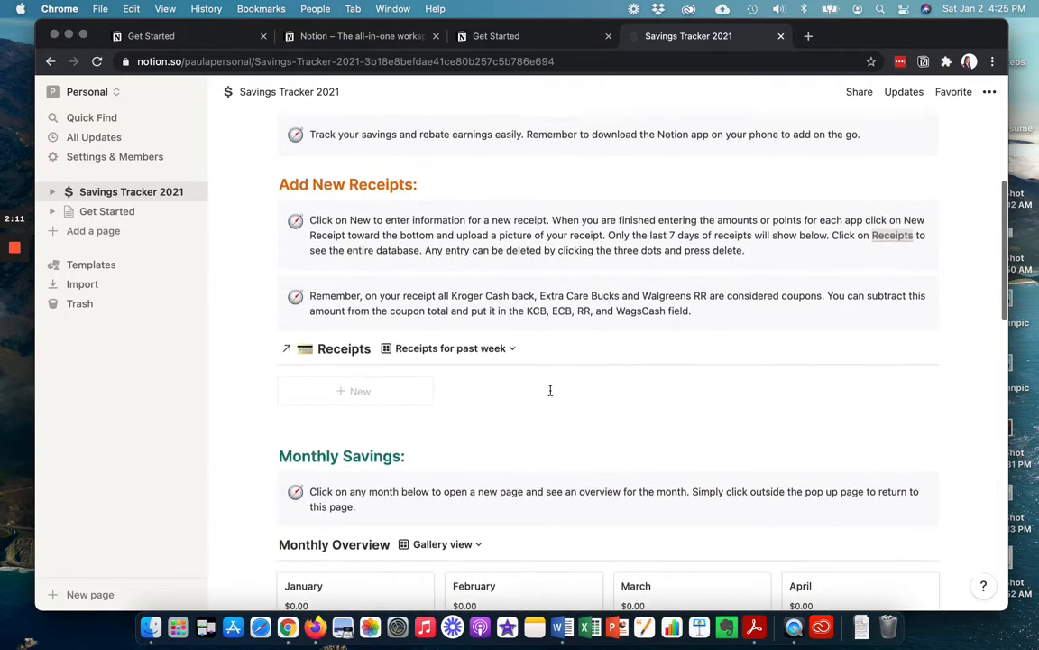
scroll(up, 3)
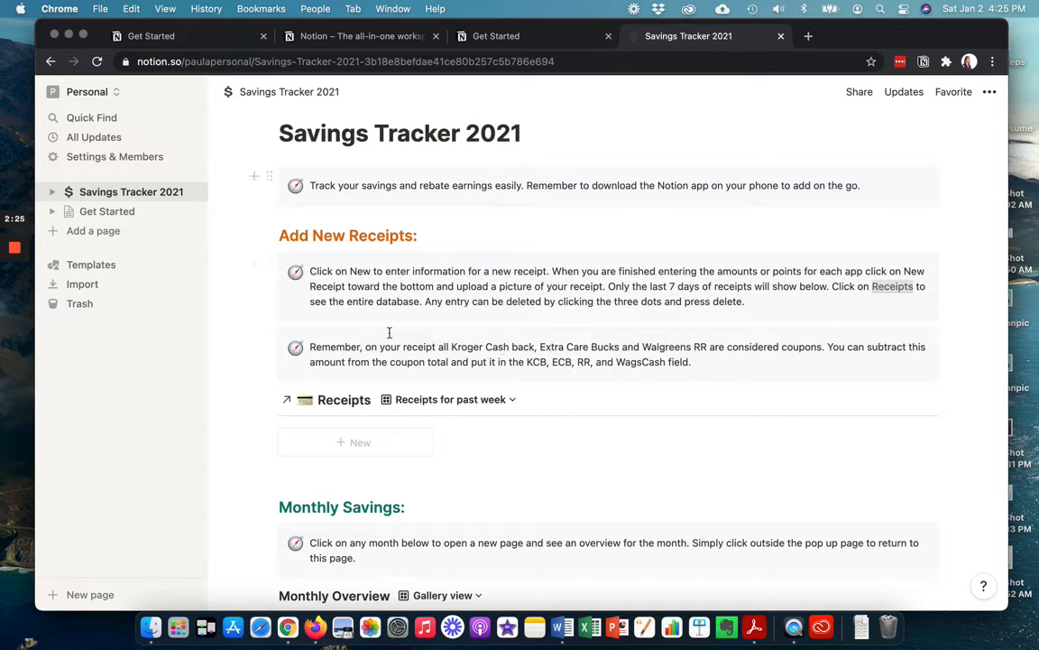
mouse_move(269, 177)
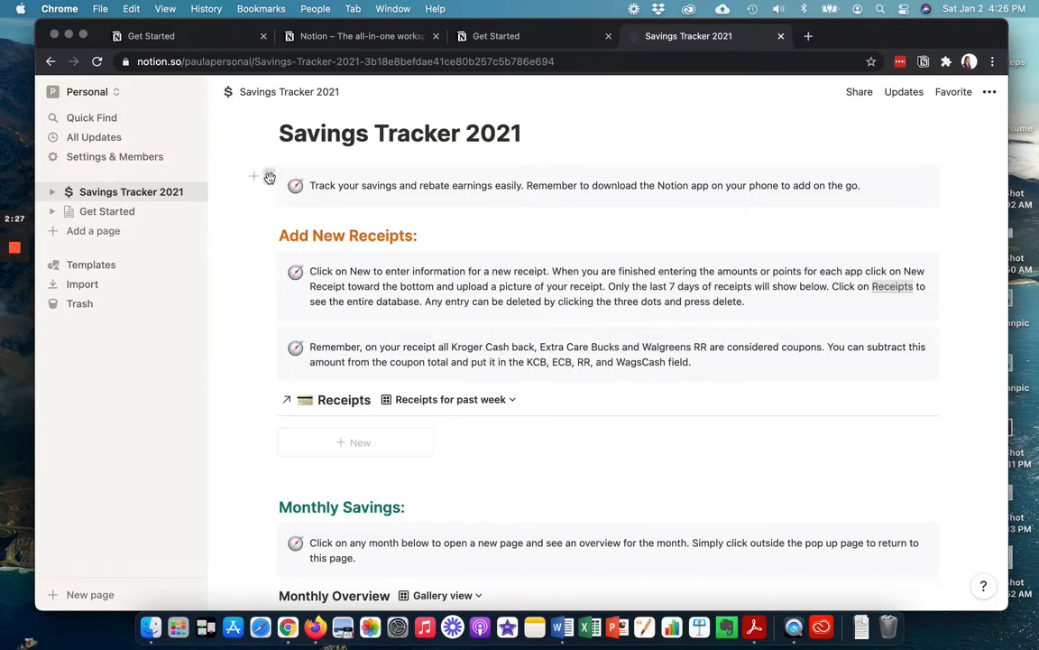
click(269, 177)
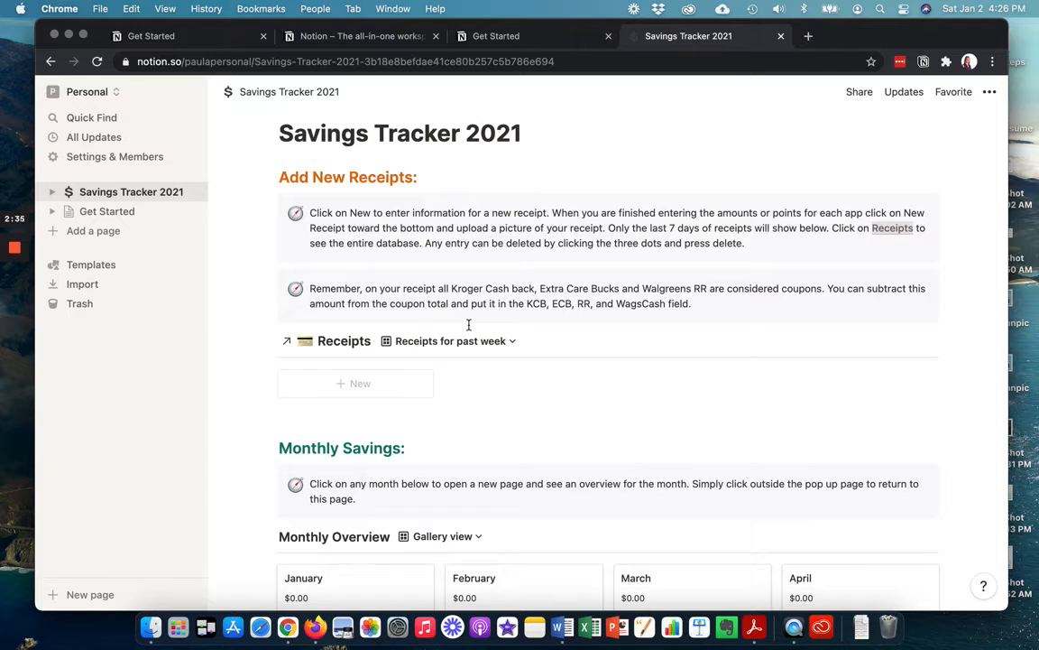
mouse_move(540, 289)
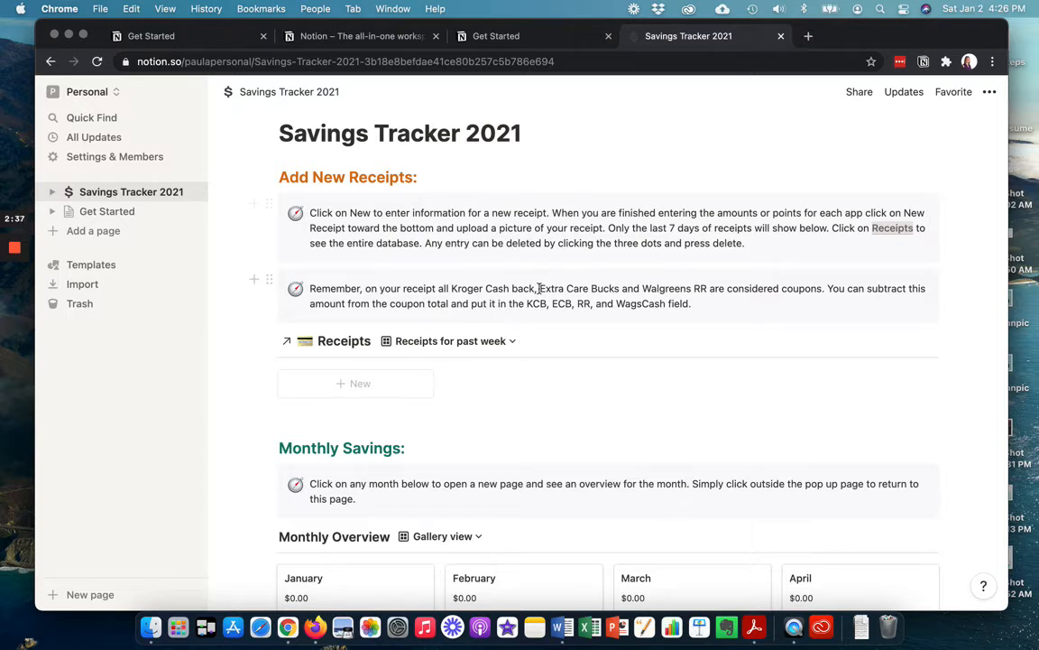
scroll(down, 3)
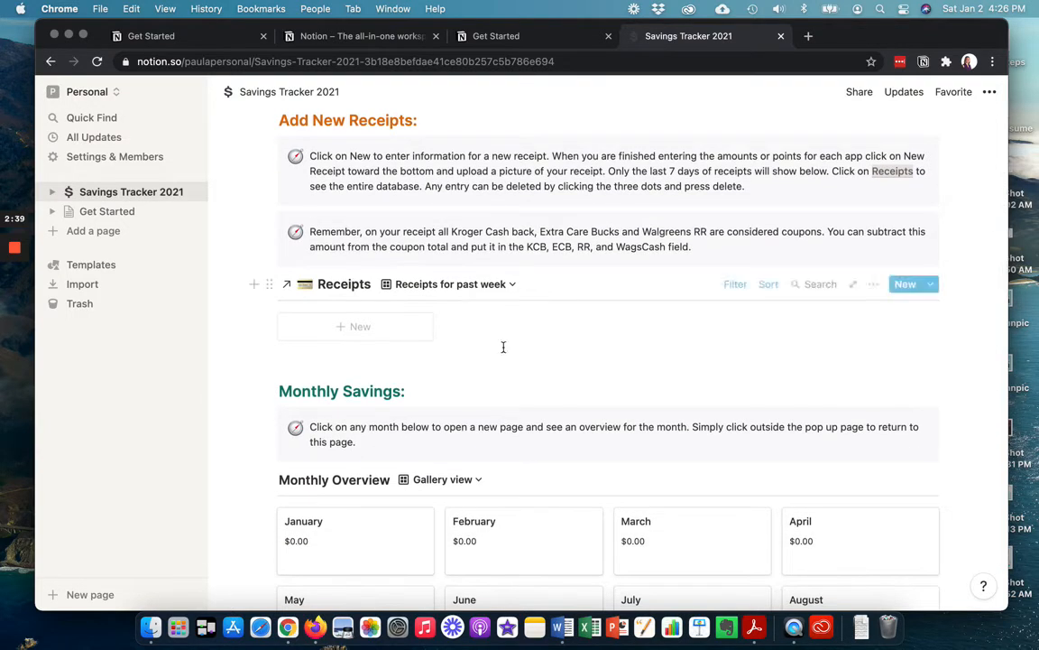
Create a new receipt titled Walmart and start choosing its Month relation.
click(354, 327)
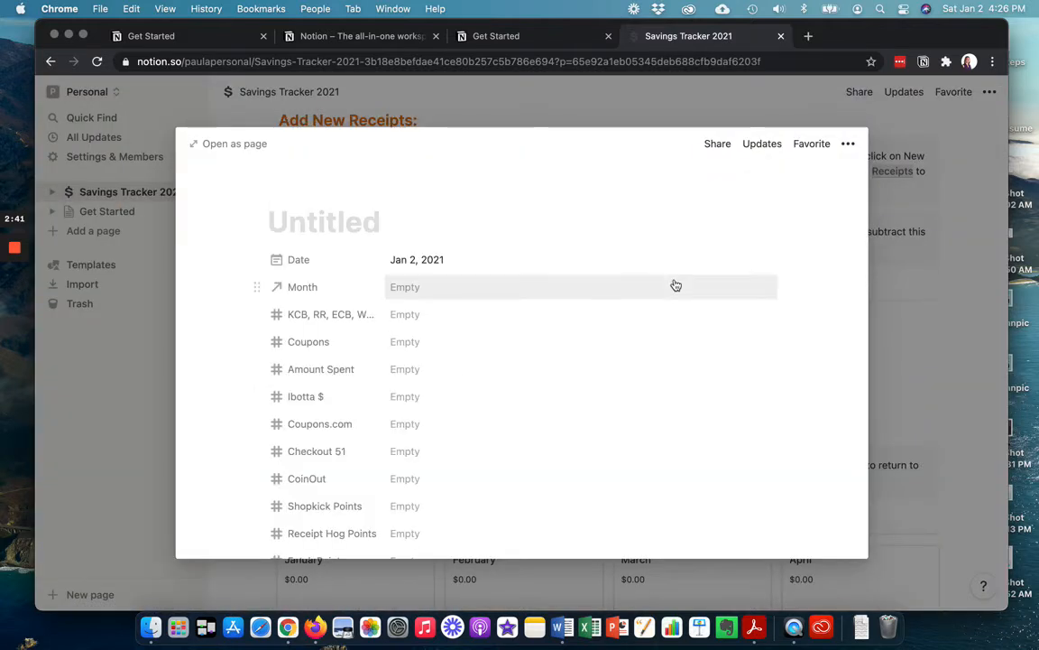
text(Walm)
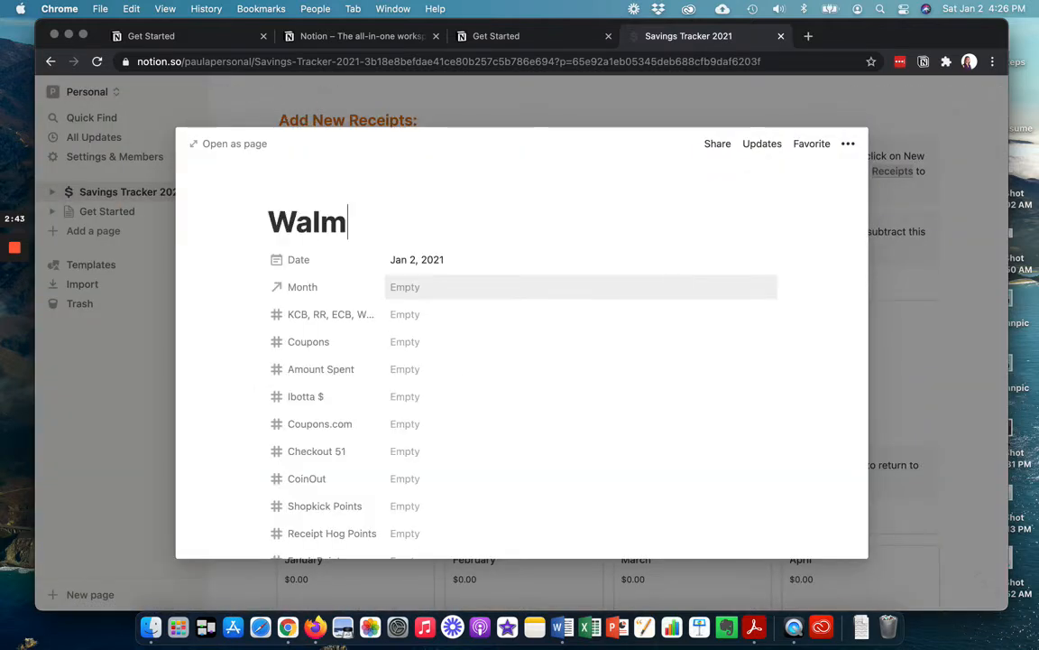
text(RT)
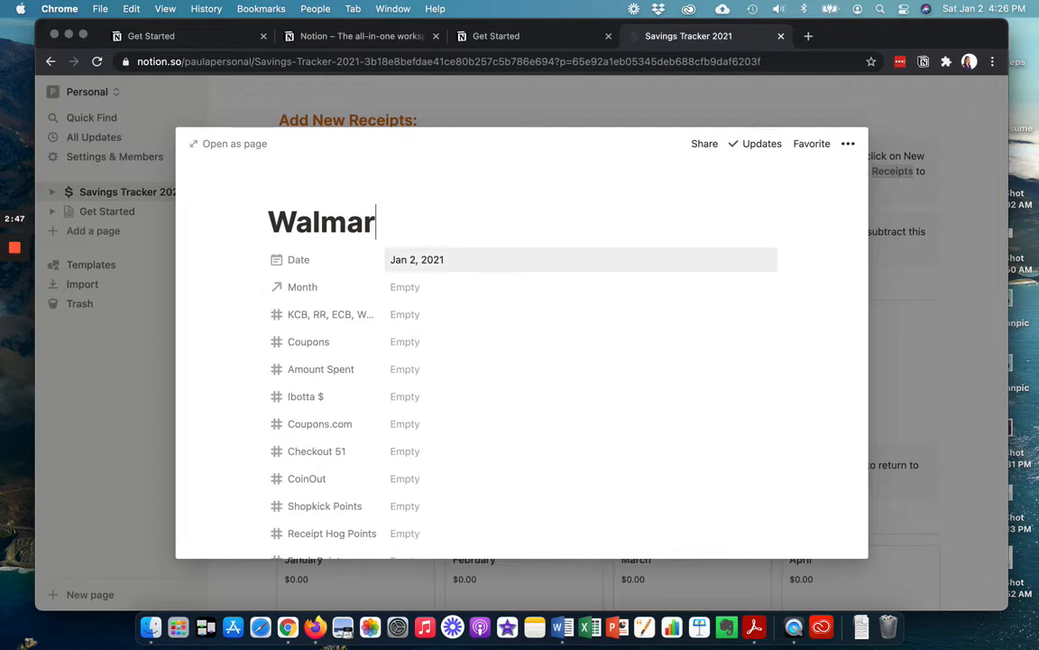
click(404, 287)
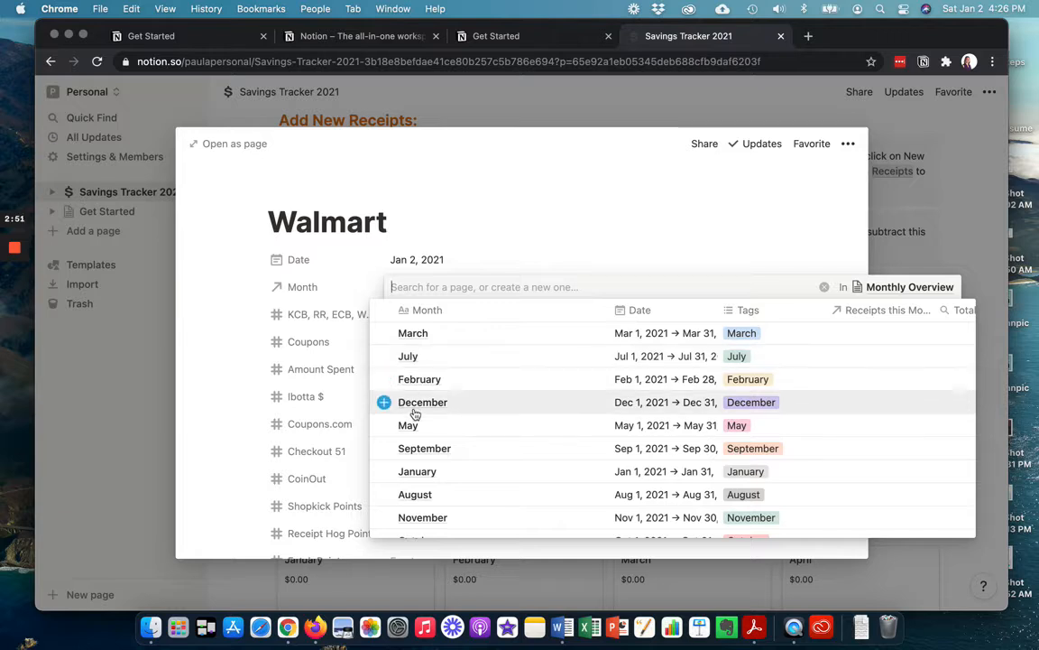
scroll(down, 3)
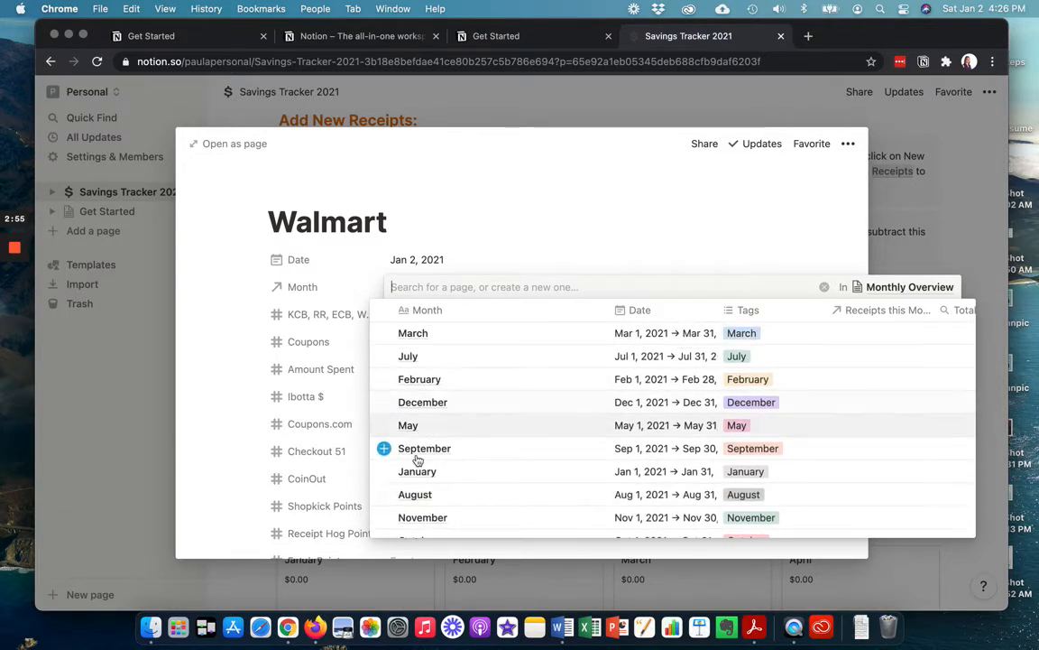
Search Jan and set the Walmart receipt's Month to January.
text(Jan)
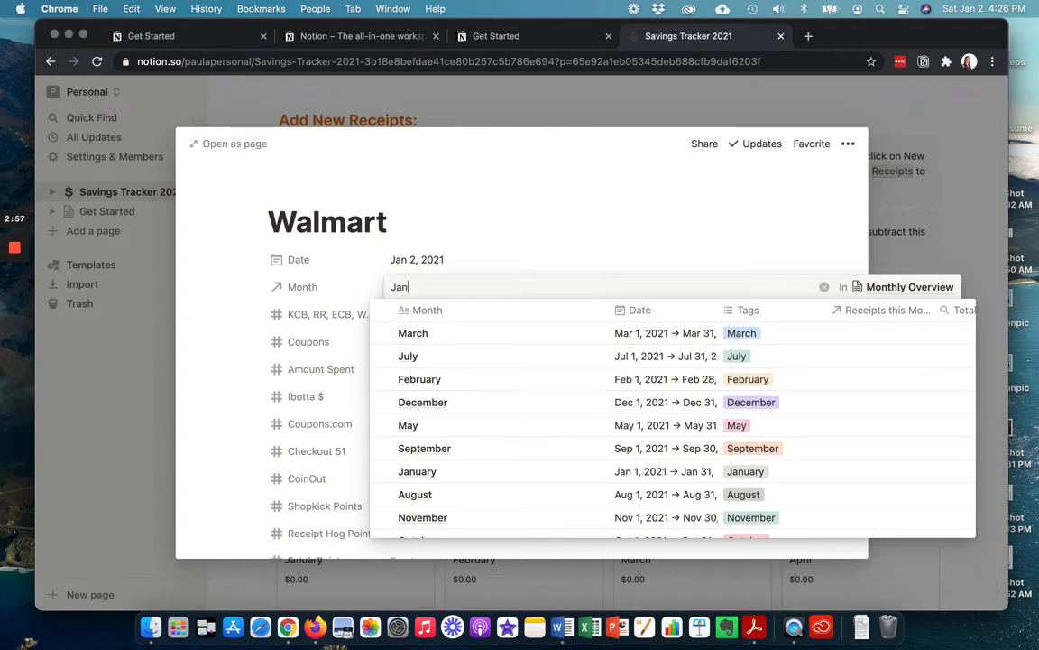
text(Jan)
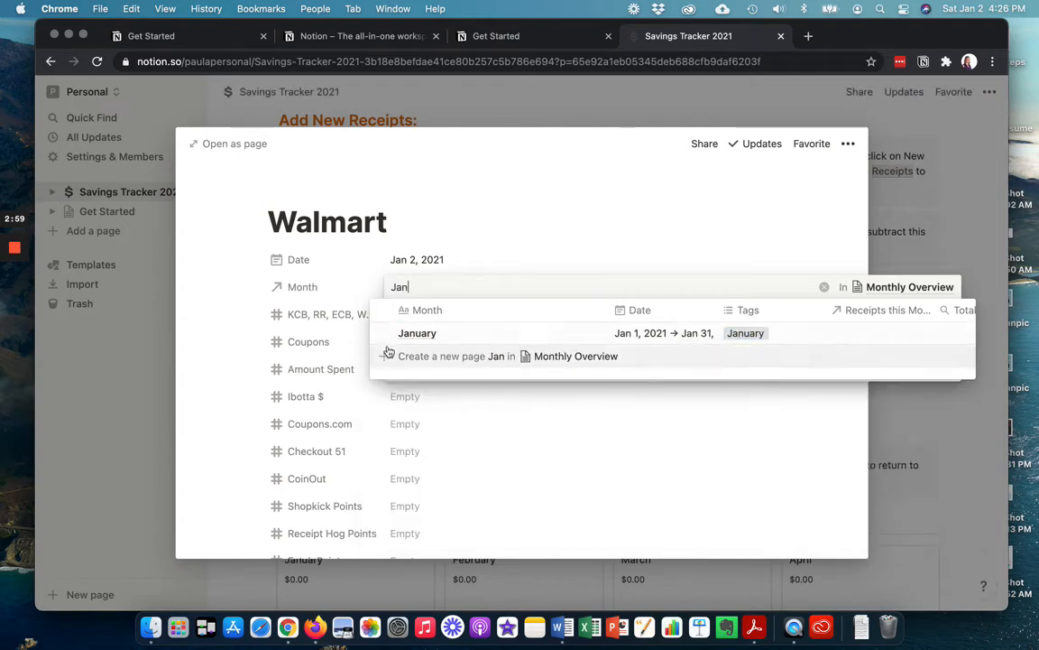
mouse_move(495, 207)
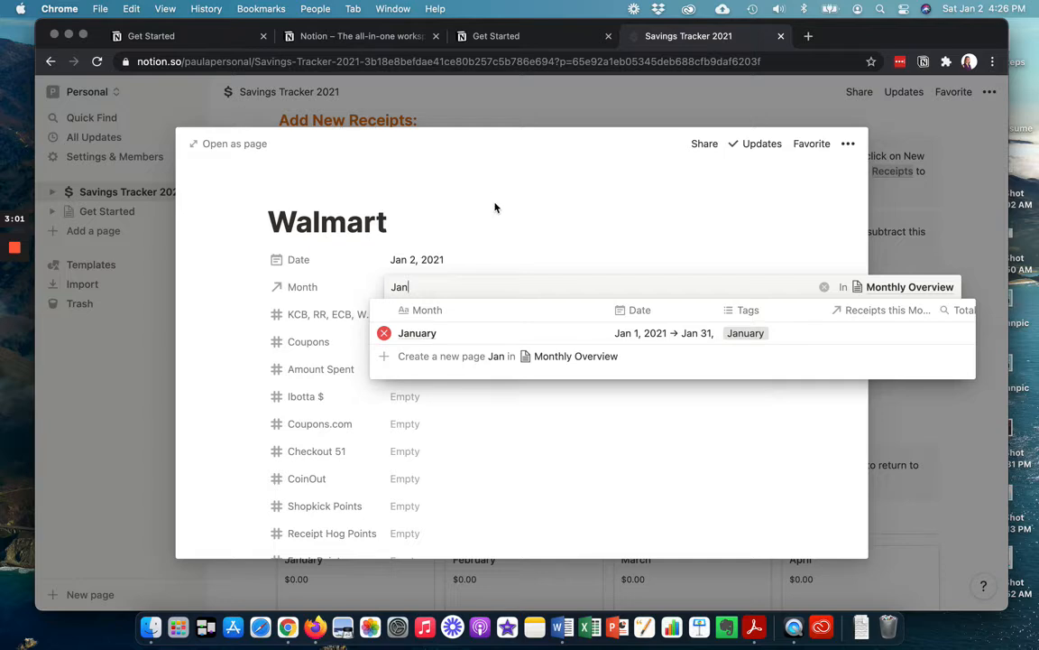
click(417, 332)
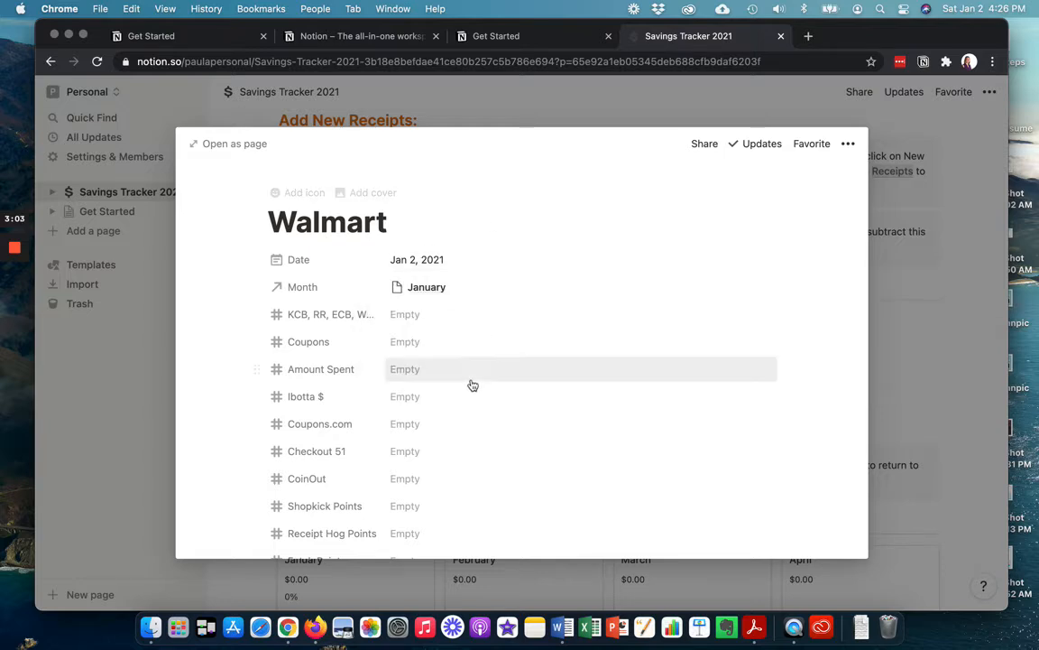
mouse_move(514, 334)
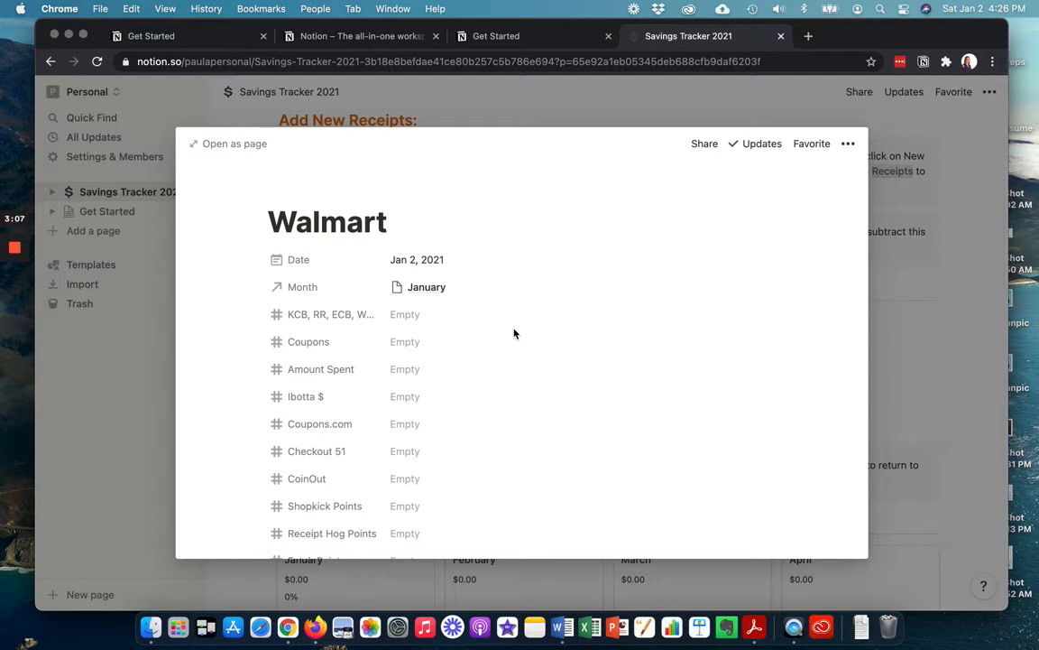
Enter $1.00 Coupons, $15.65 Amount Spent, $12.00 Ibotta and $1.00 Coupons.com on the Walmart receipt.
scroll(up, 3)
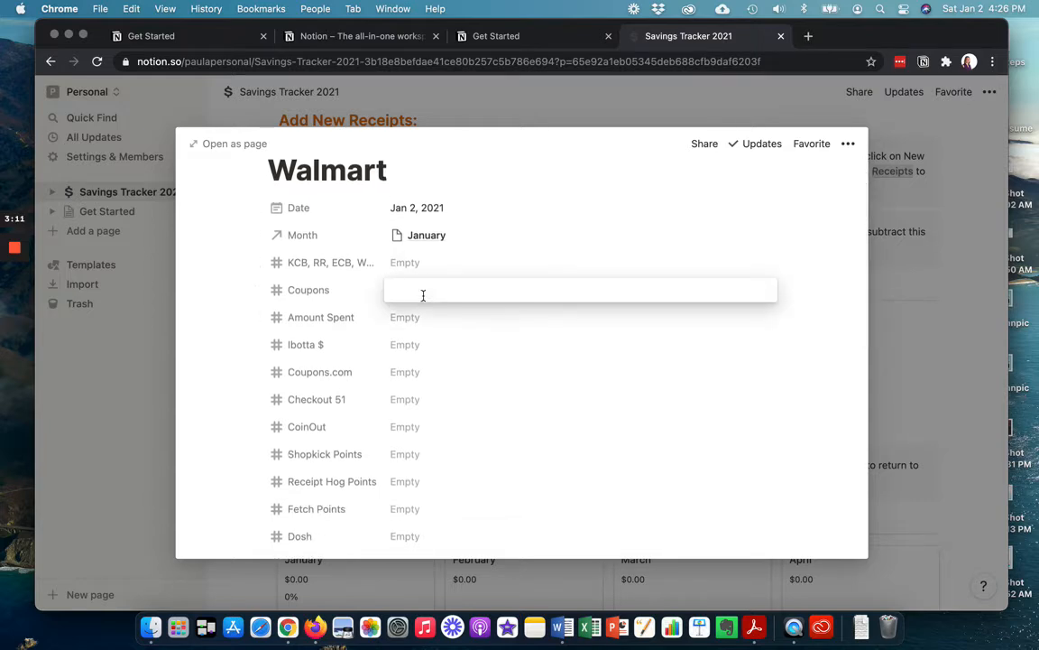
text(1.00)
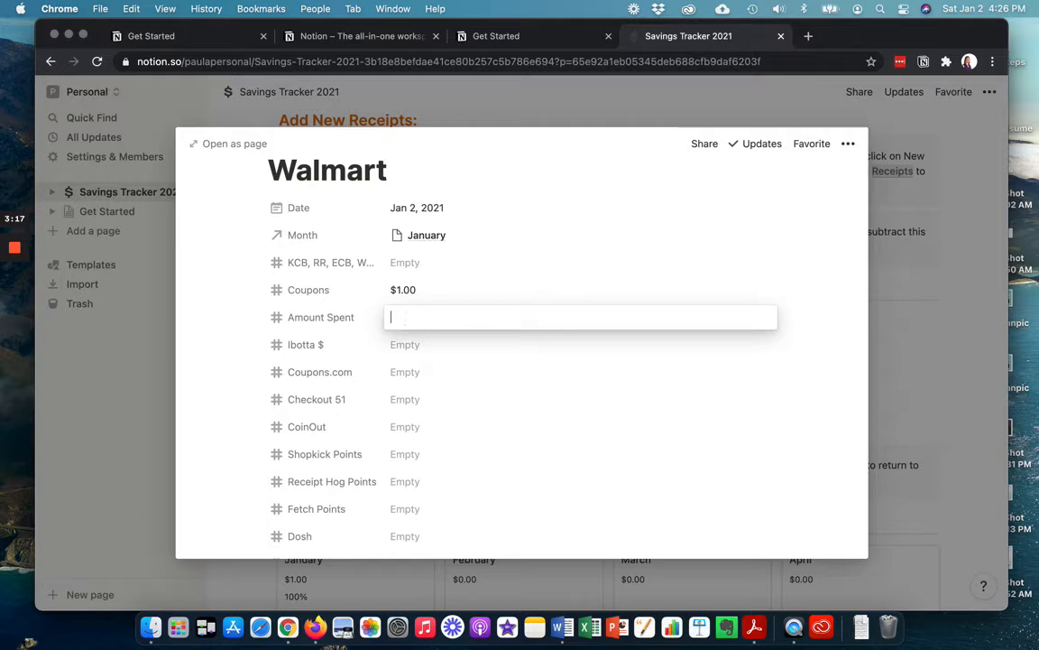
text(15.65)
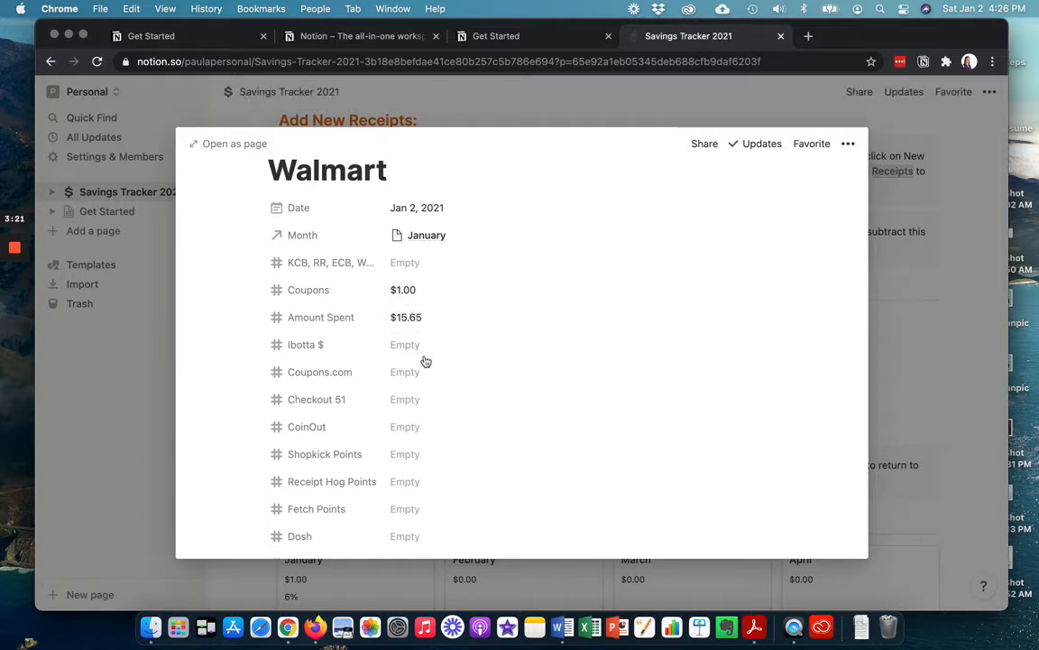
click(404, 342)
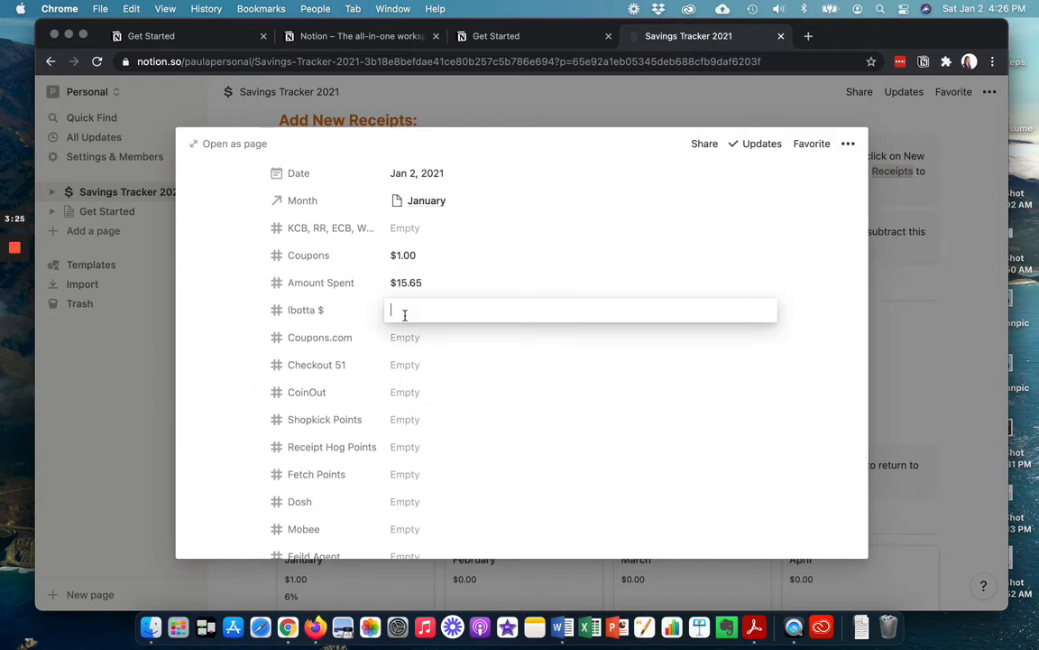
text(12.00)
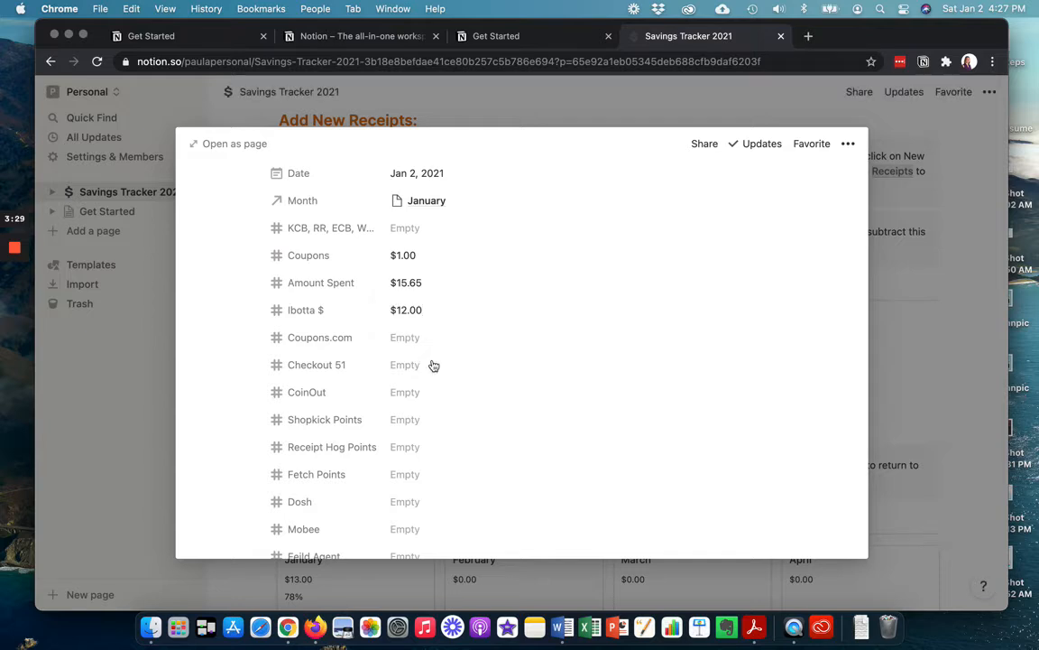
click(405, 337)
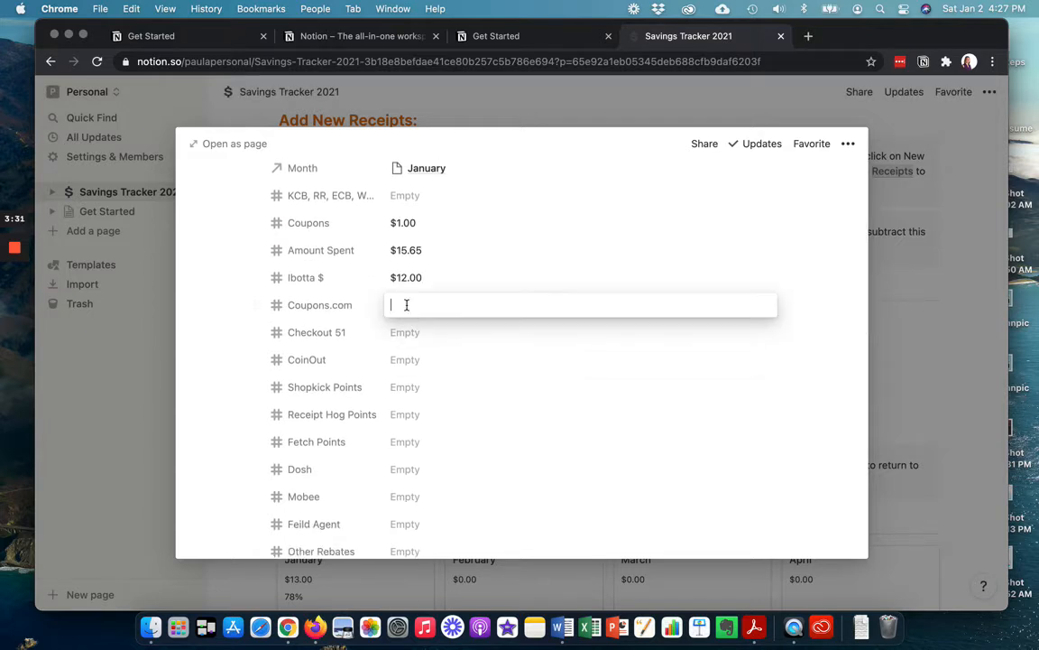
text(1.00)
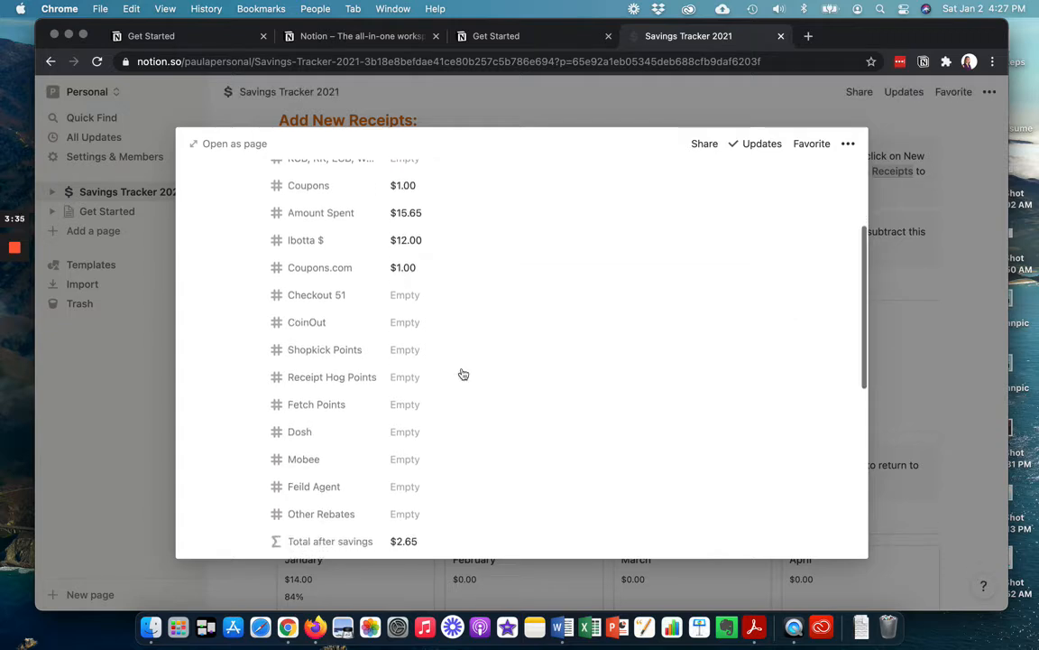
mouse_move(487, 431)
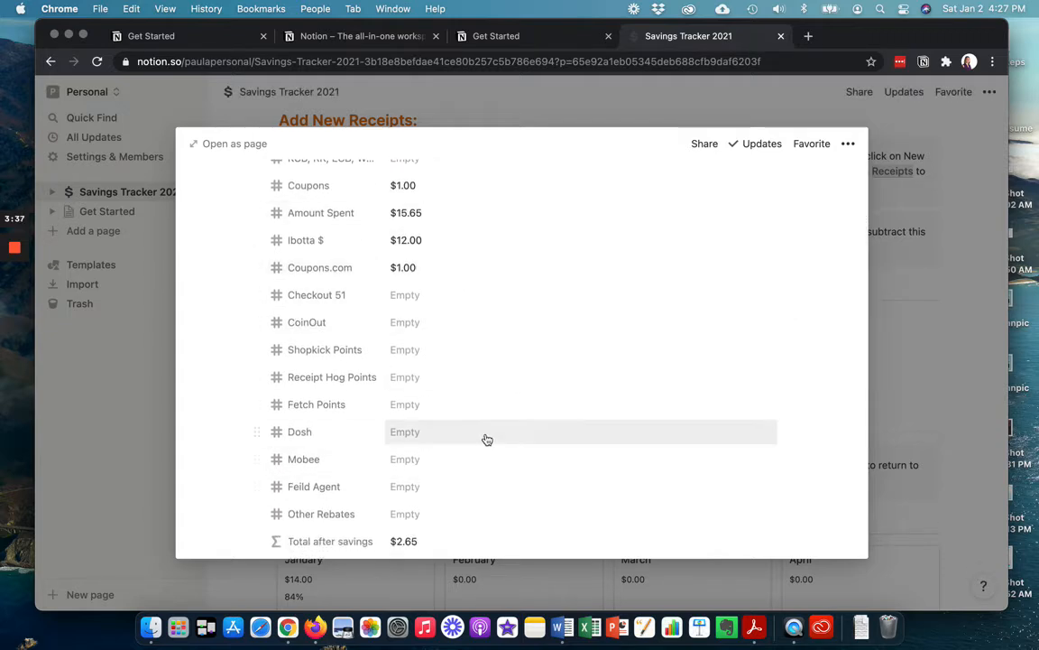
scroll(down, 3)
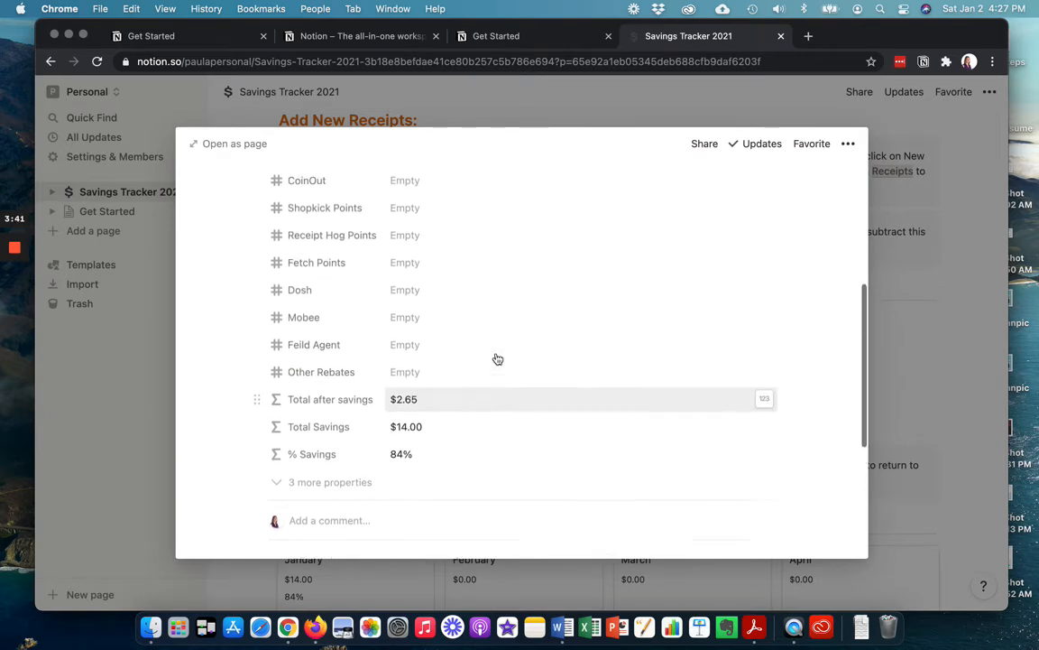
scroll(up, 3)
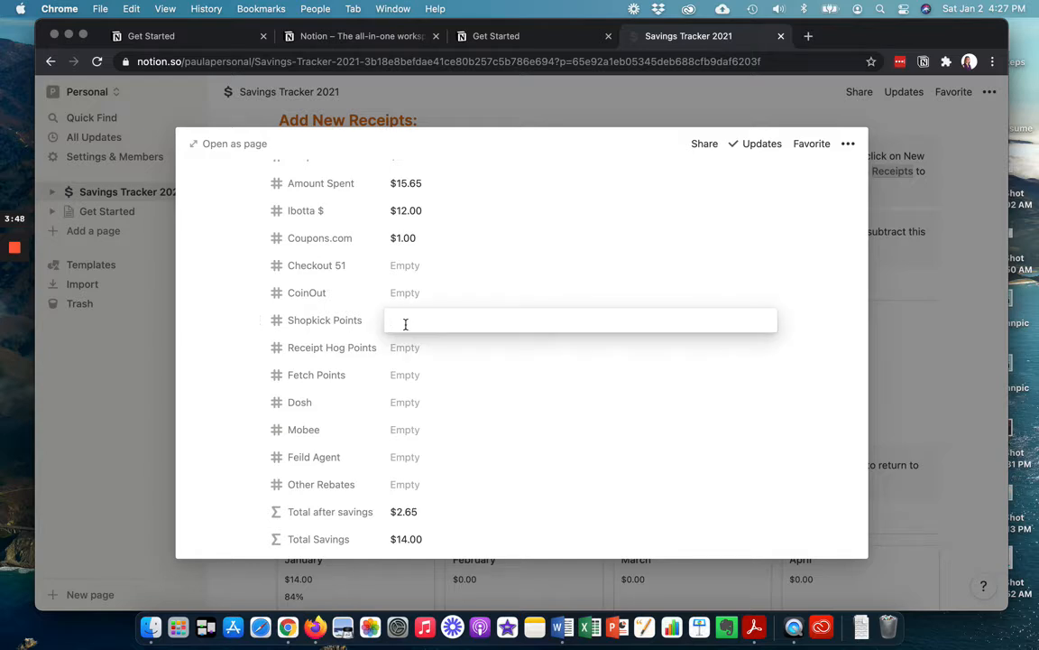
text(400)
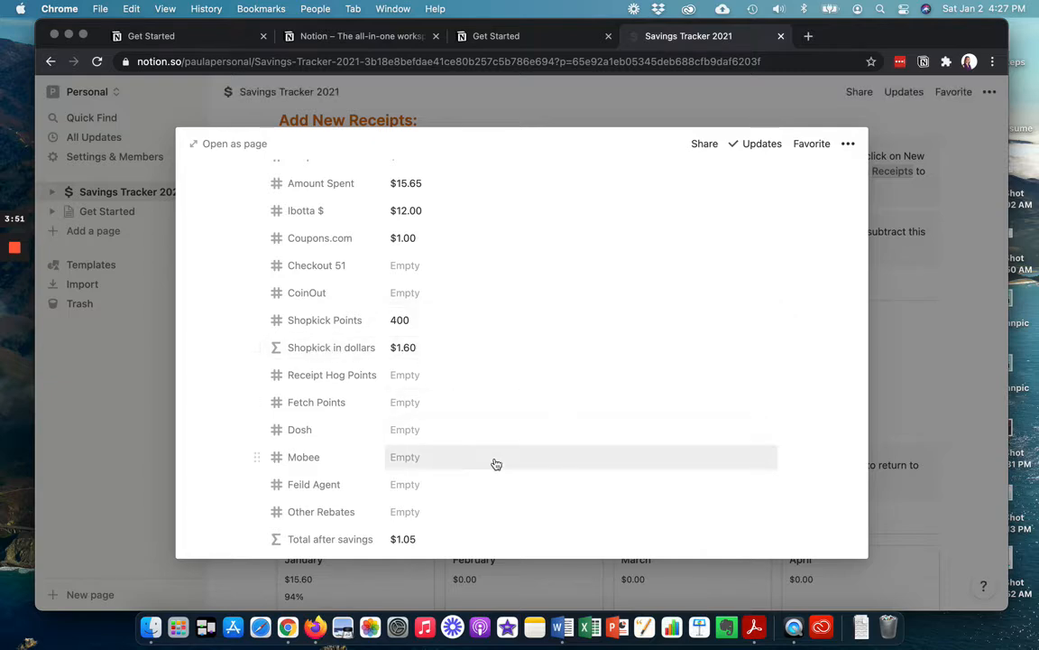
mouse_move(509, 466)
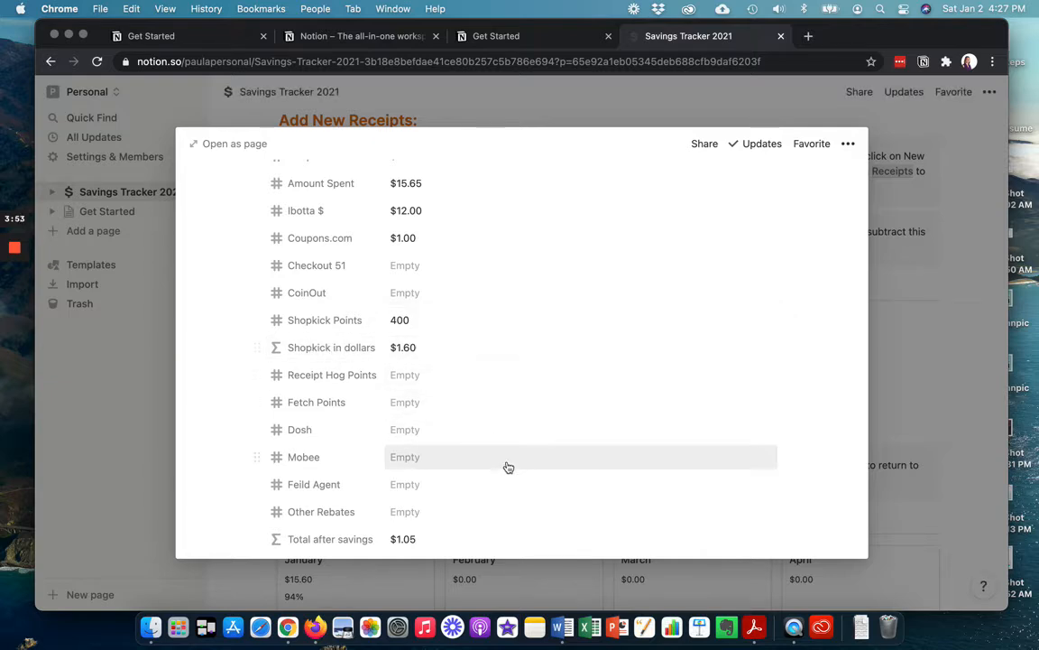
scroll(down, 3)
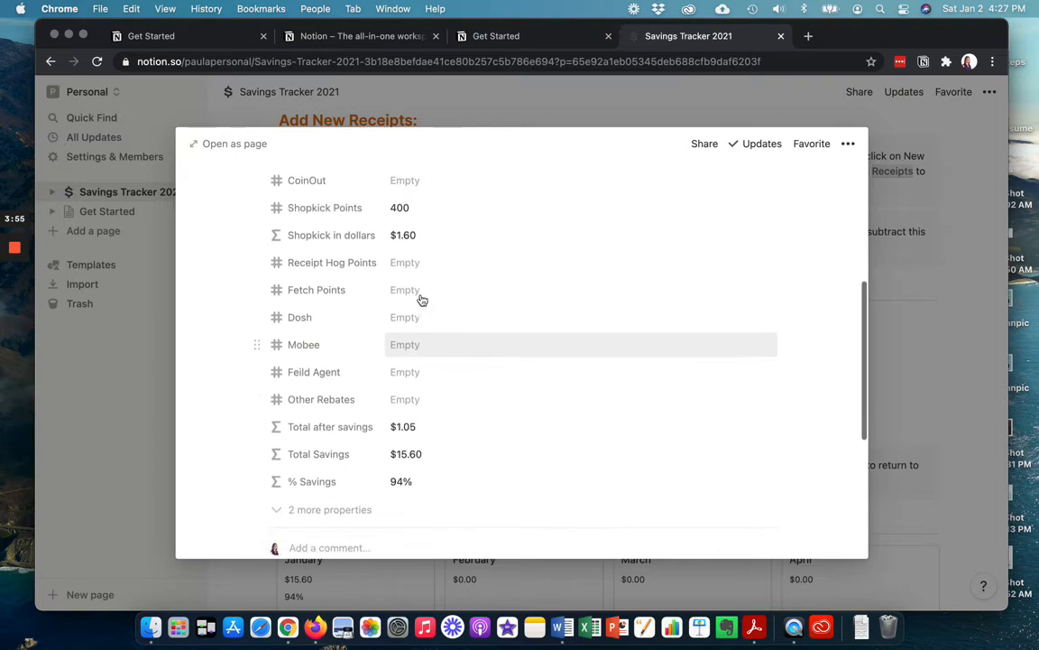
mouse_move(406, 288)
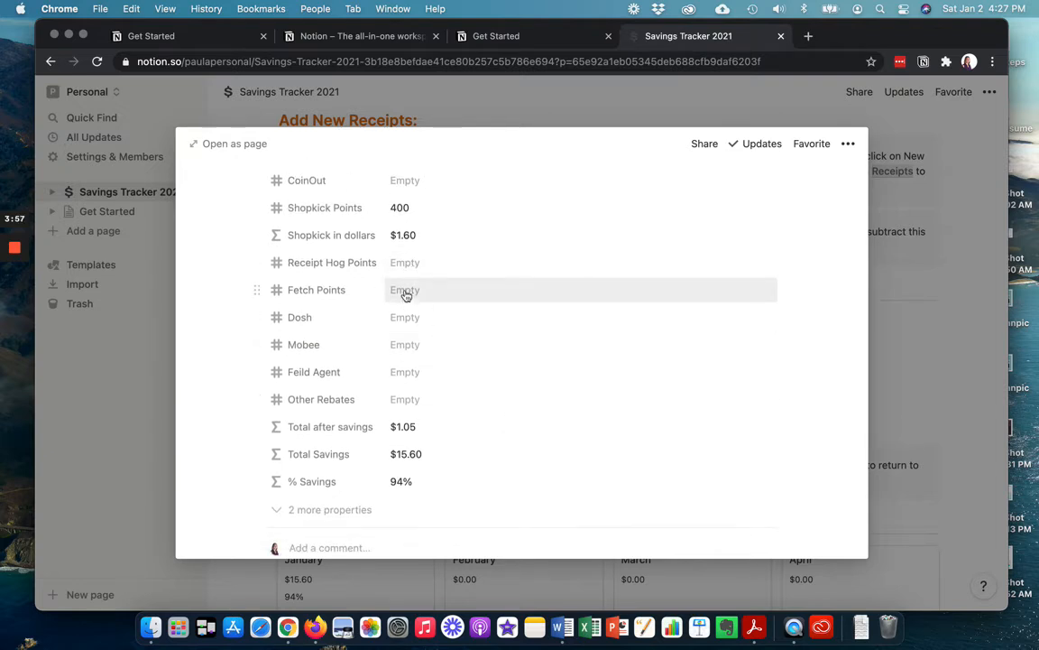
text(25)
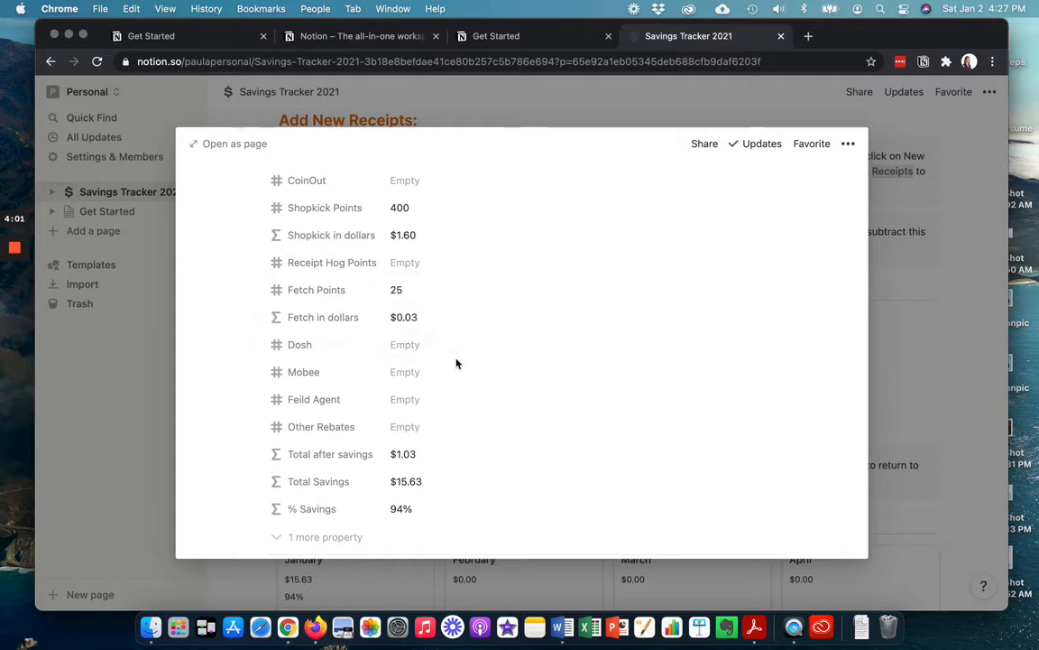
scroll(down, 3)
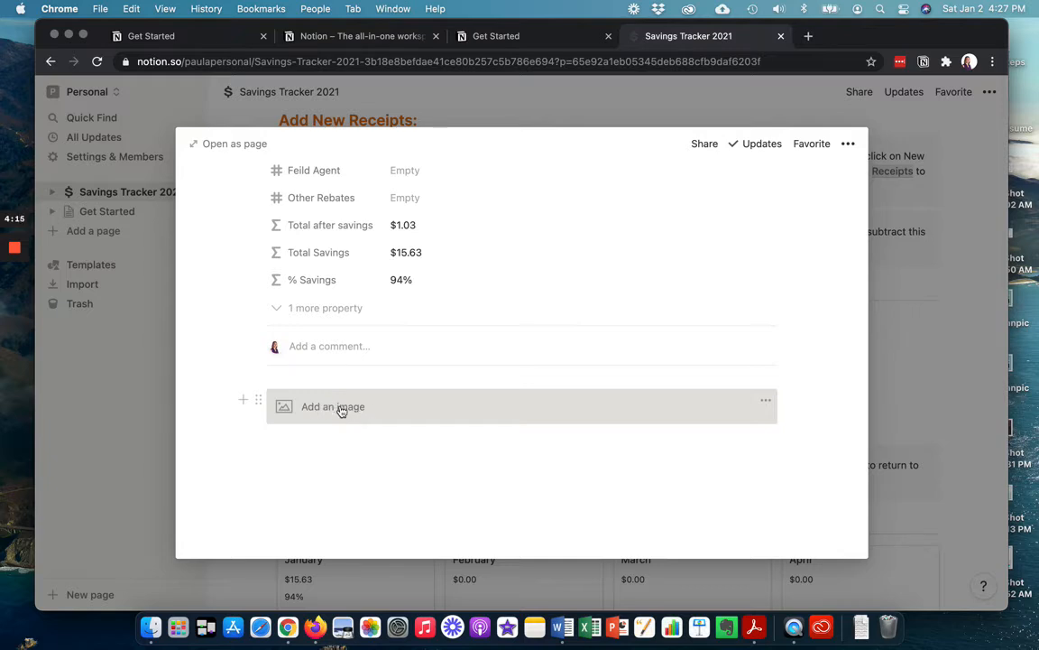
scroll(up, 3)
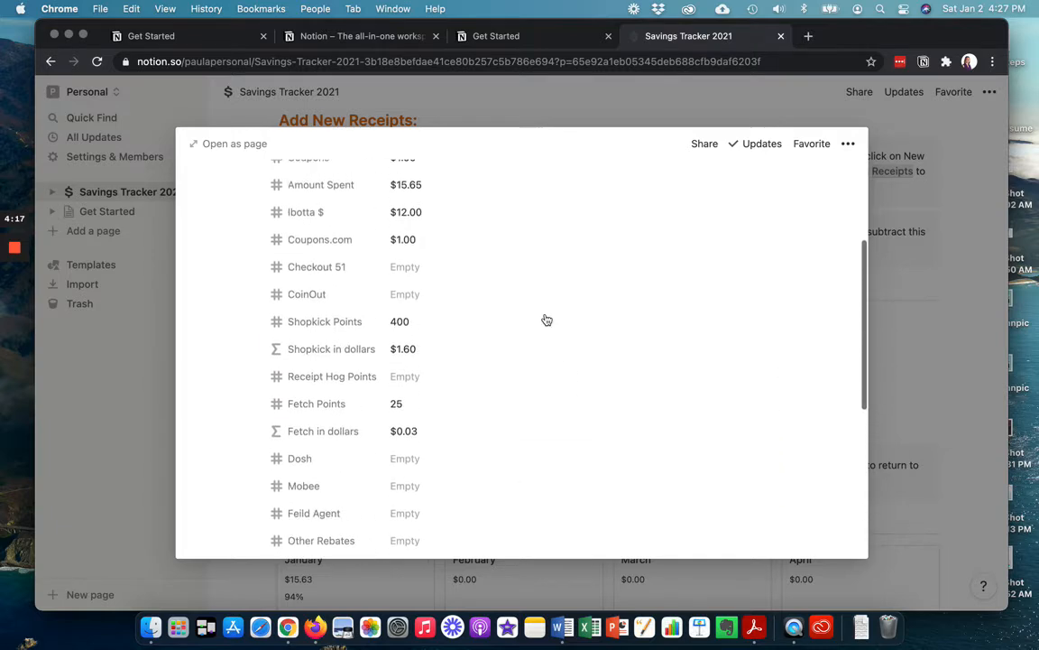
scroll(up, 3)
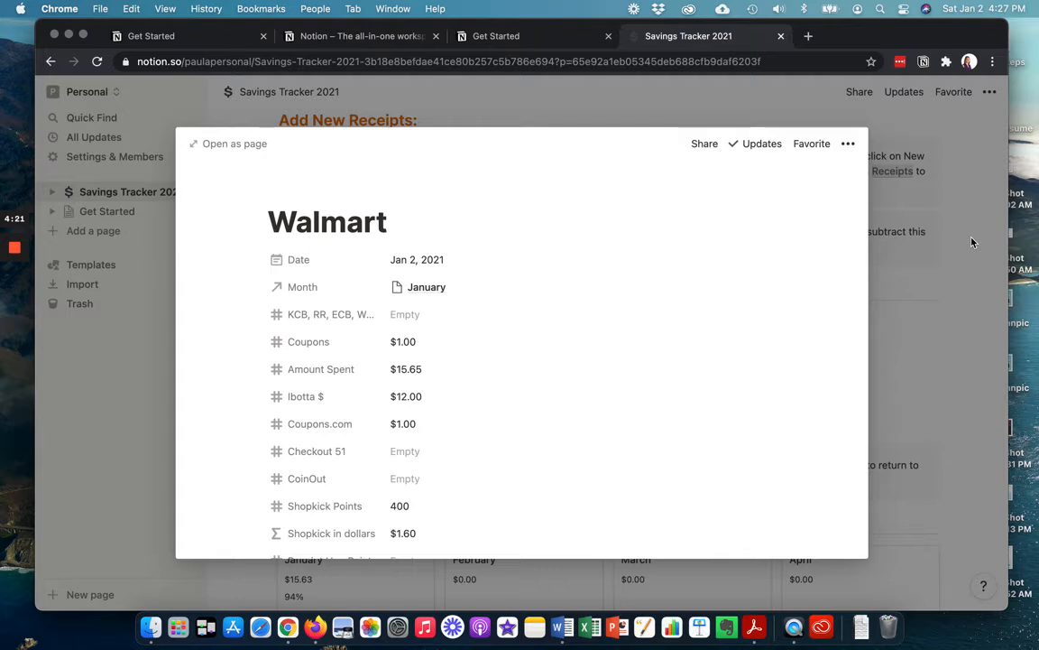
mouse_move(980, 329)
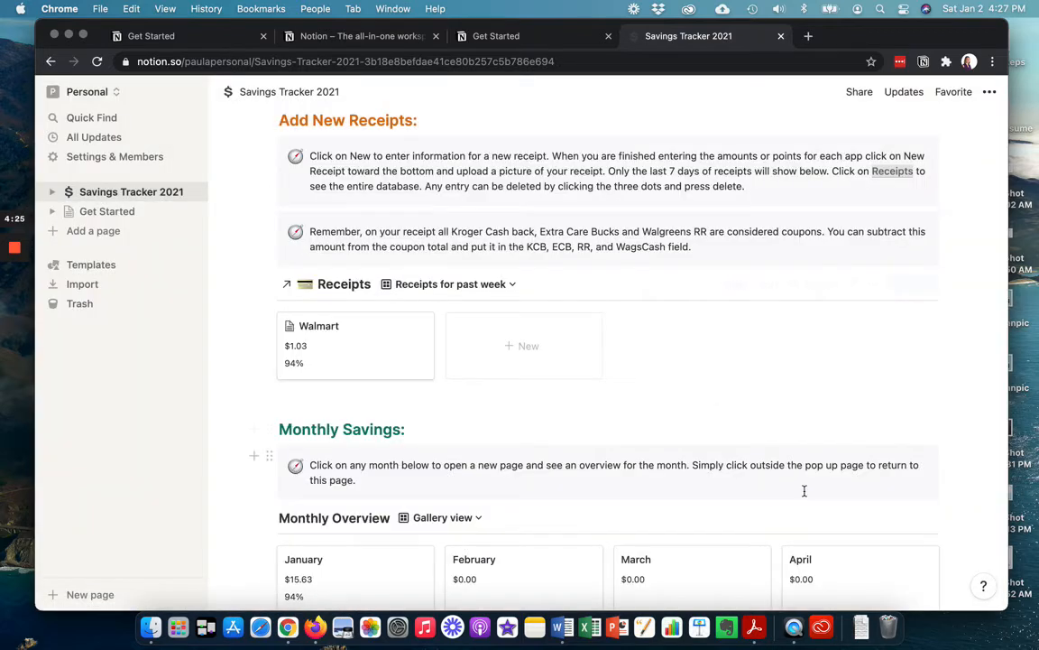
mouse_move(376, 373)
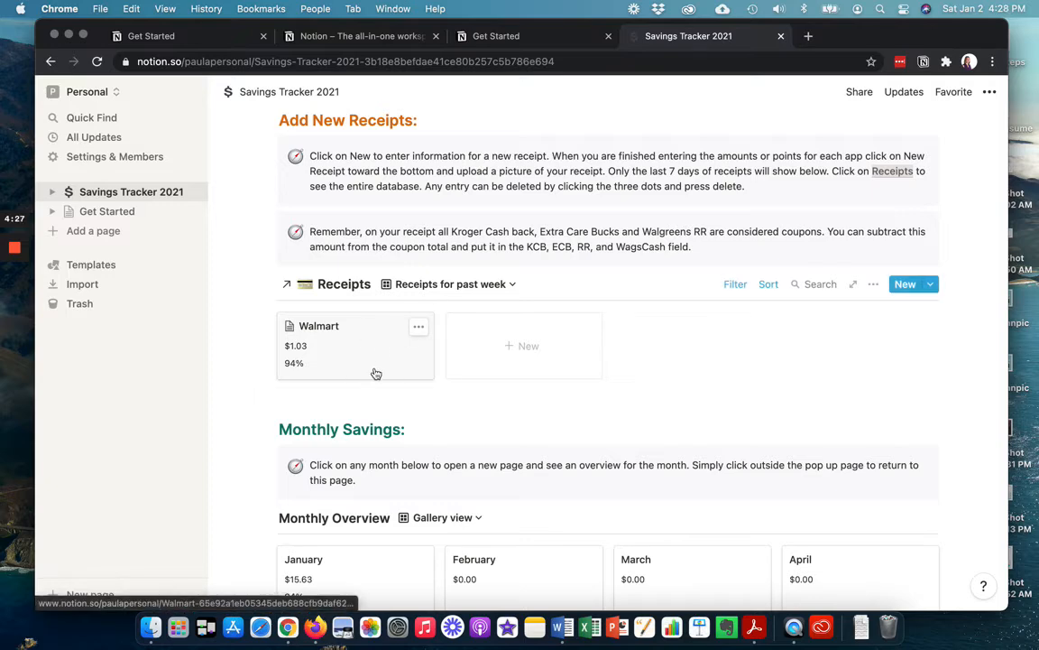
View the January month card showing Walmart linked with $15.63 saved and 94% savings.
scroll(down, 3)
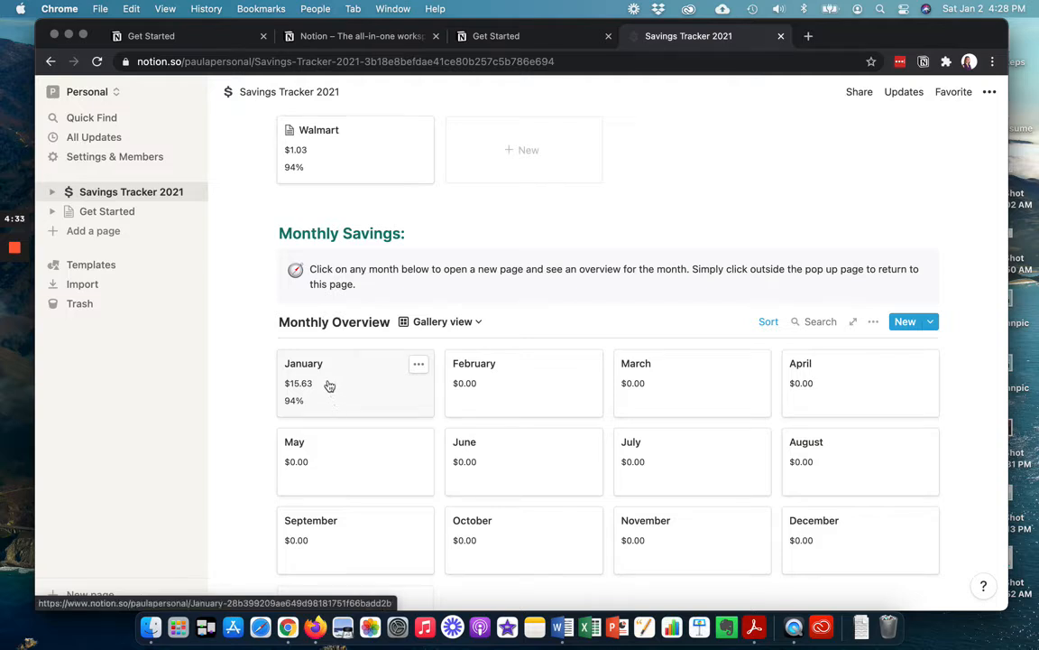
mouse_move(339, 396)
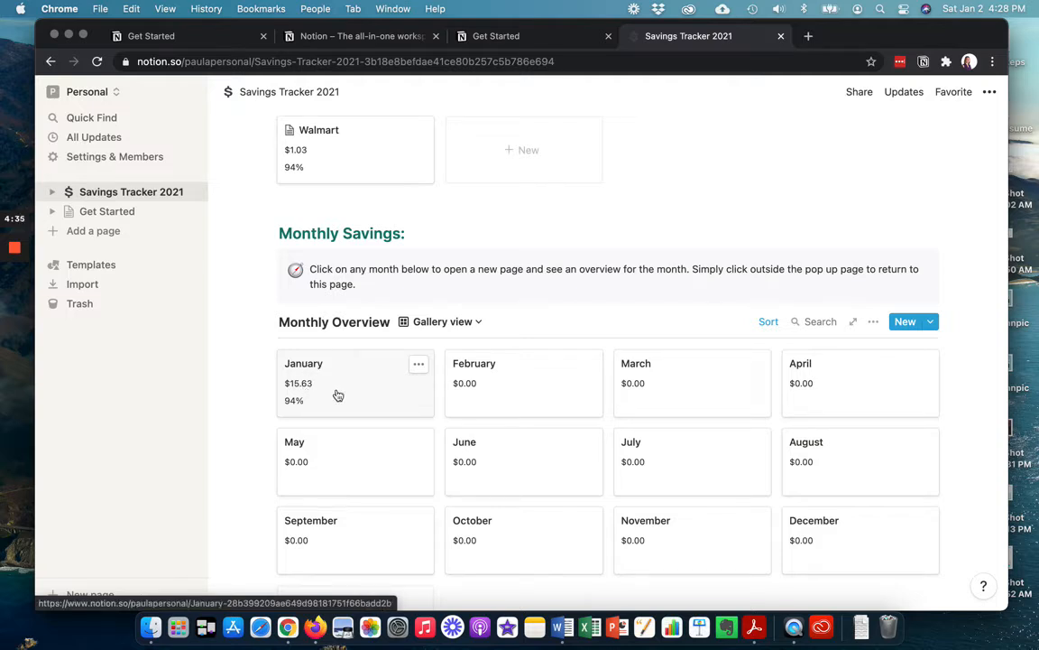
click(339, 379)
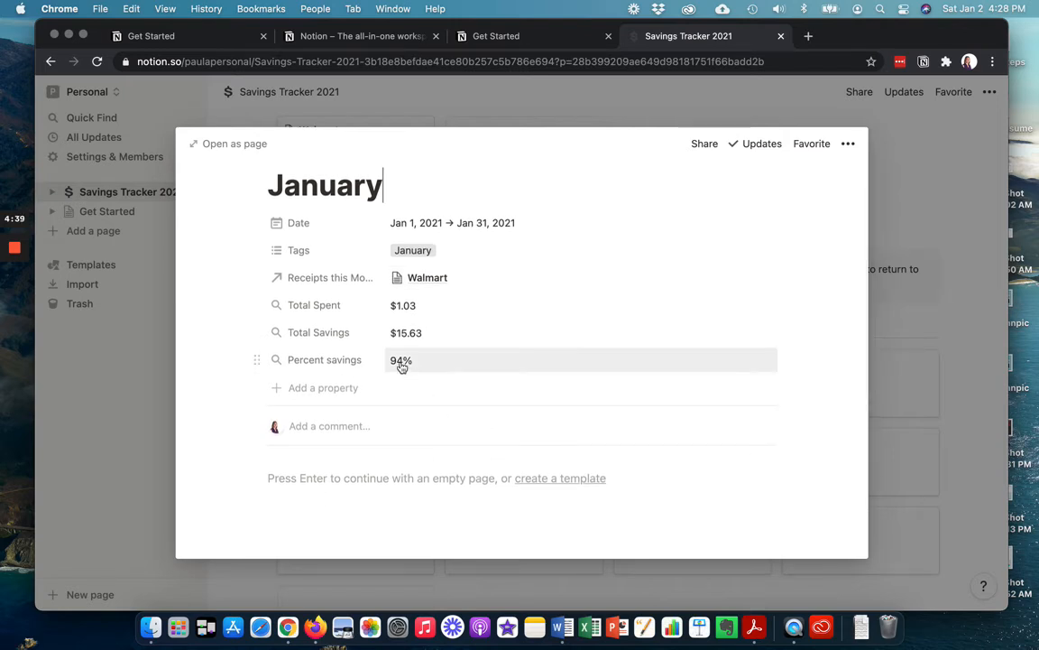
mouse_move(404, 321)
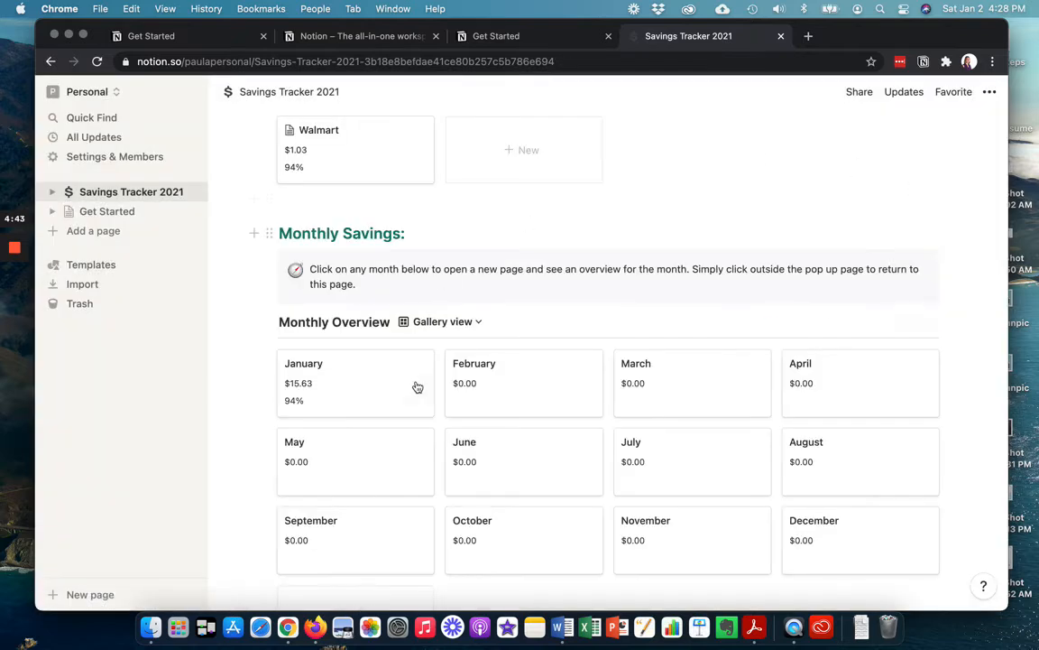
Reach the Savings Apps gallery and view the Ibotta page's Receipts table listing Walmart at $12.00.
scroll(down, 3)
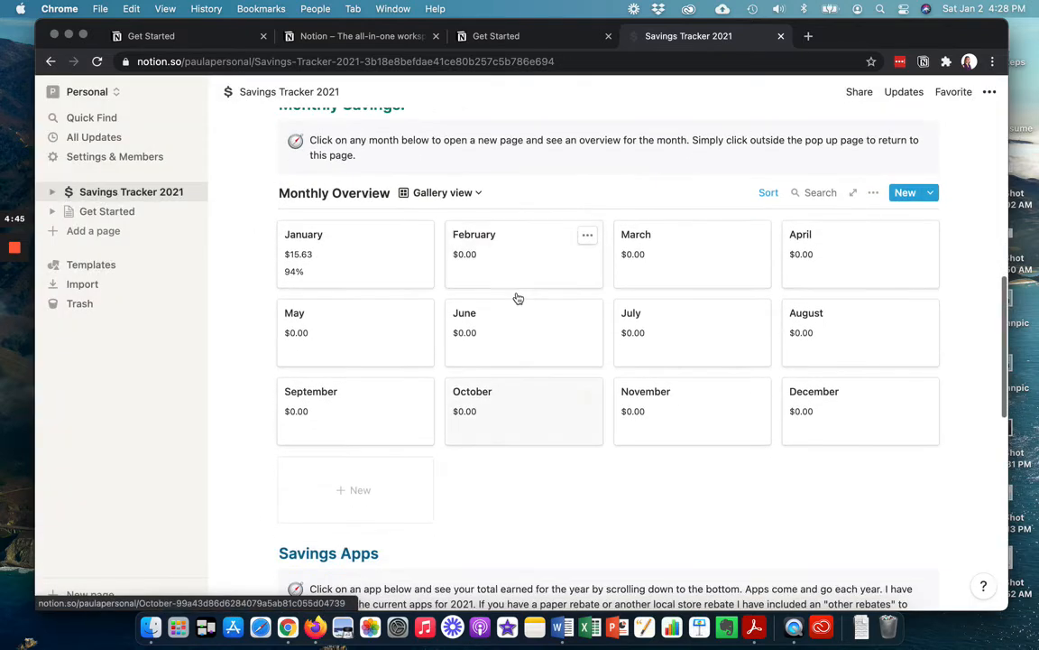
mouse_move(307, 267)
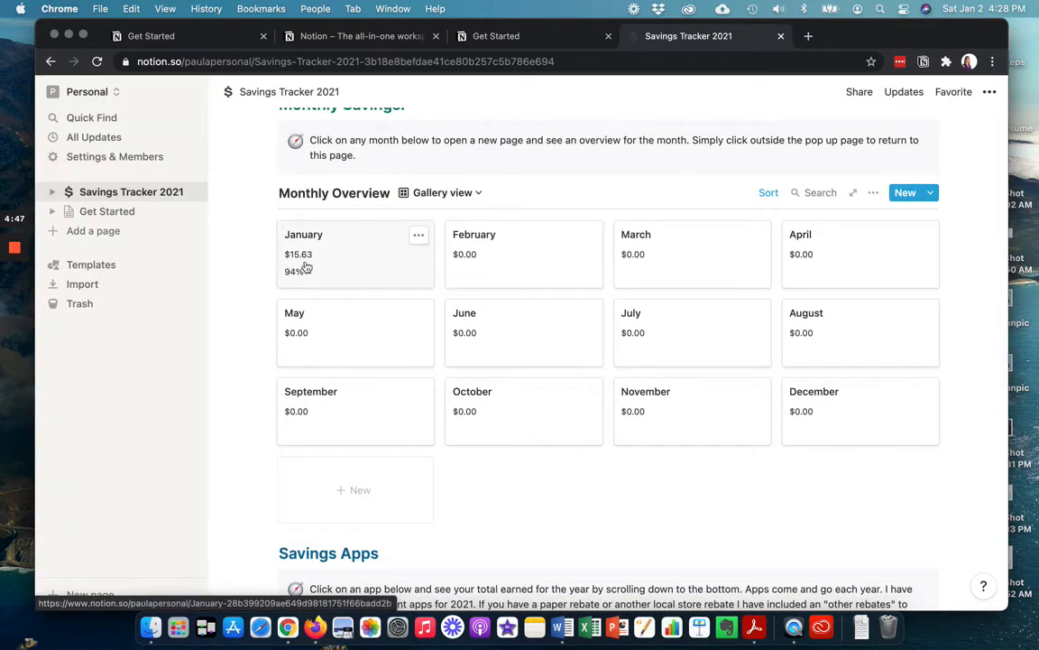
scroll(down, 3)
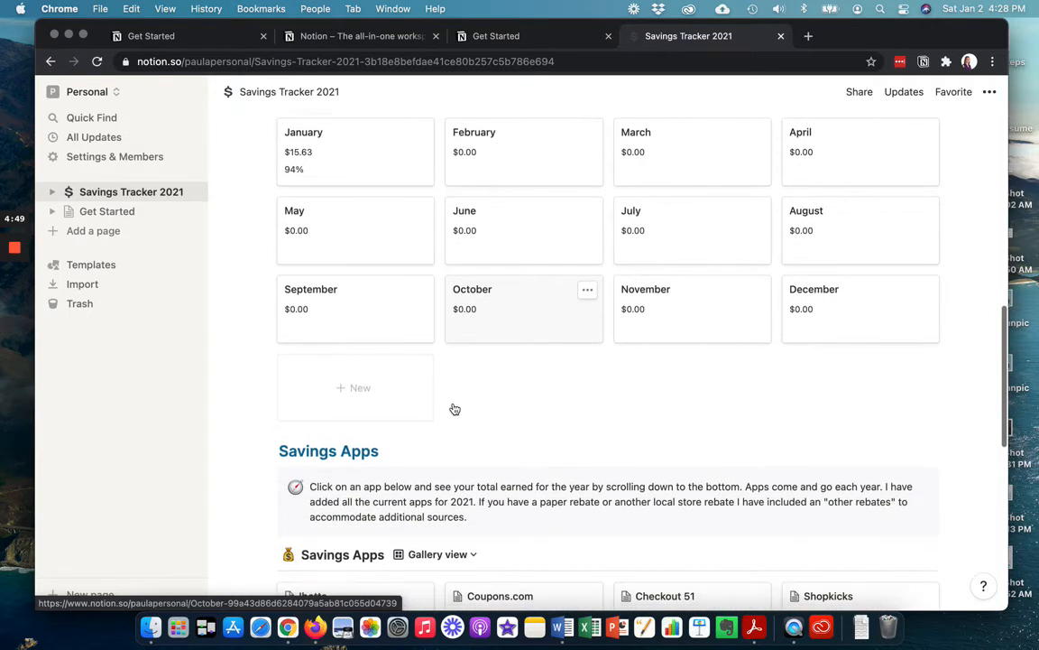
scroll(up, 3)
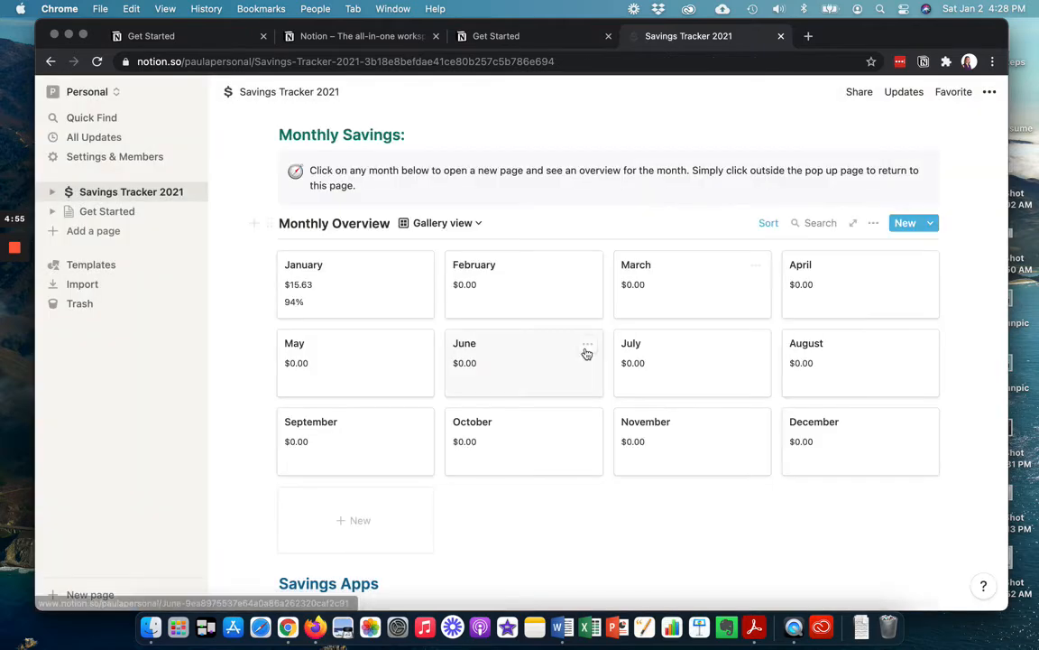
scroll(down, 3)
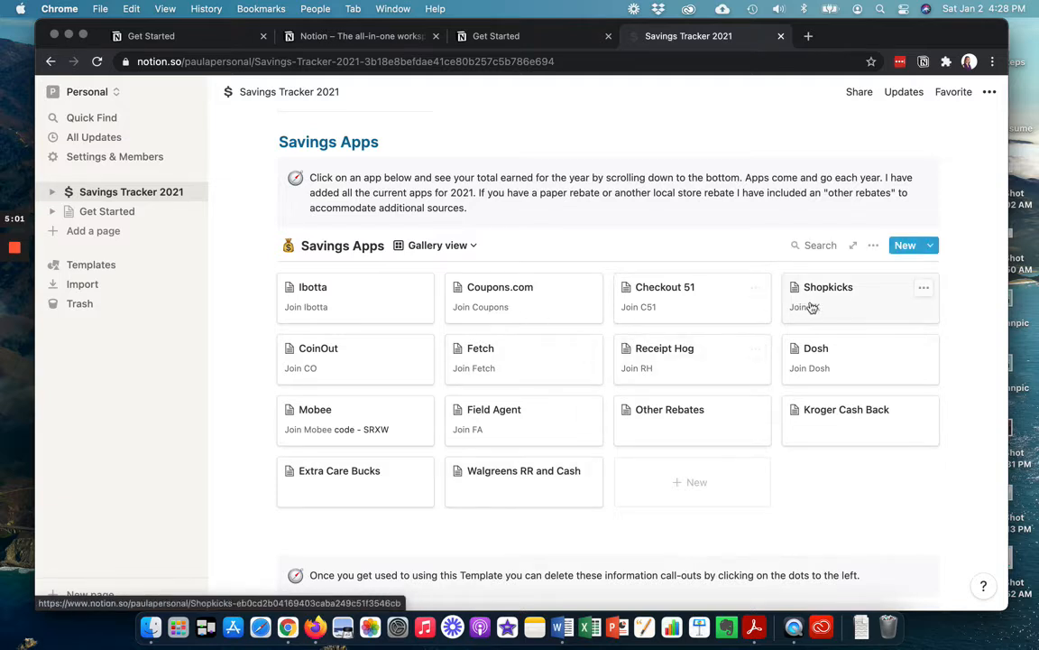
click(312, 287)
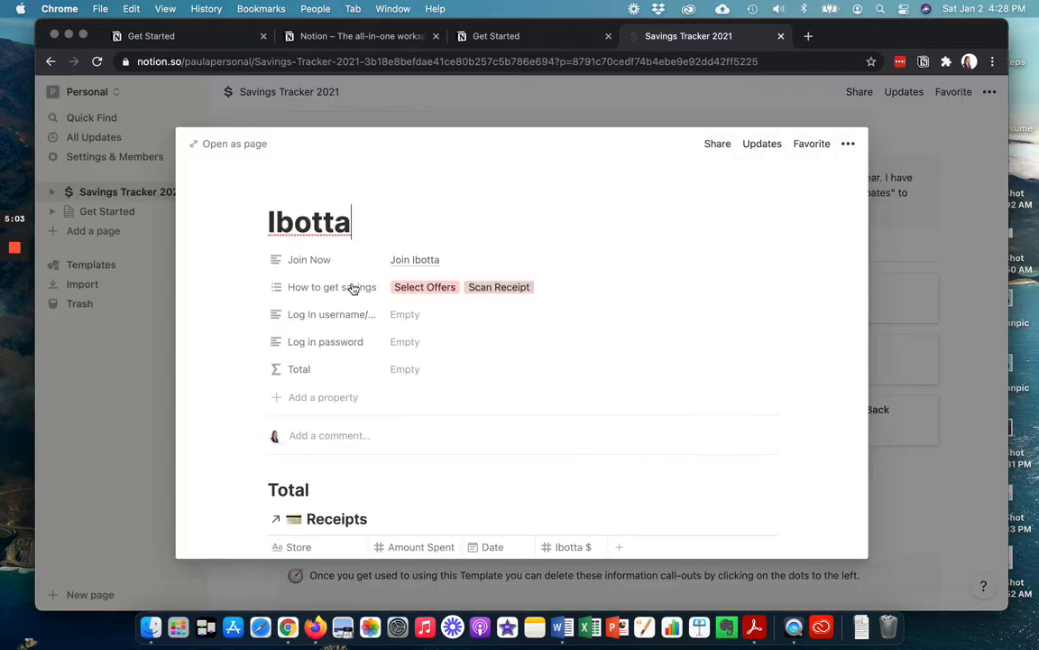
scroll(down, 3)
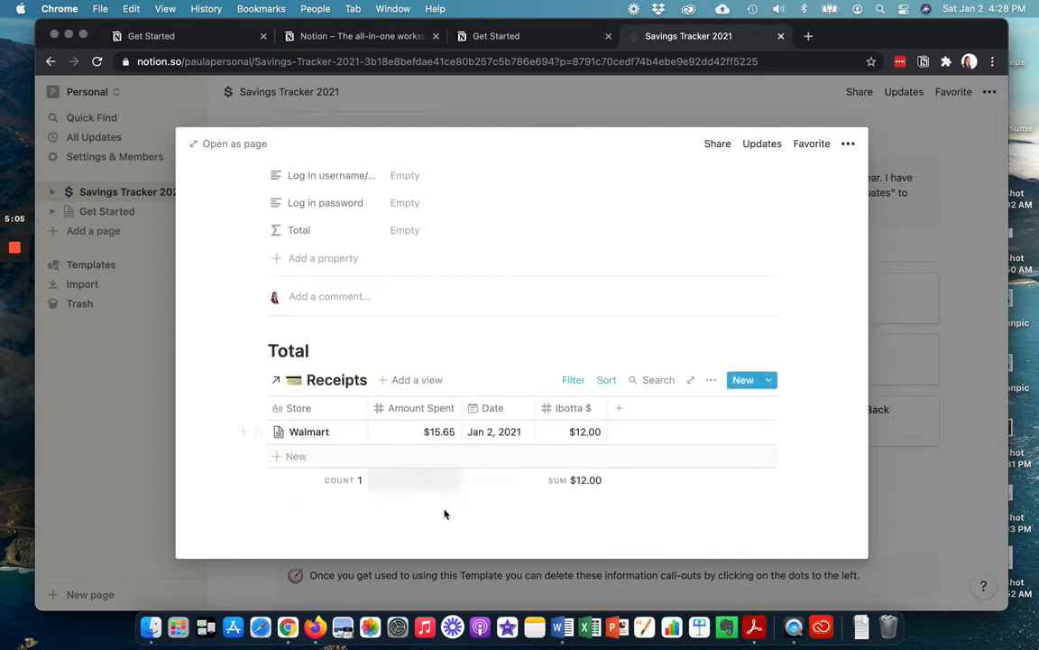
mouse_move(583, 480)
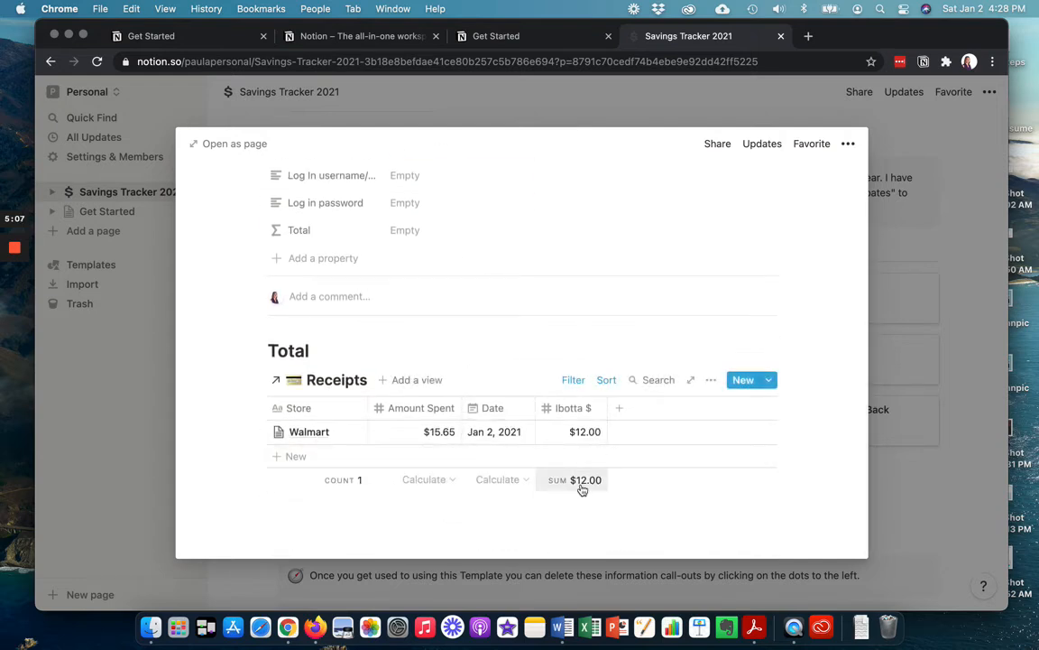
mouse_move(960, 253)
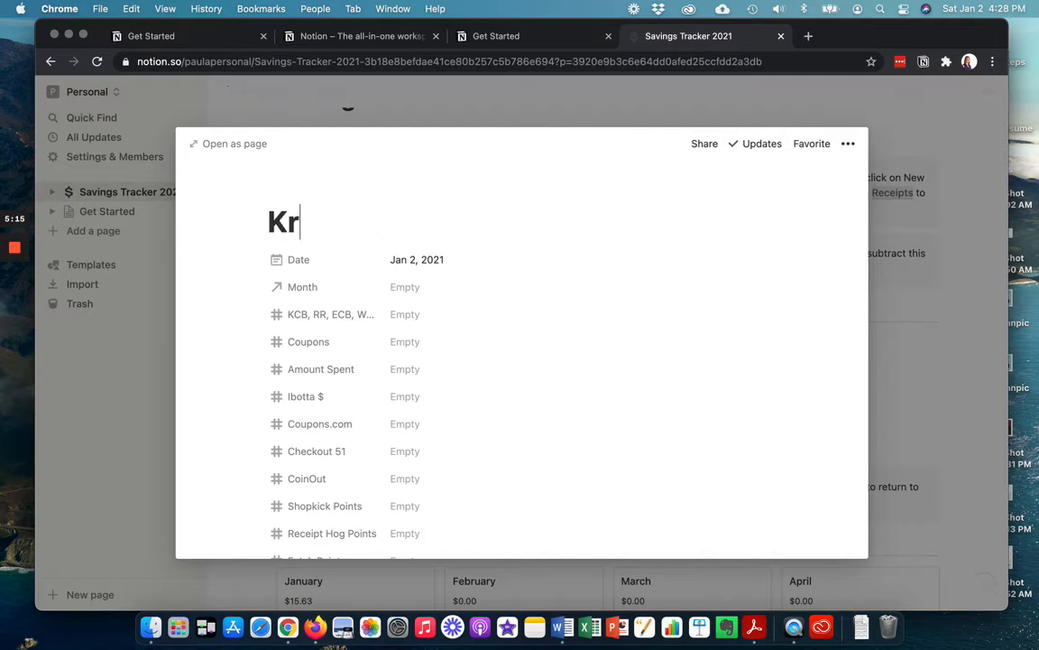
Title the receipt Kroger and set its Month relation to January.
text(oger)
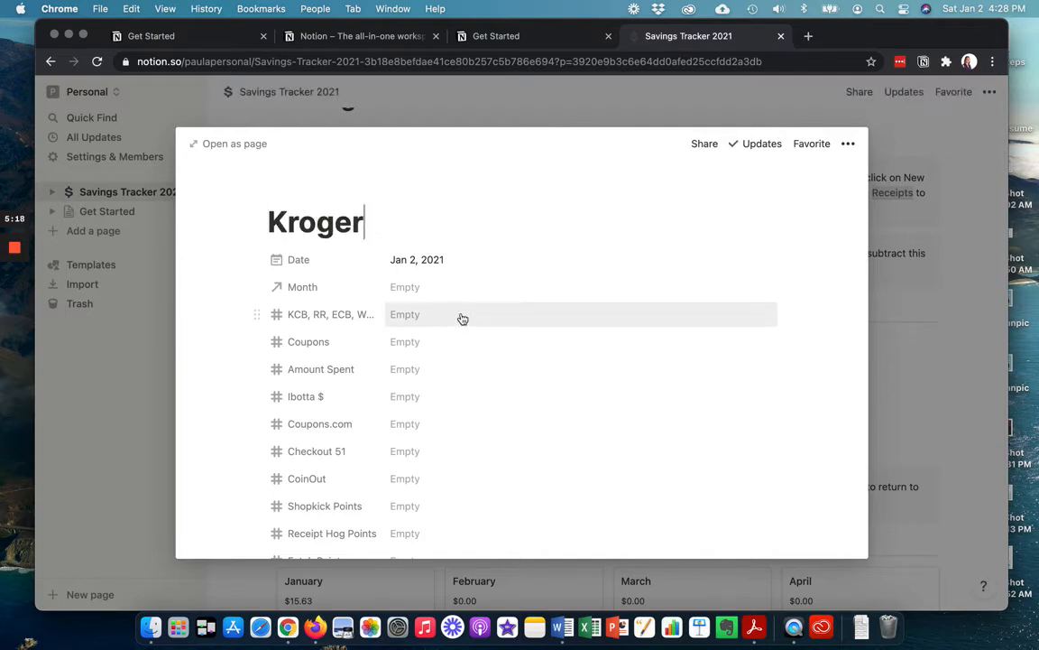
click(404, 287)
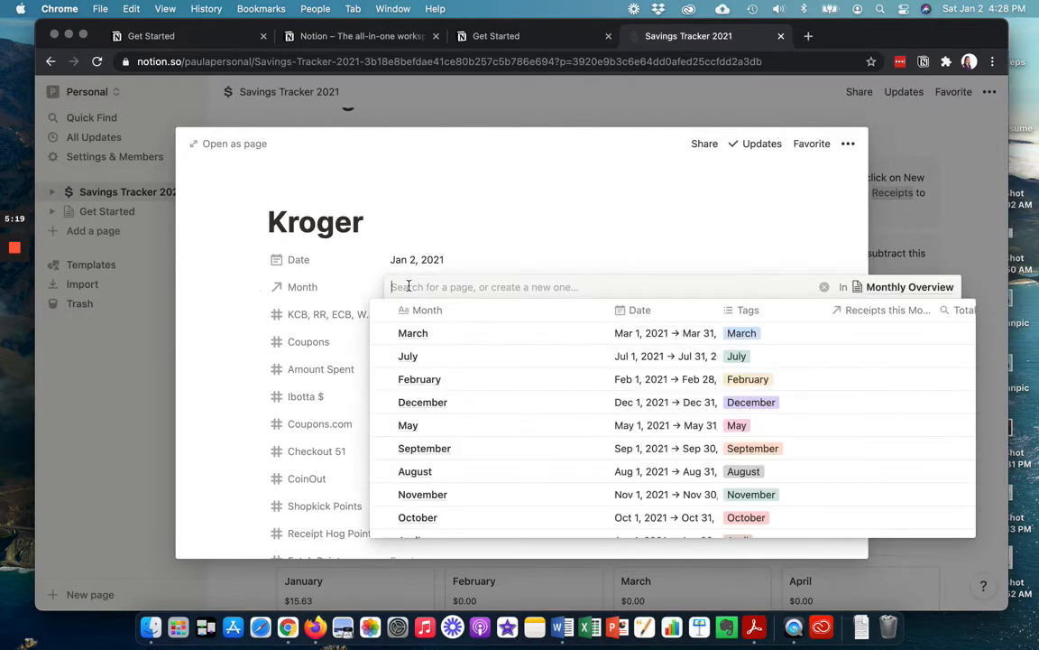
text(Jan)
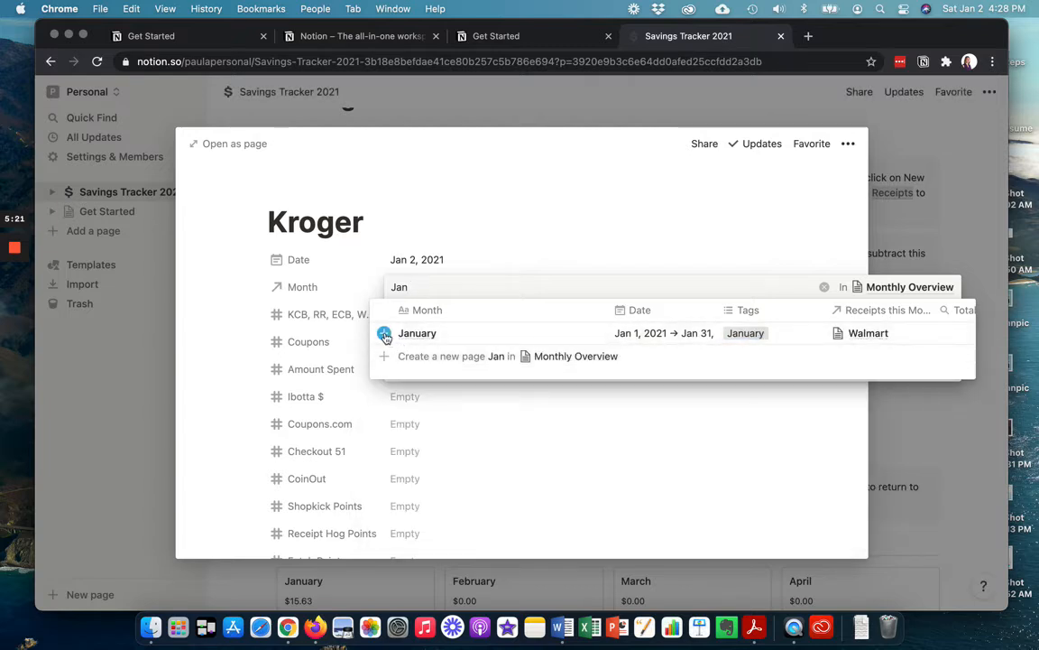
click(417, 332)
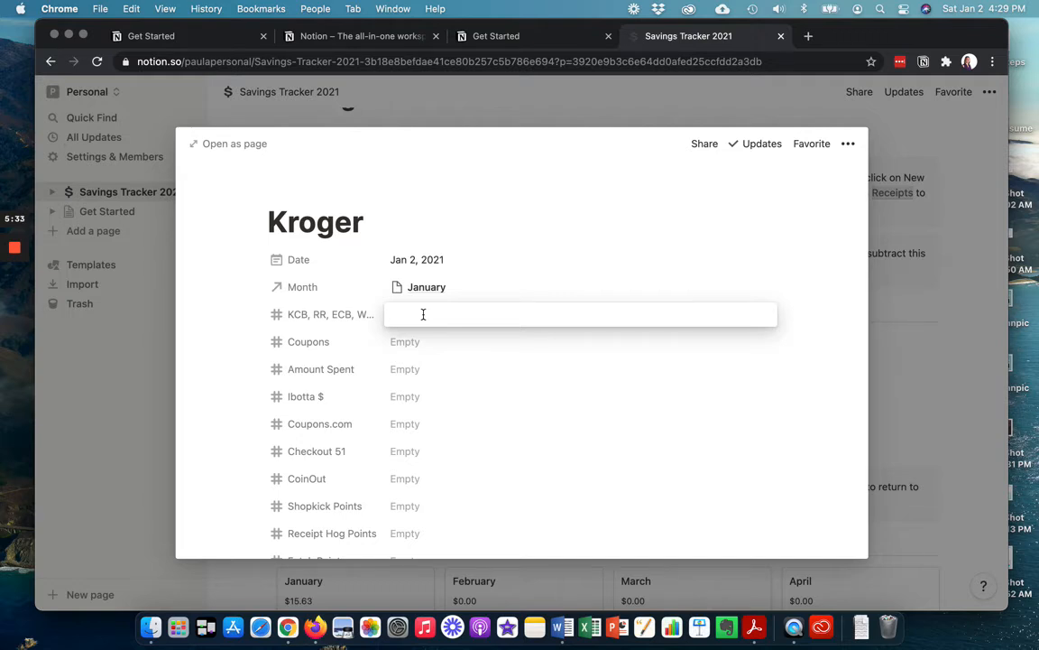
Enter $6.00 KCB/RR/ECB, $3.00 Coupons, $20 Amount Spent and $7.00 Ibotta on the Kroger receipt.
text(6.00)
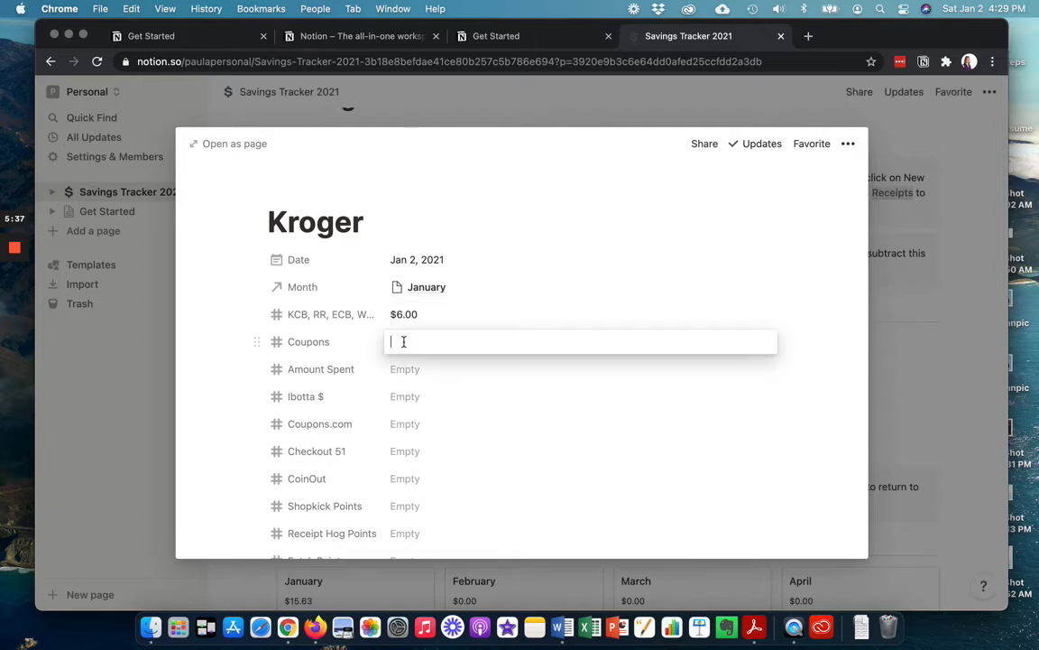
text(3.00)
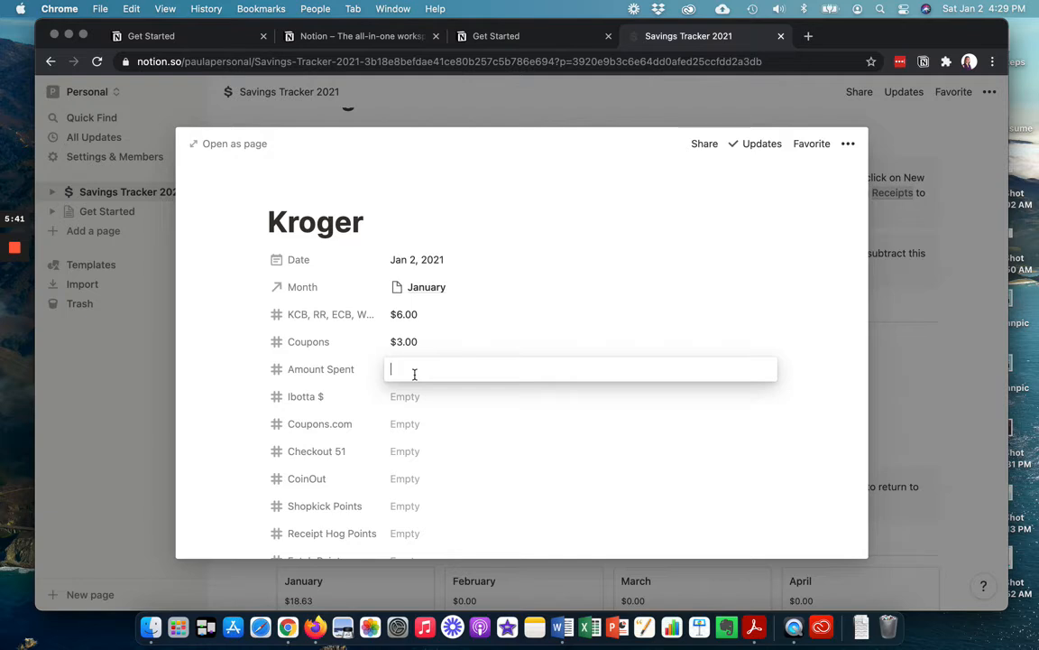
mouse_move(487, 467)
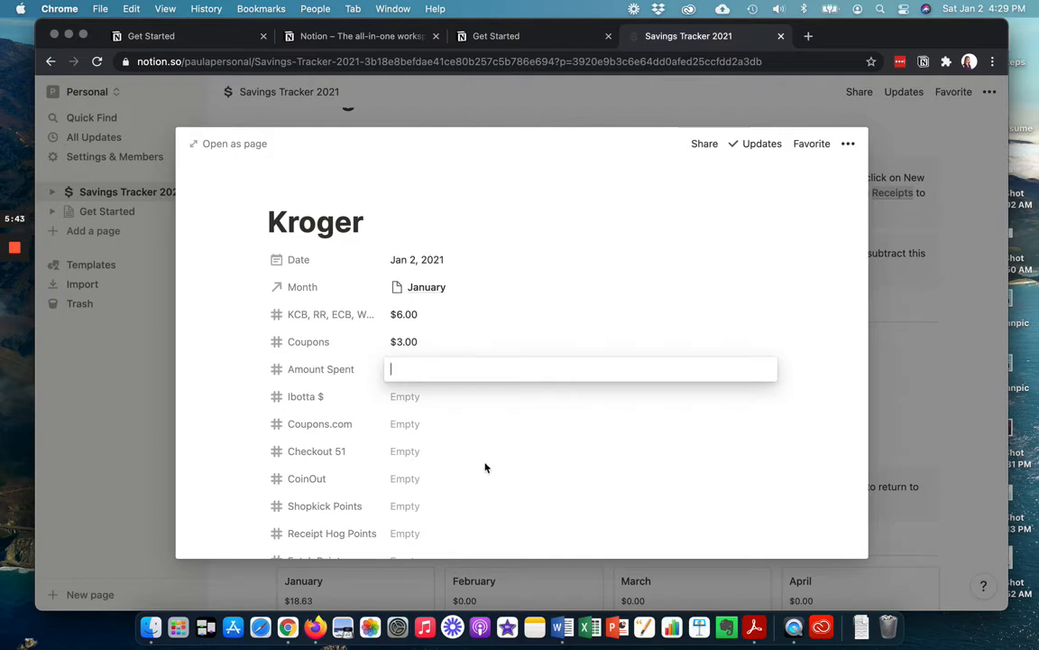
text(20.00)
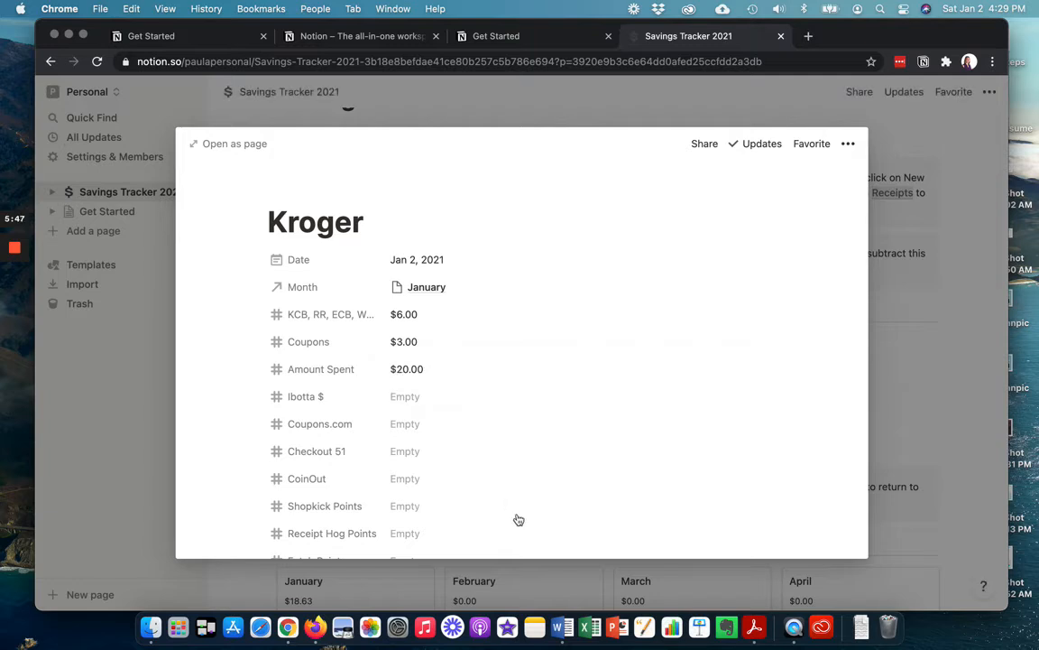
click(404, 397)
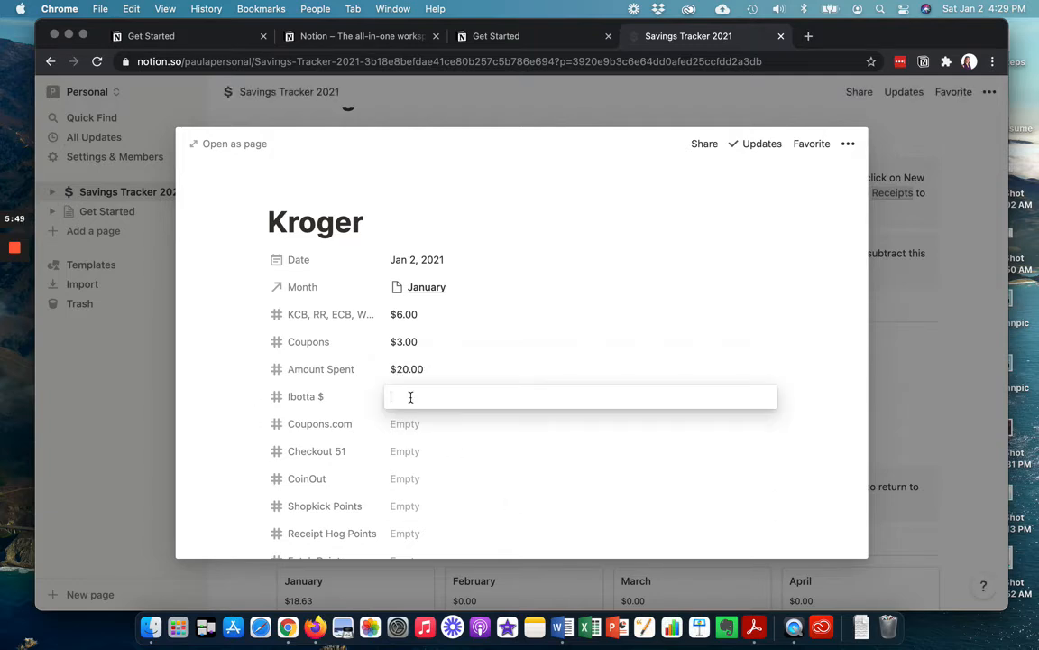
text(7.00)
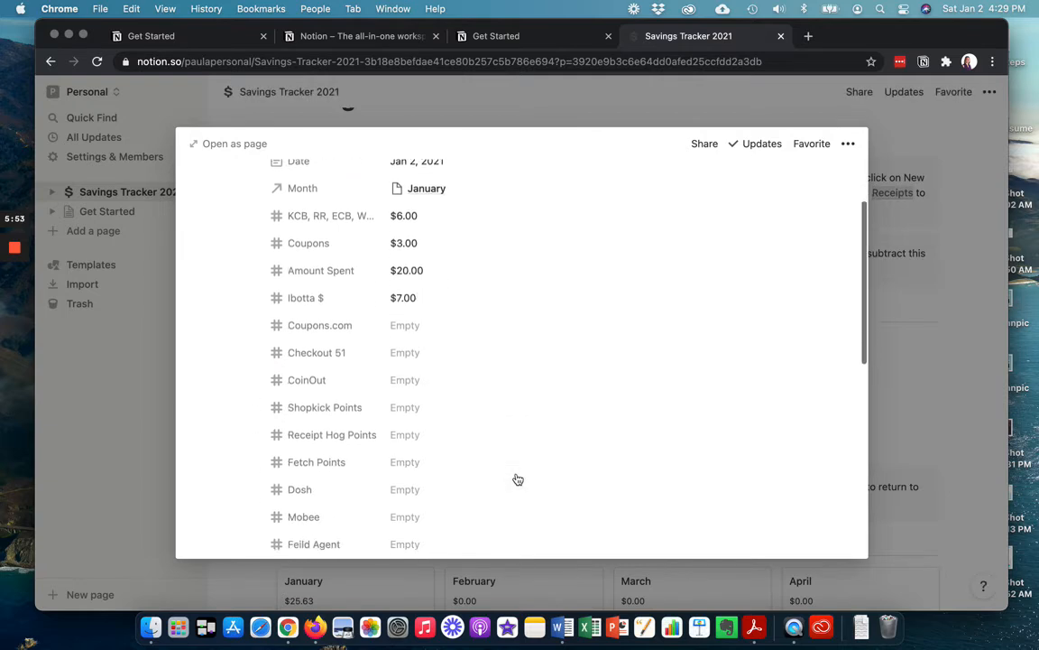
Enter 25 Fetch Points on the Kroger receipt, bringing total savings to $10.03 (44%).
scroll(down, 3)
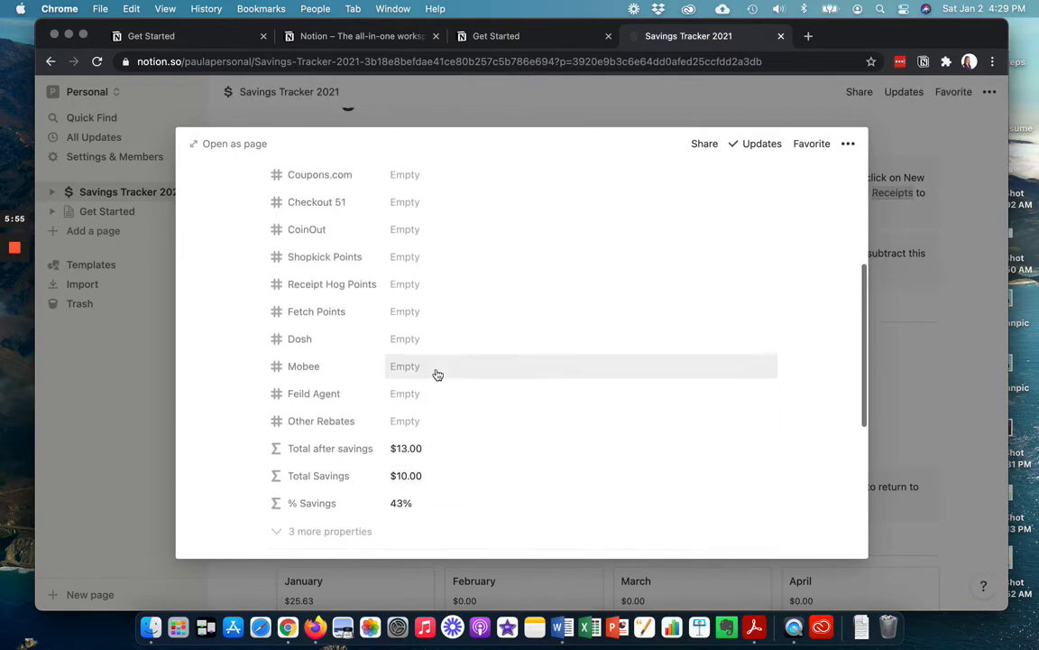
click(404, 310)
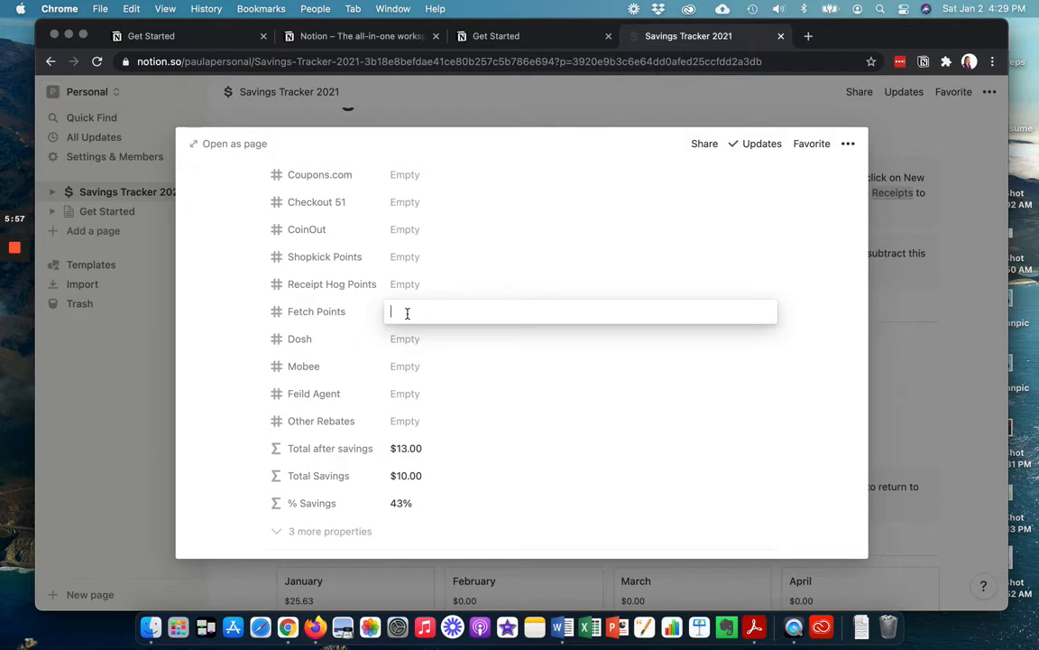
text(25)
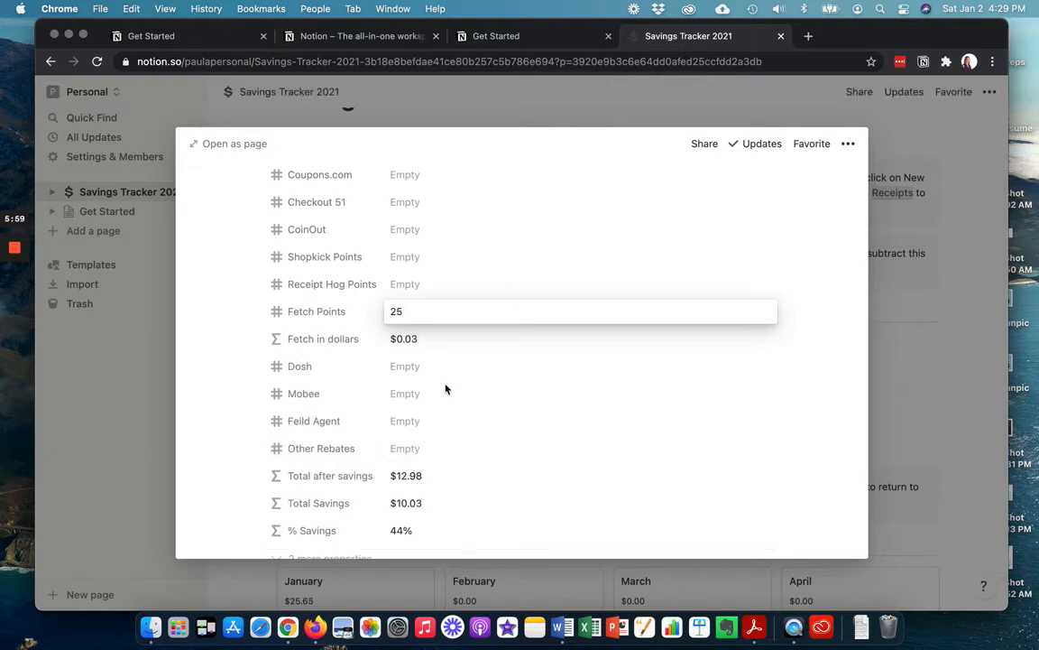
scroll(down, 3)
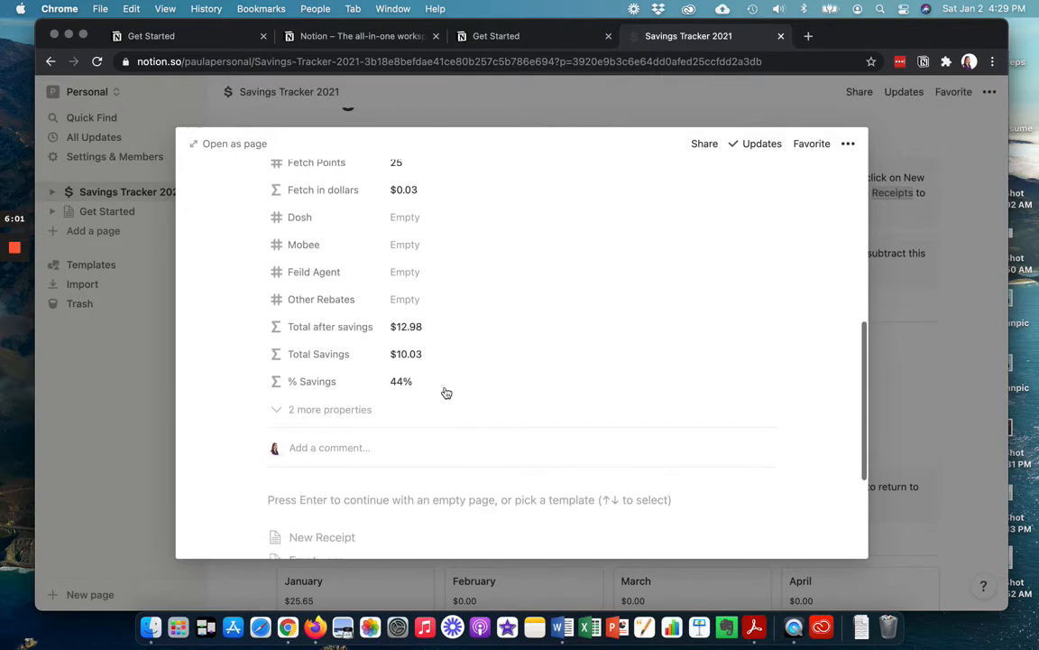
mouse_move(317, 274)
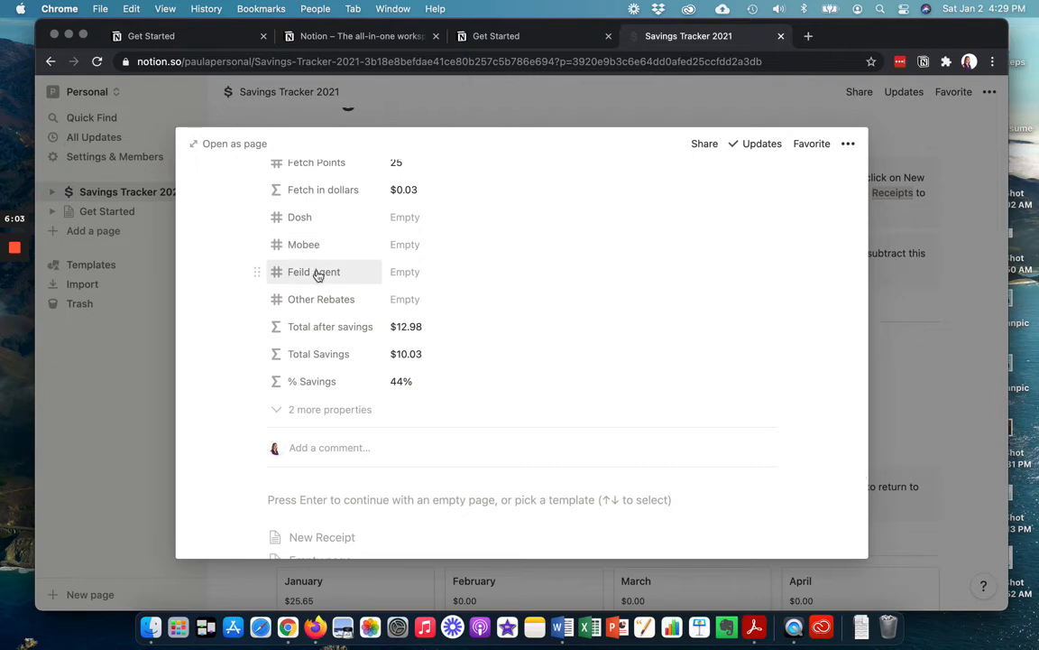
mouse_move(438, 379)
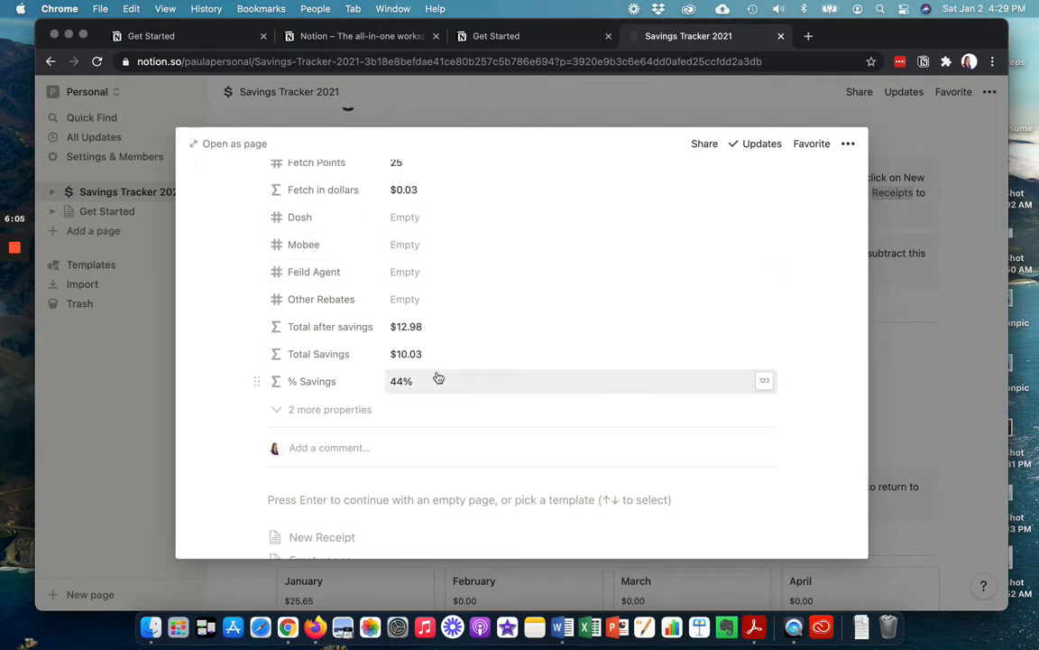
mouse_move(531, 327)
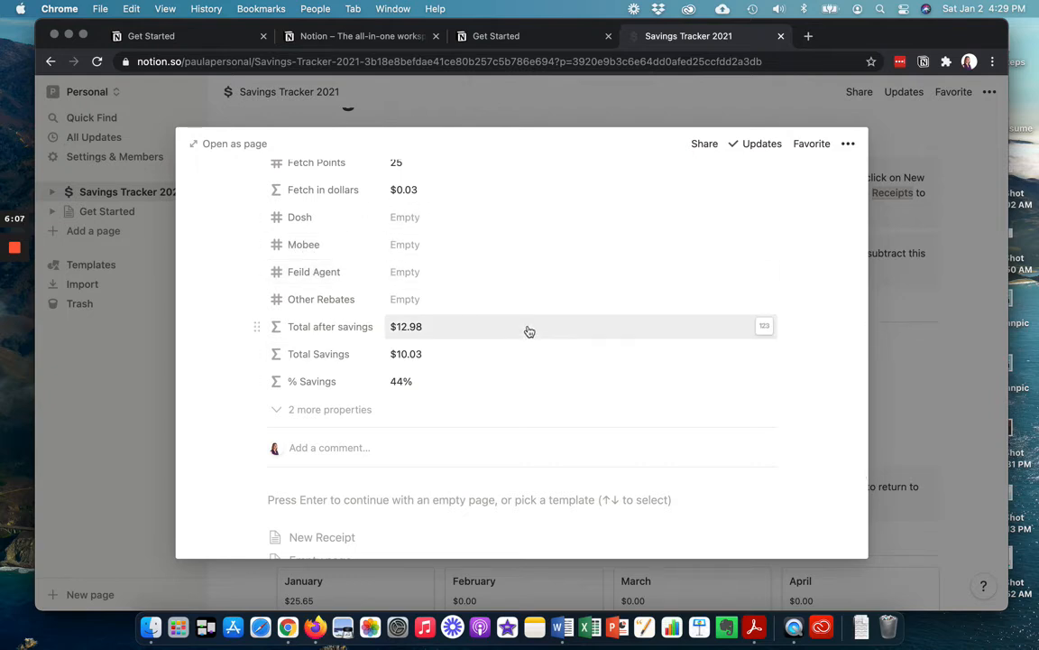
mouse_move(458, 379)
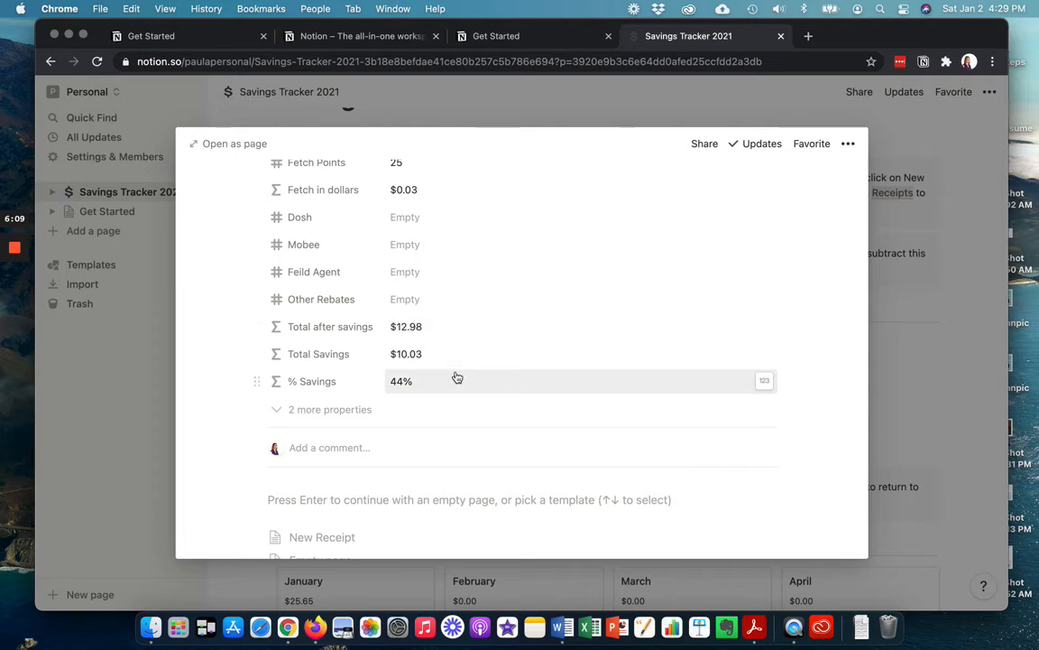
mouse_move(946, 314)
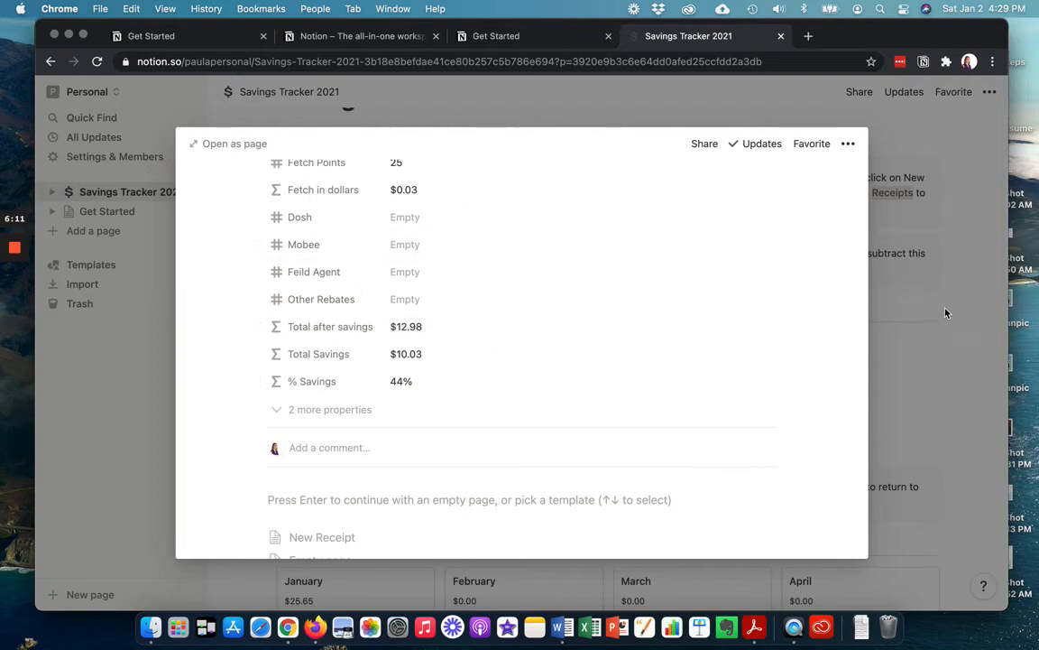
mouse_move(401, 380)
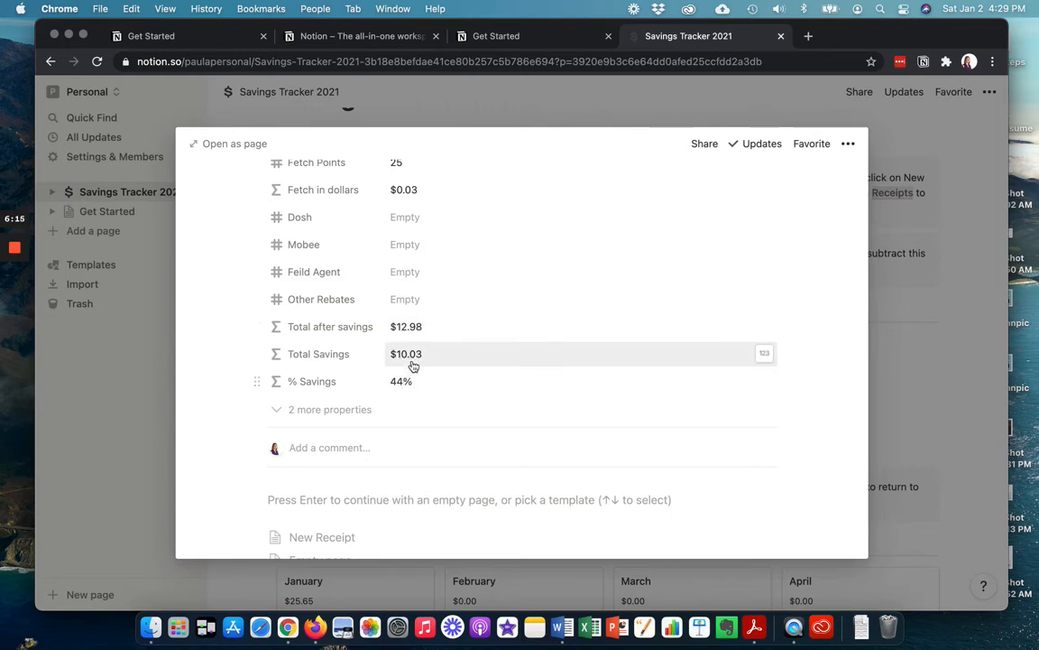
mouse_move(960, 347)
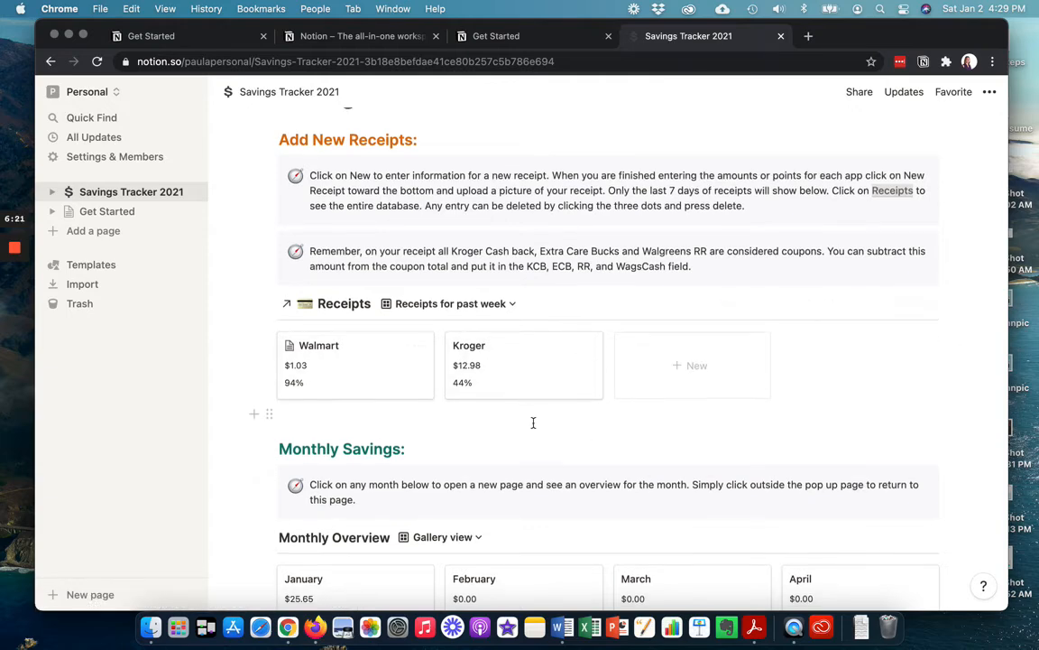
scroll(down, 3)
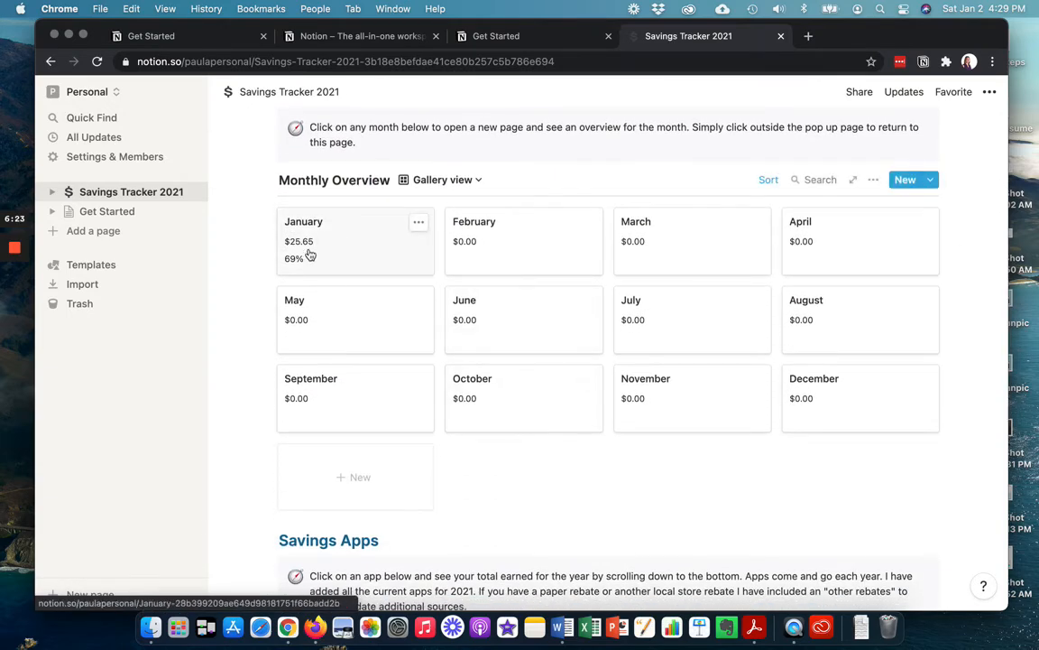
mouse_move(328, 260)
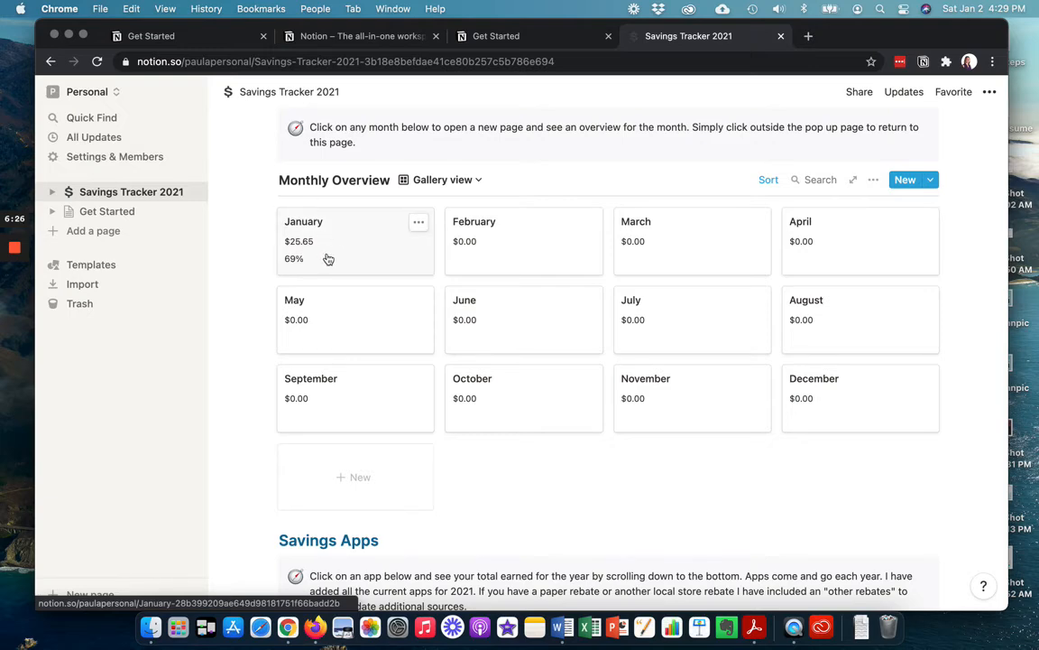
scroll(down, 3)
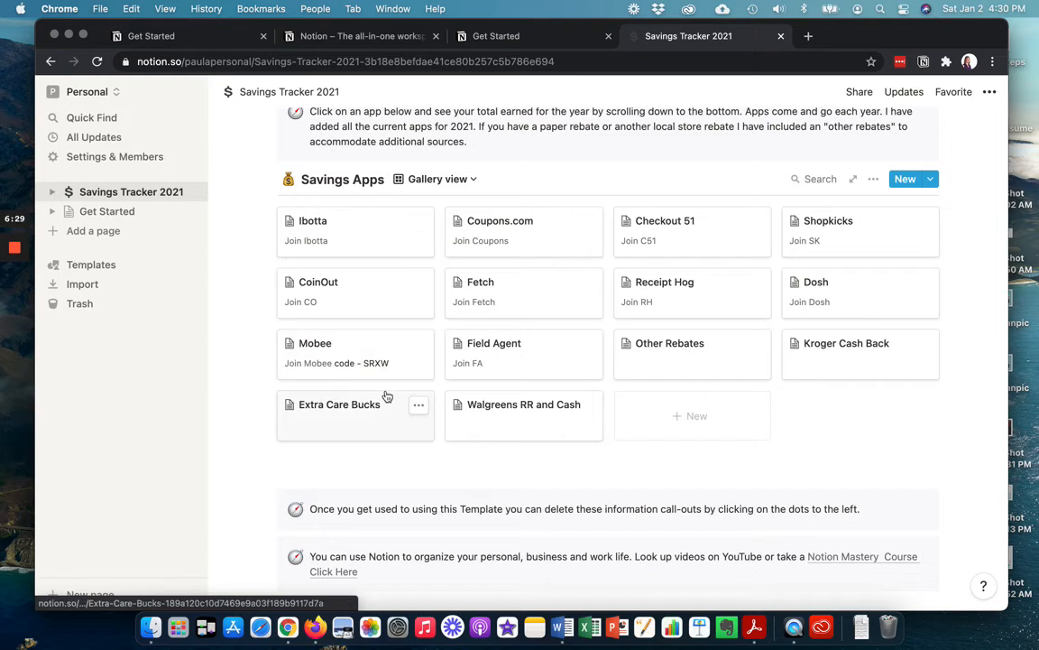
click(859, 352)
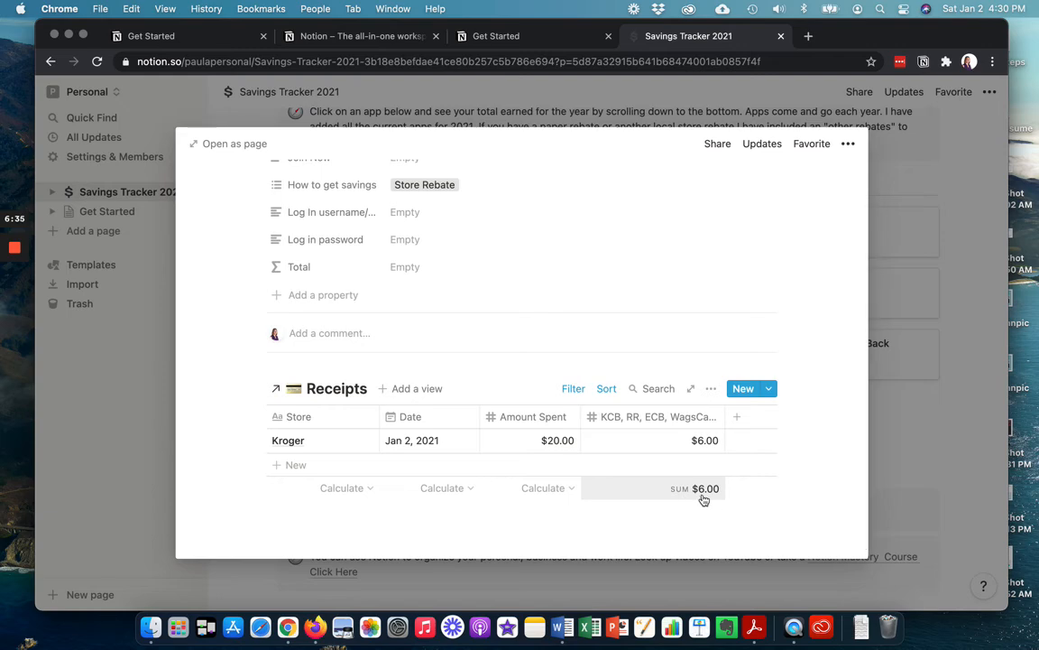
mouse_move(966, 267)
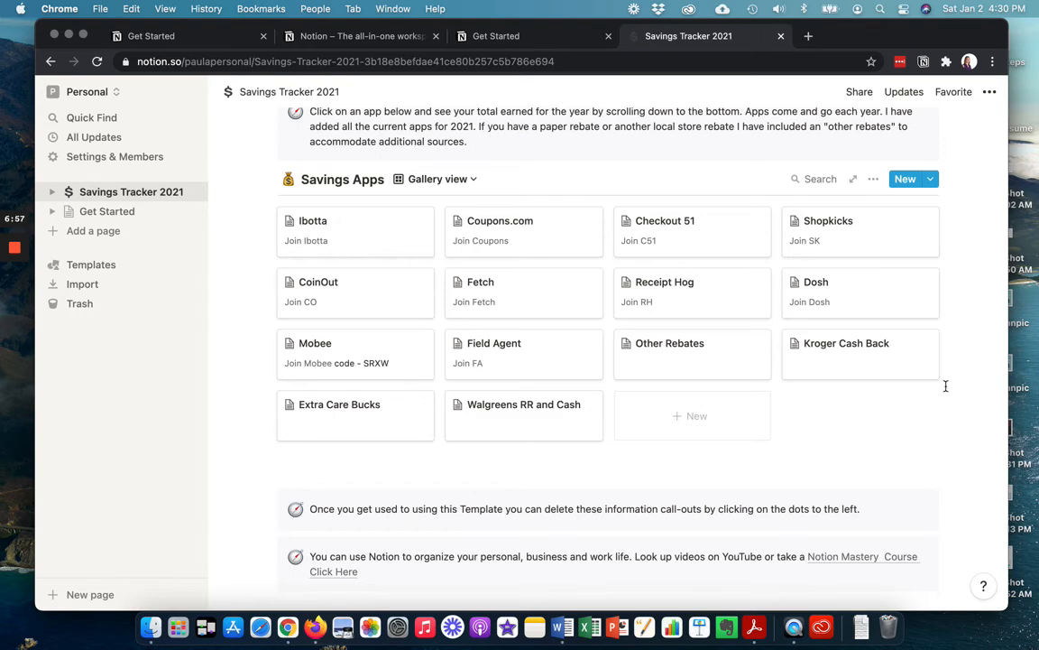
scroll(up, 3)
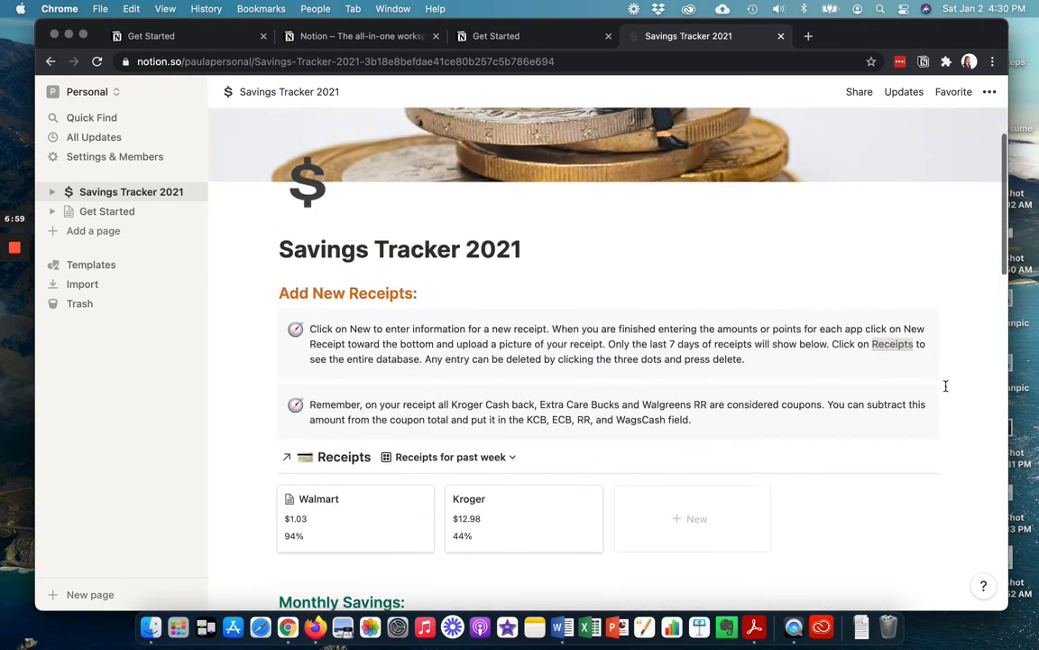
scroll(down, 3)
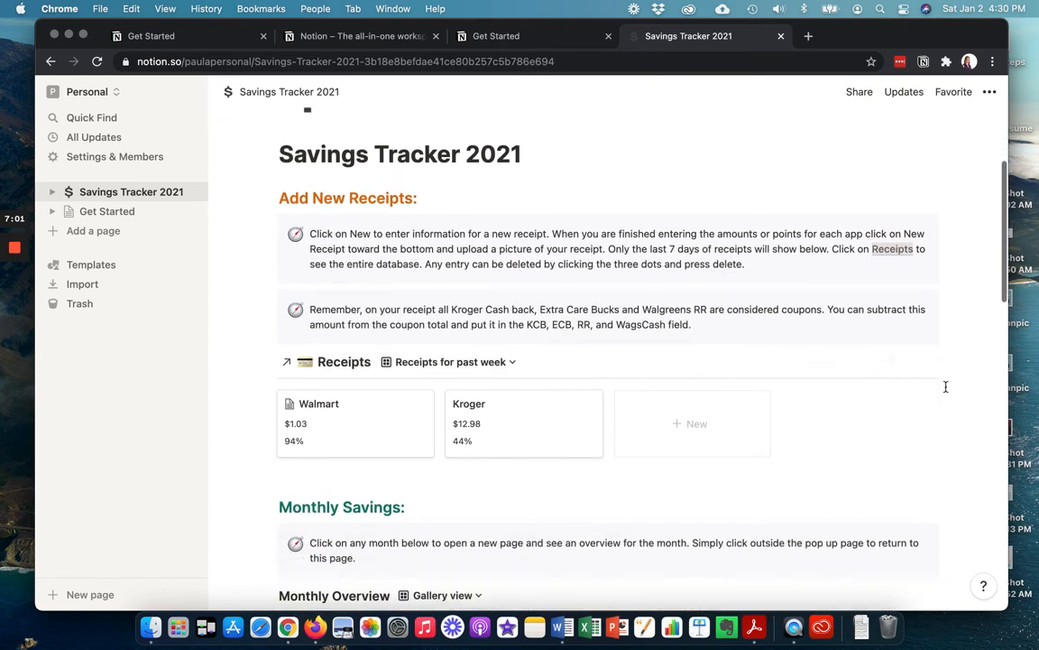
scroll(down, 3)
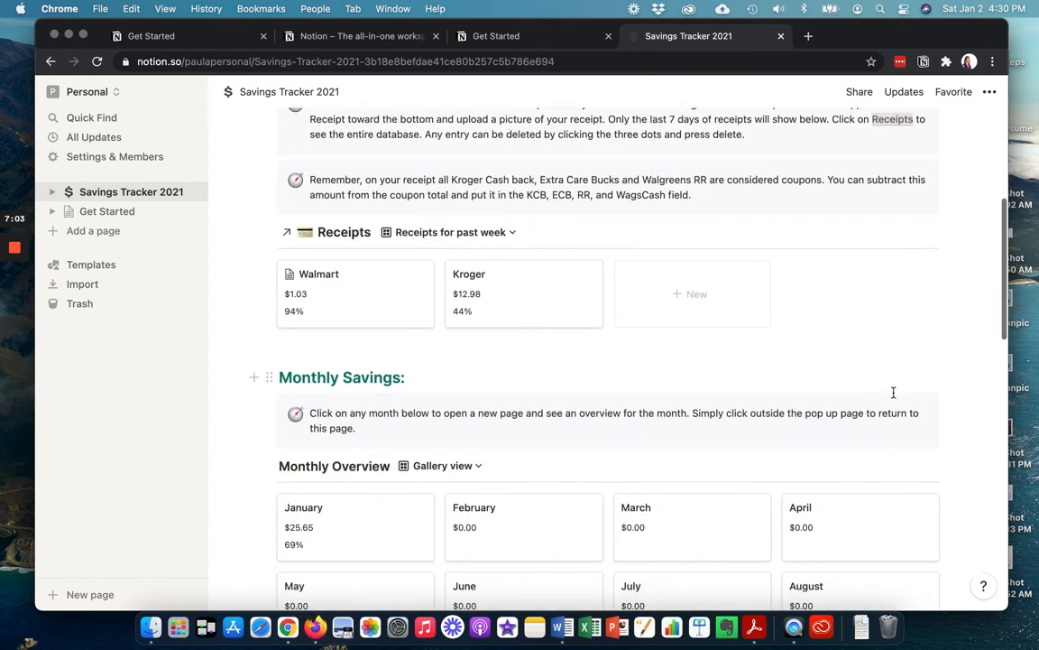
scroll(down, 3)
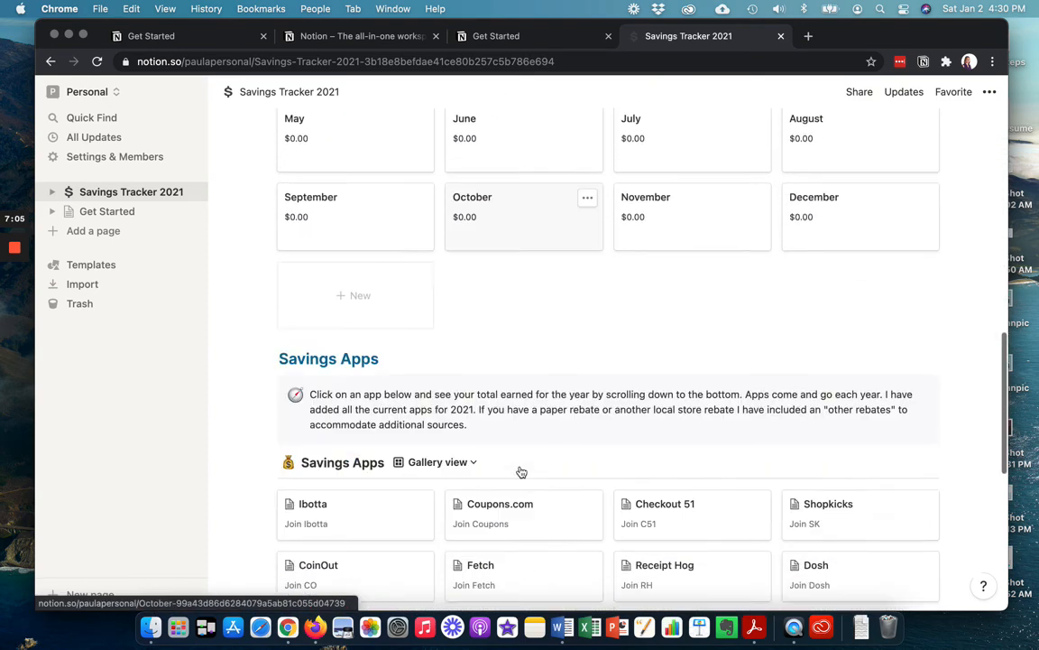
scroll(down, 3)
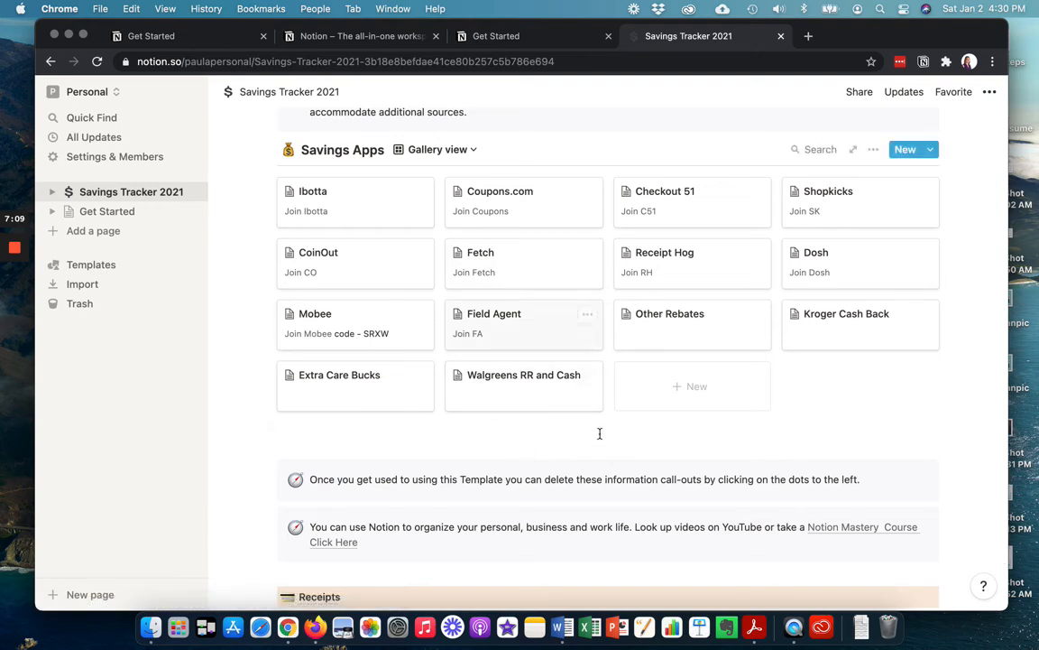
scroll(up, 3)
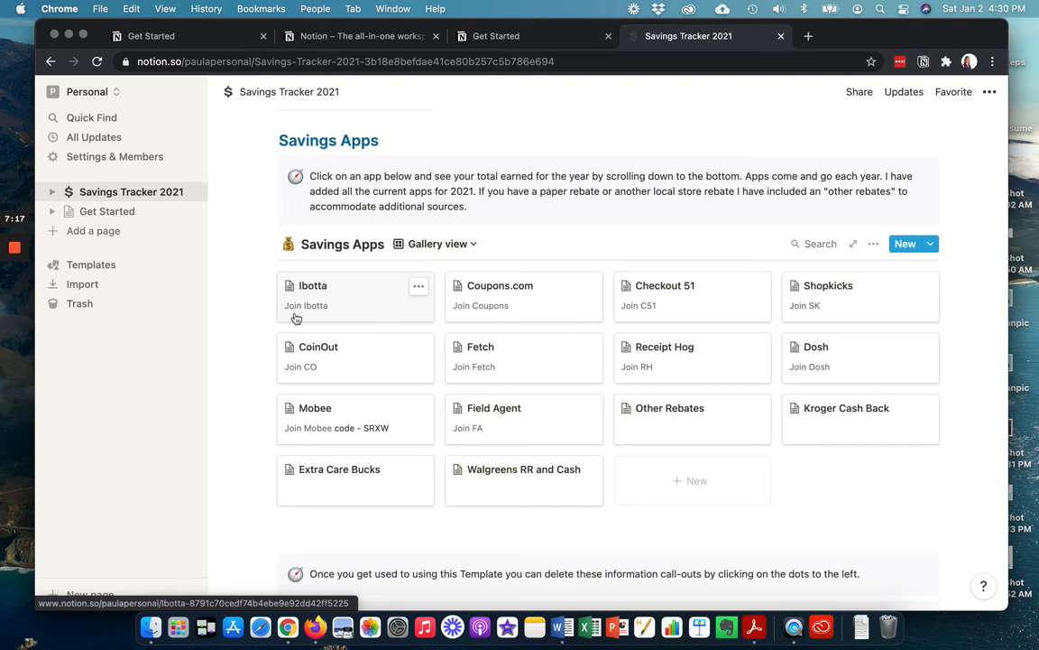
mouse_move(693, 321)
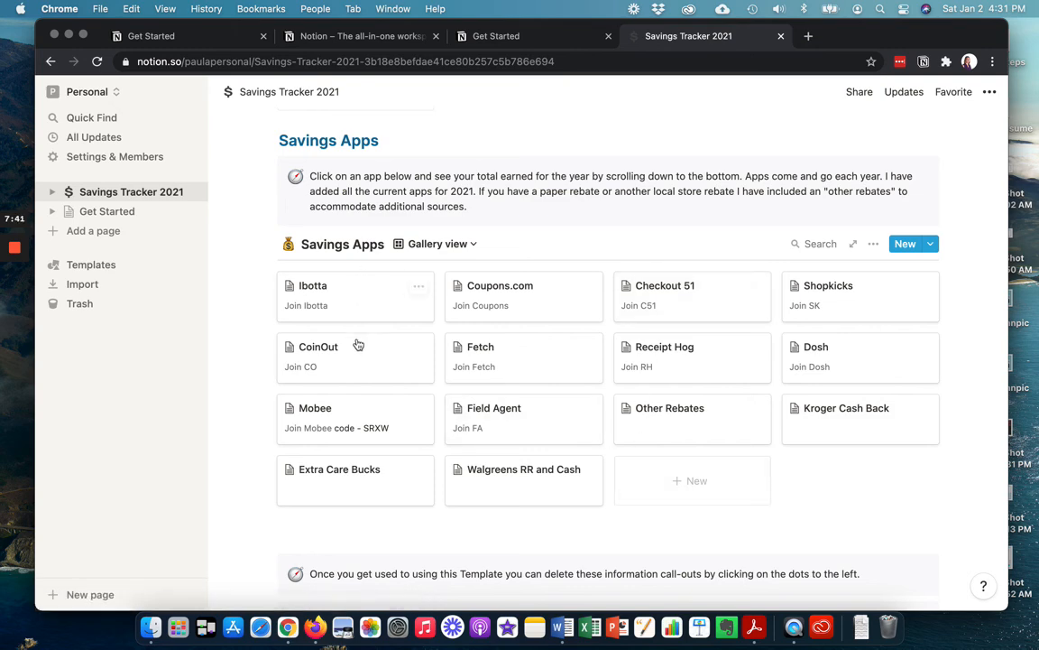
mouse_move(307, 372)
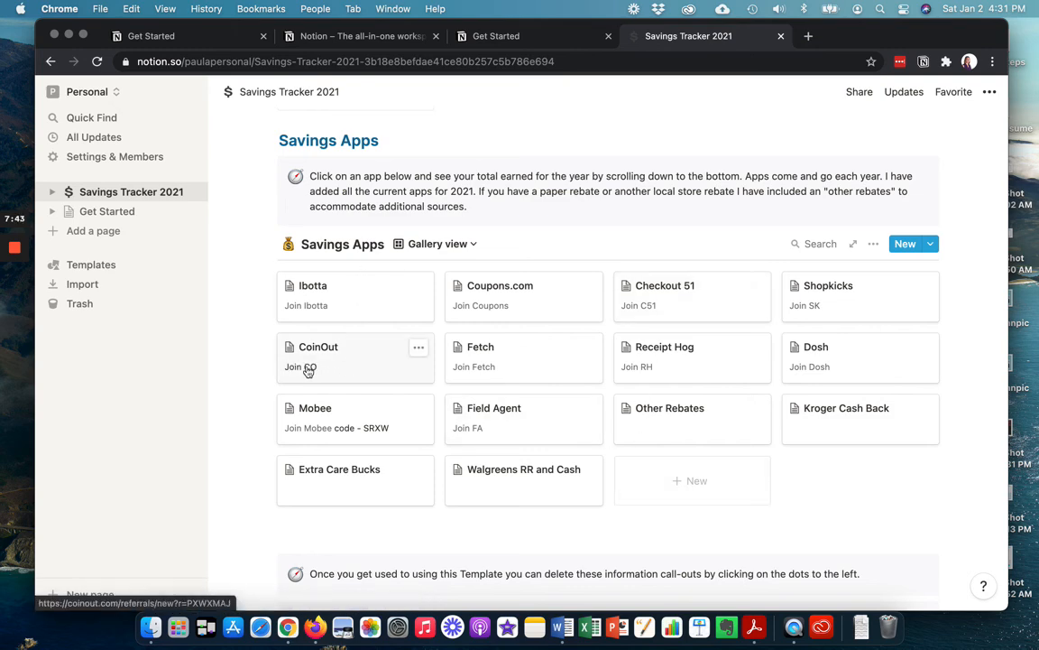
click(318, 346)
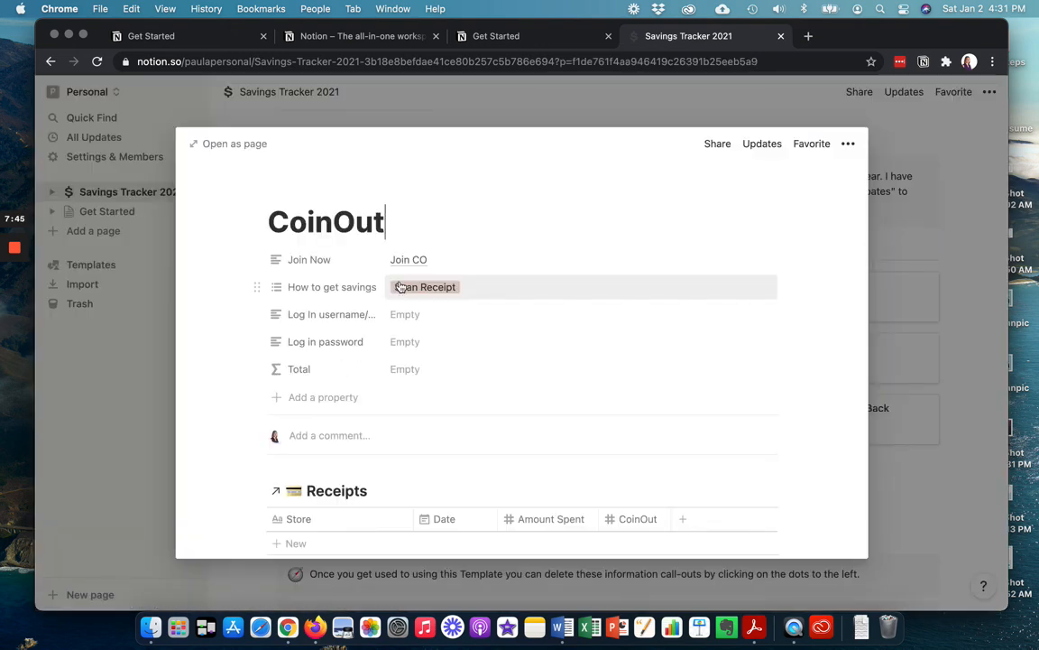
mouse_move(408, 260)
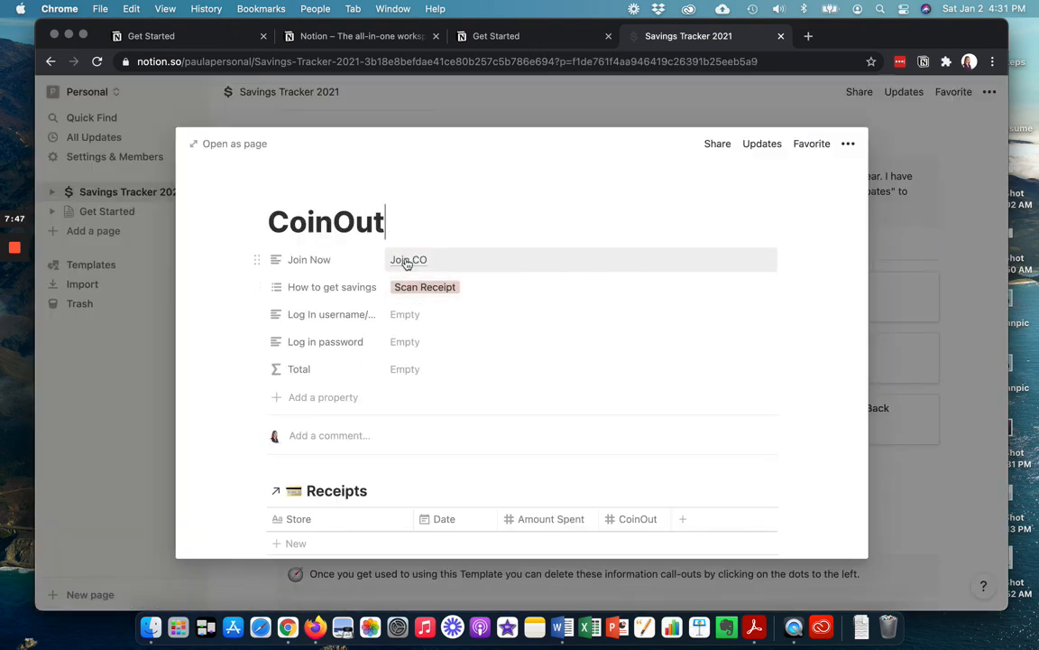
mouse_move(985, 281)
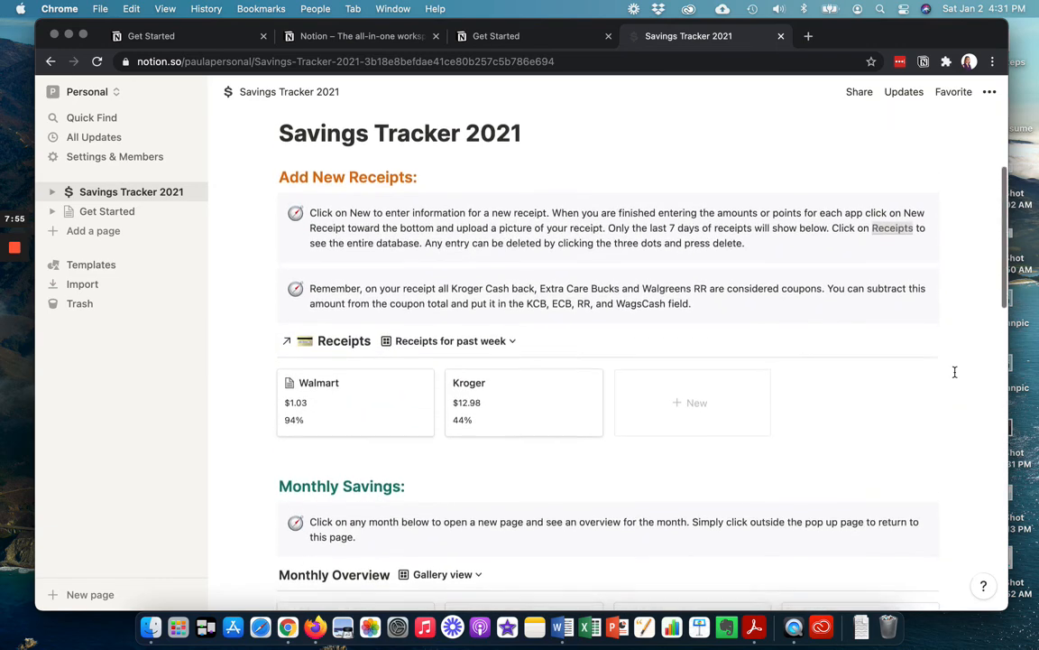
scroll(up, 3)
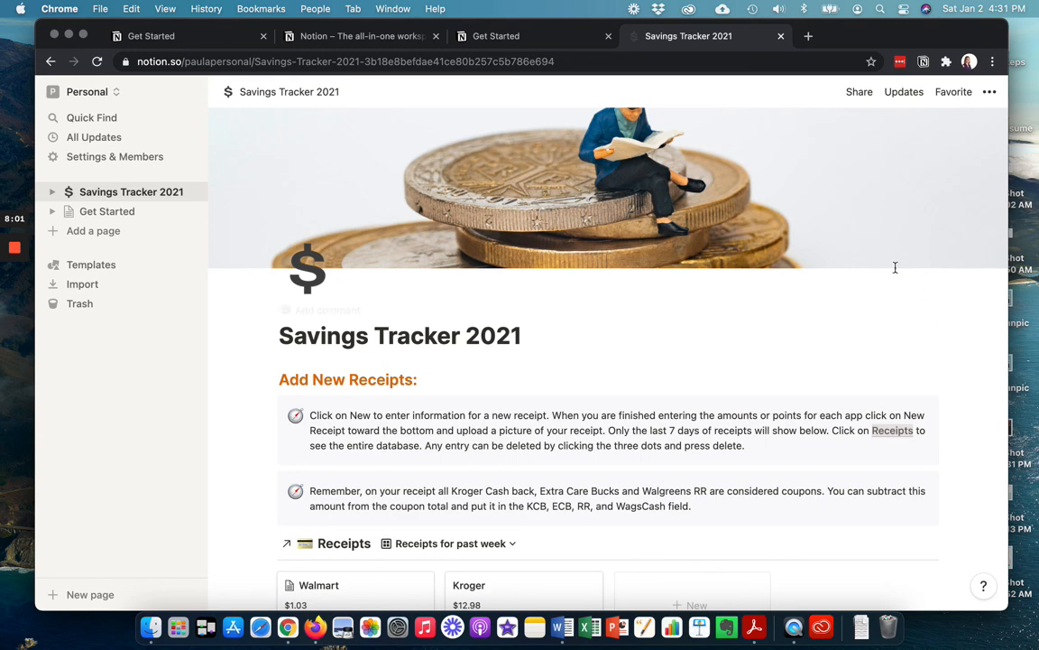
mouse_move(529, 299)
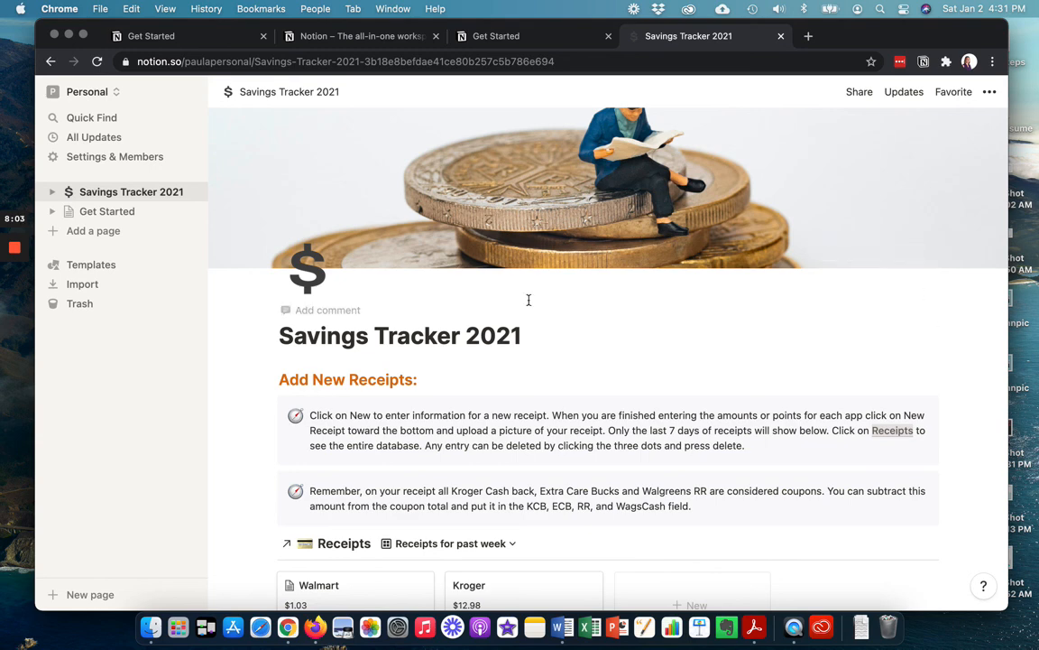